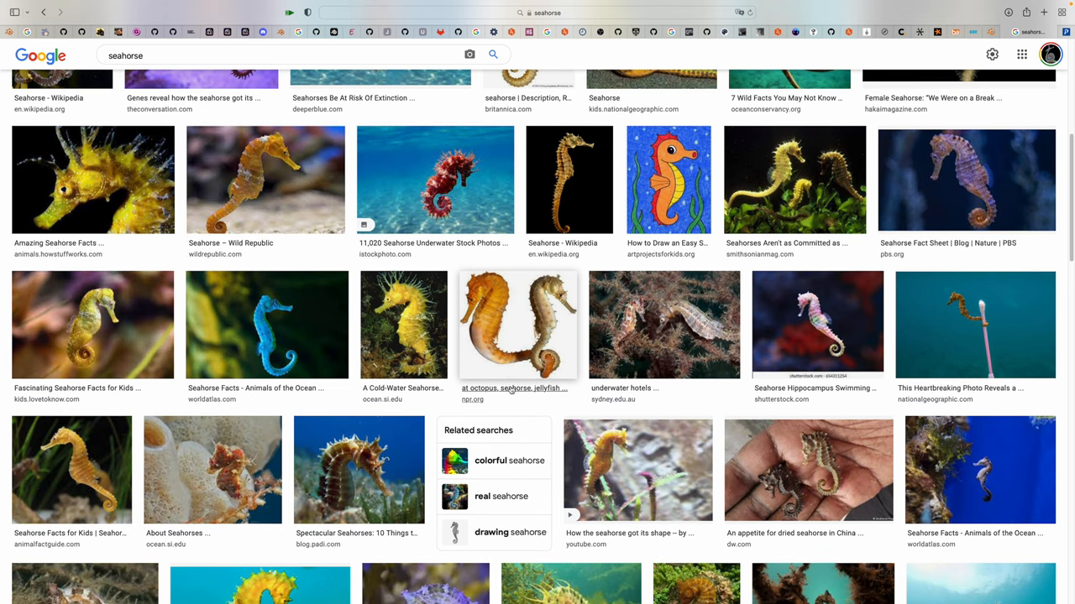
Step: Start a new General file, answering the unsaved-changes prompt, to get the default cube scene
scroll(down, 3)
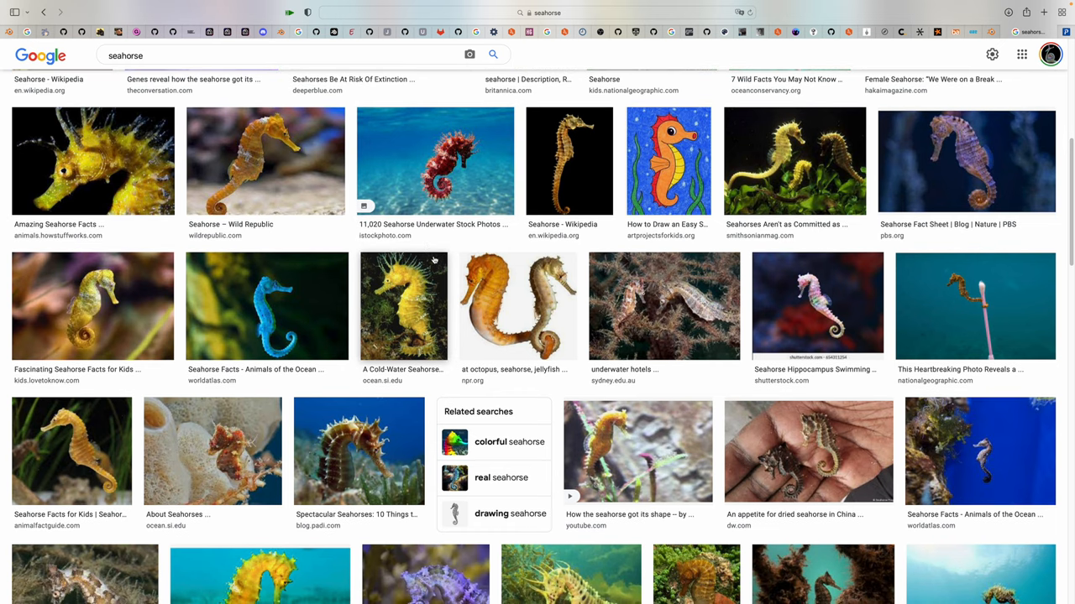
scroll(down, 3)
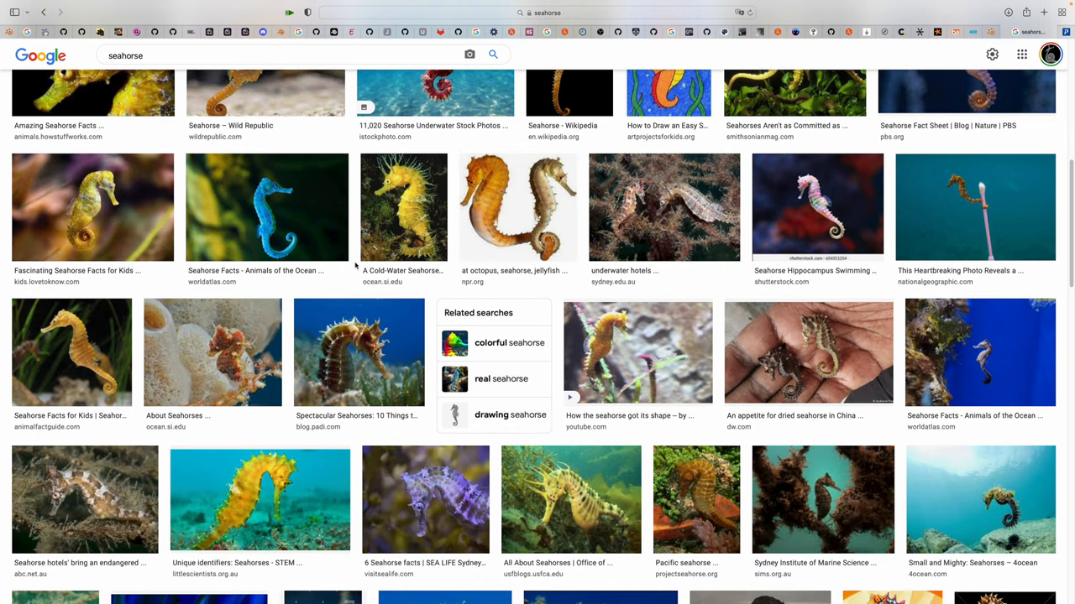
scroll(down, 3)
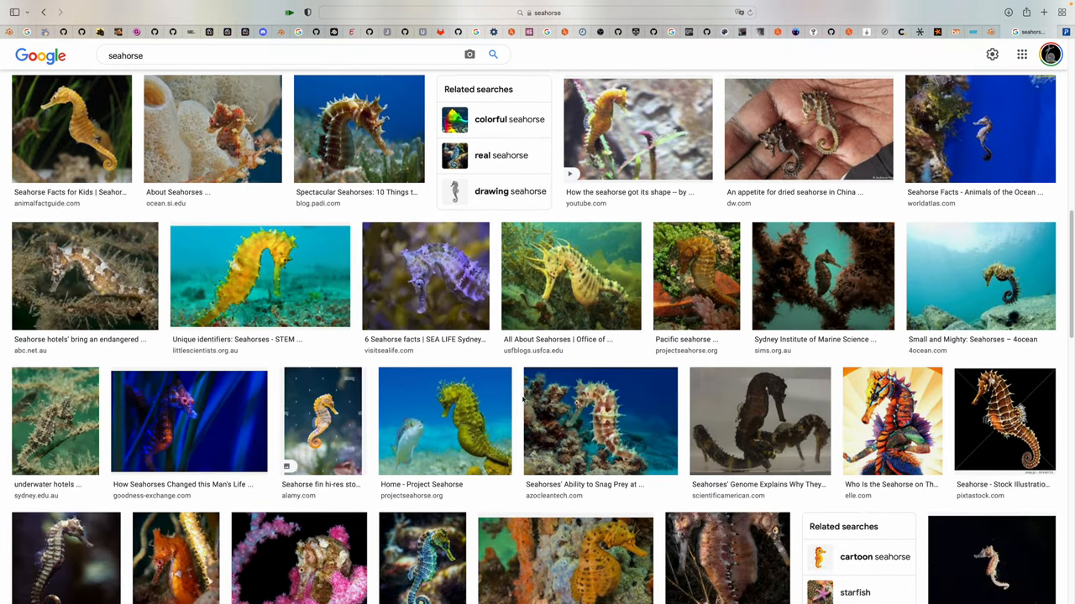
scroll(down, 3)
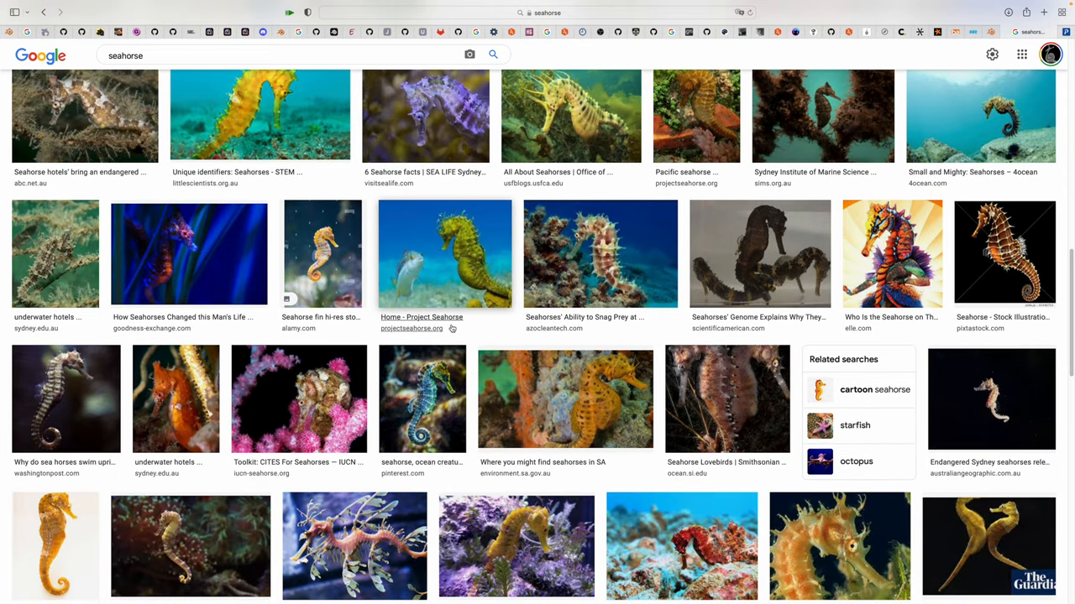
scroll(down, 3)
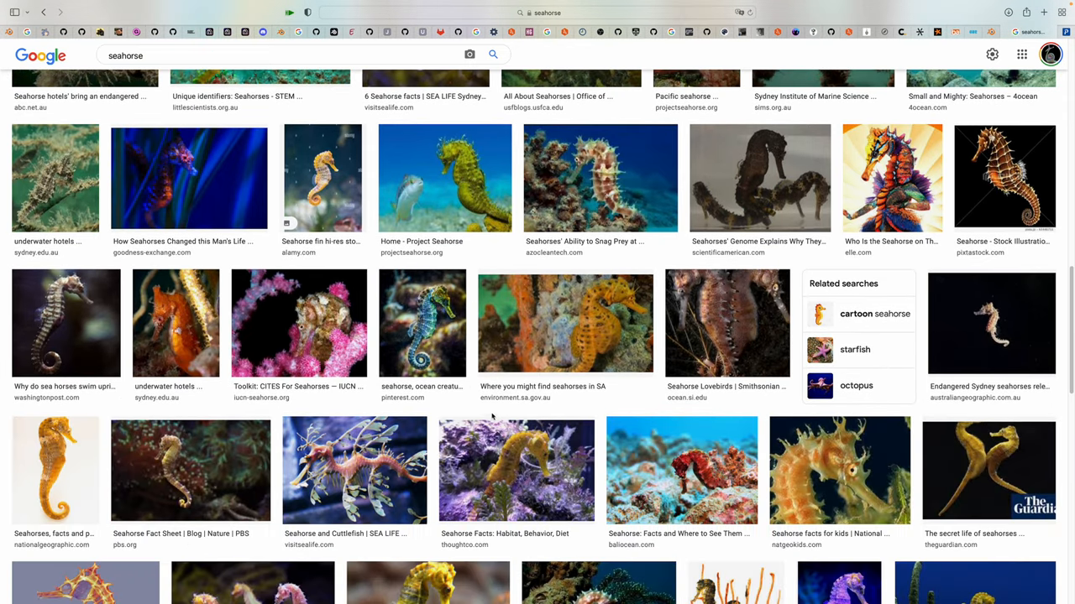
scroll(down, 3)
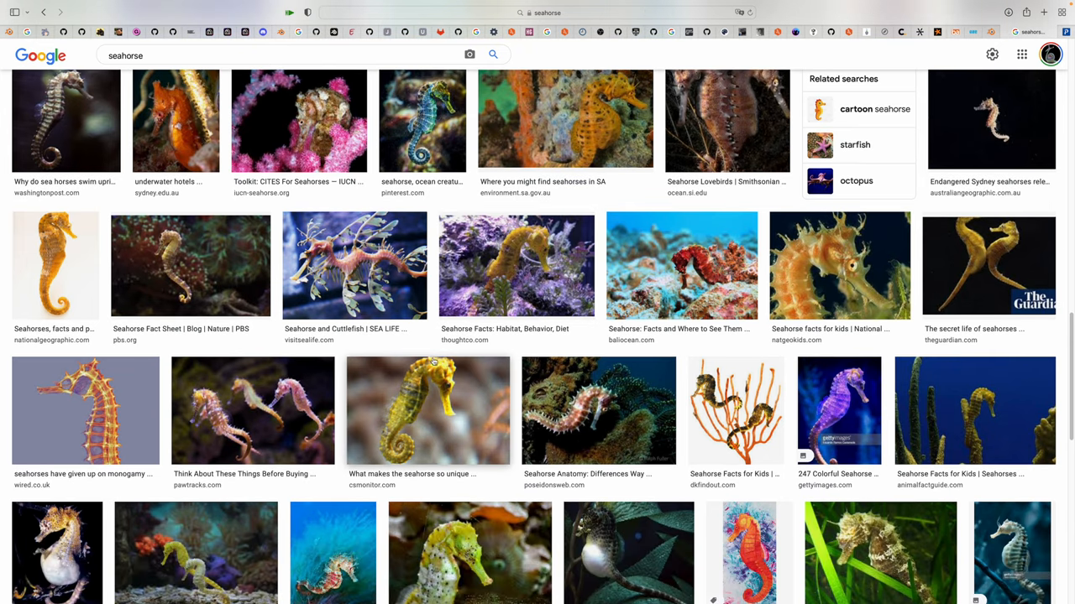
mouse_move(462, 375)
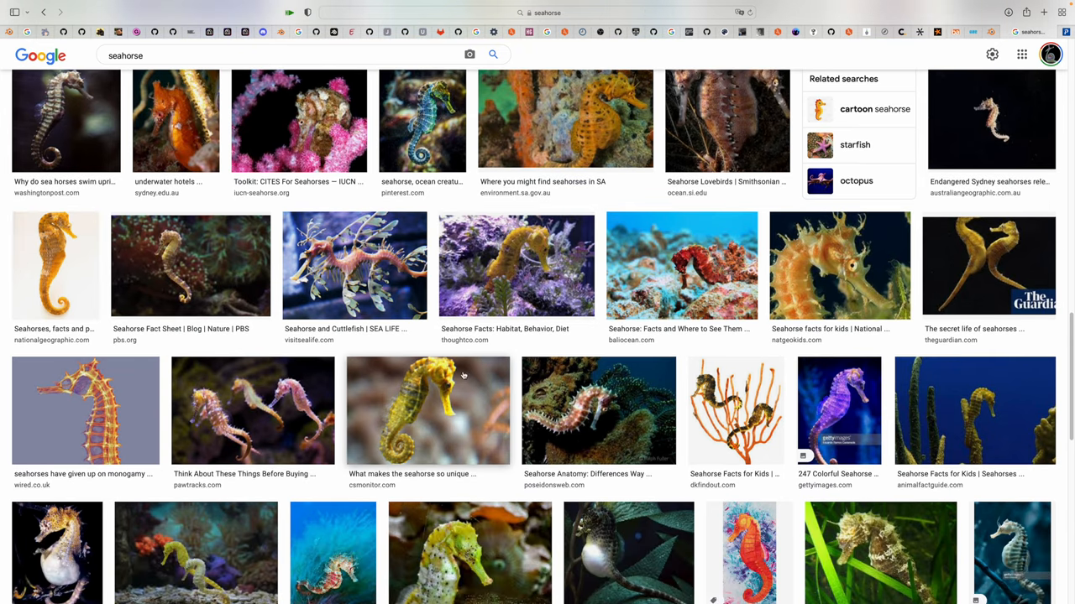
scroll(down, 3)
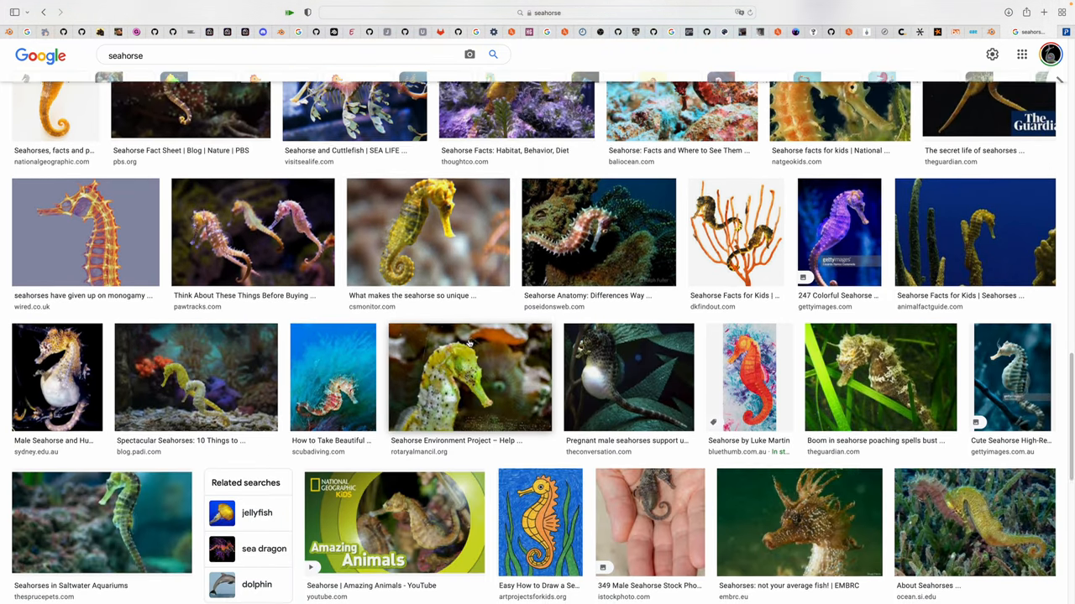
scroll(down, 3)
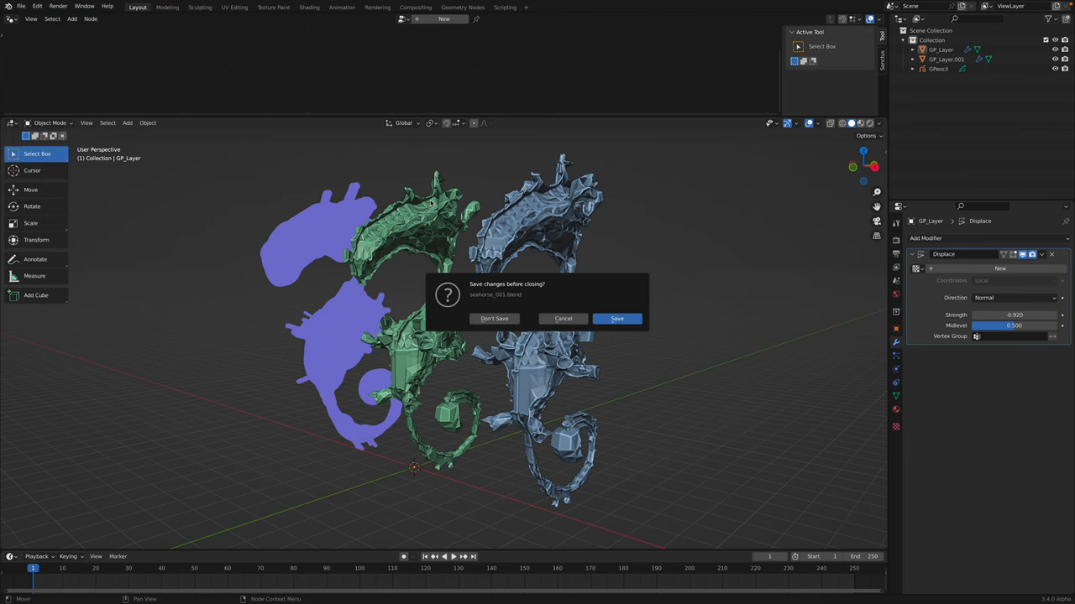
click(494, 318)
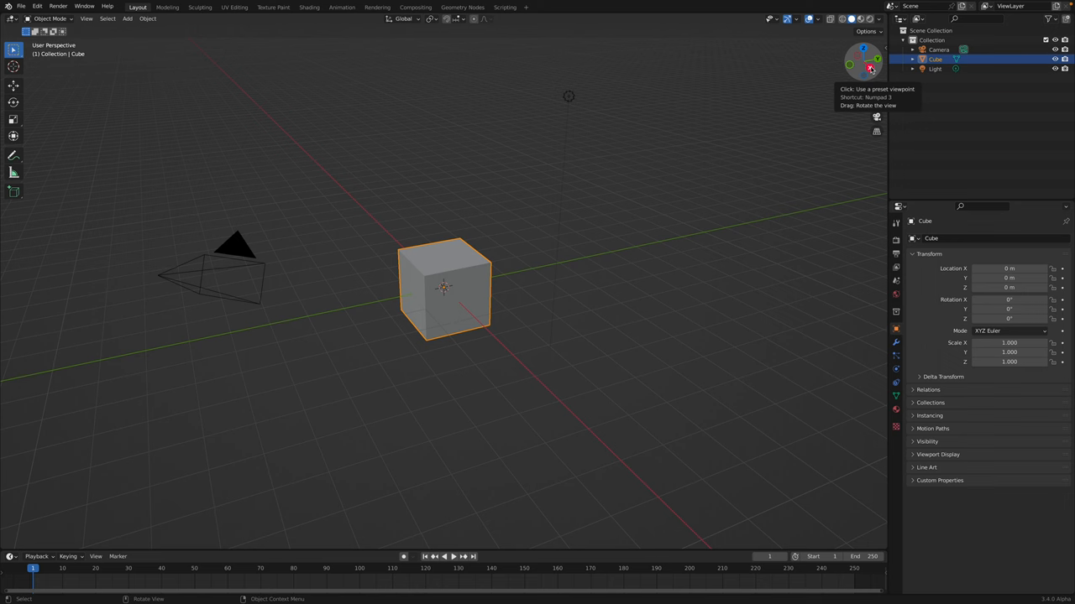
Step: From side view, add a blank Grease Pencil object and switch it to Draw Mode
click(877, 59)
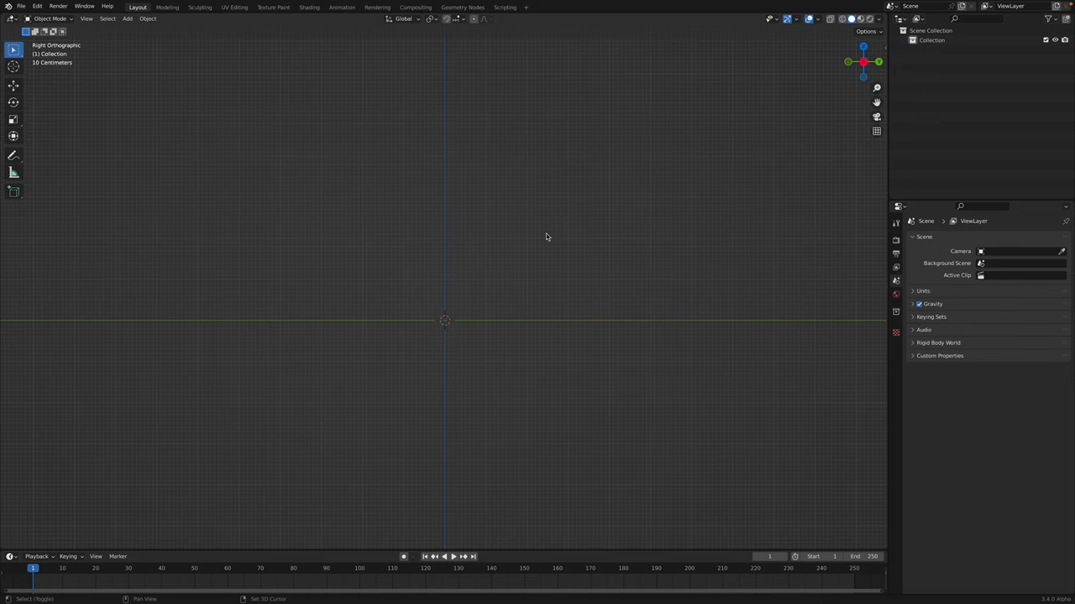
click(127, 19)
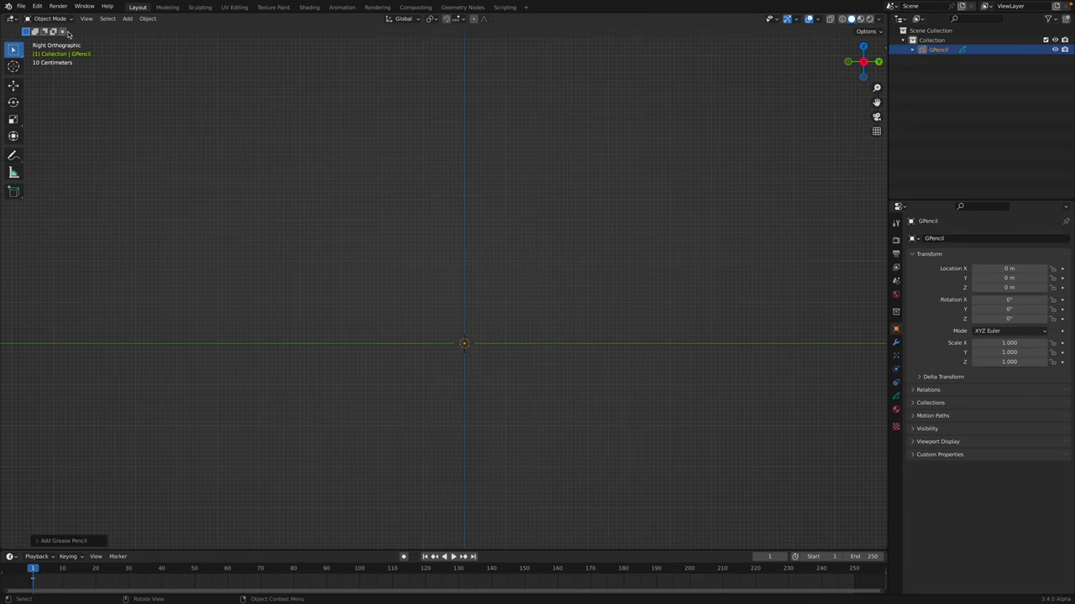
click(50, 19)
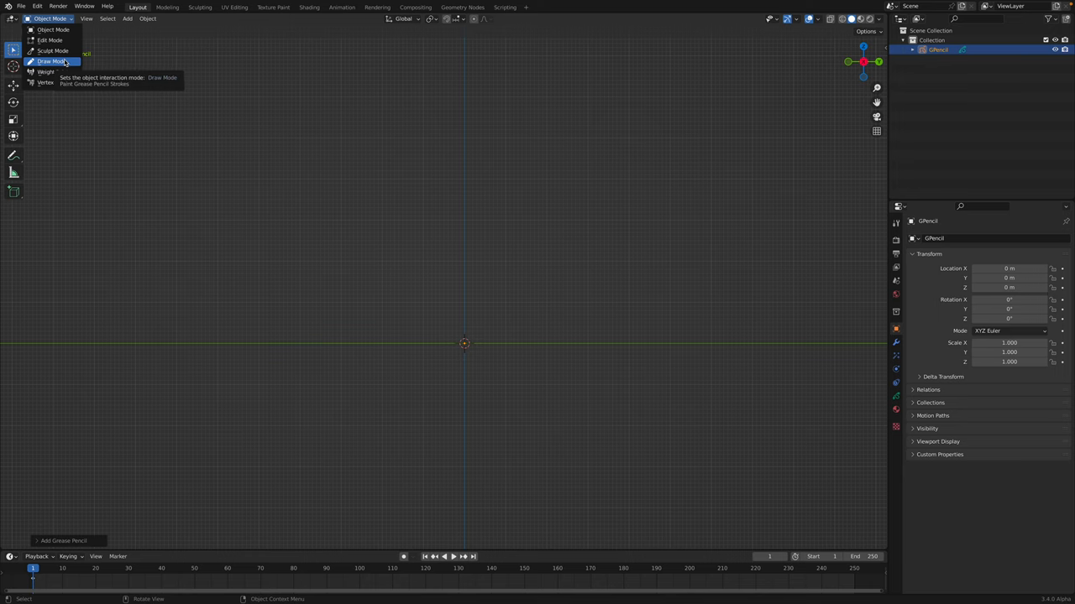
click(52, 62)
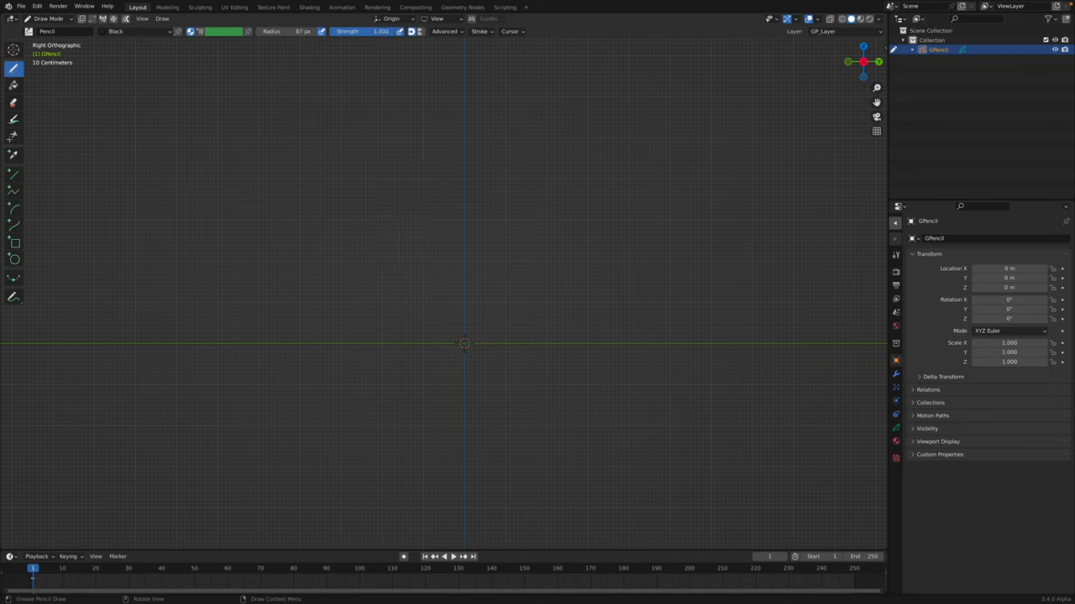
Step: Draw the seahorse's arched head, S-curved body and spiral tail, undoing a stray stroke
drag(508, 130, 399, 193)
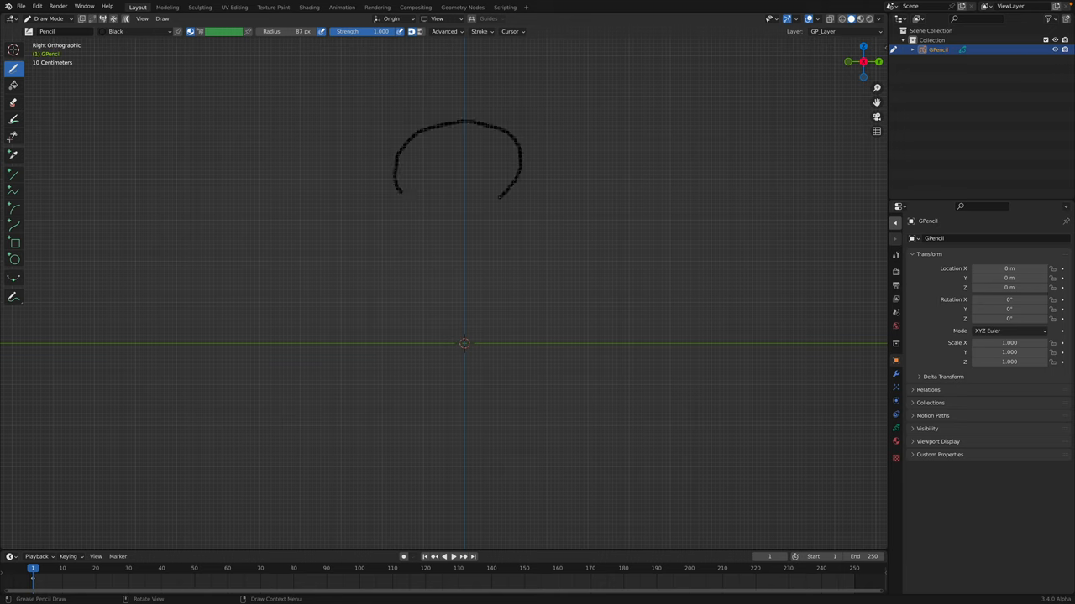
drag(495, 197, 480, 256)
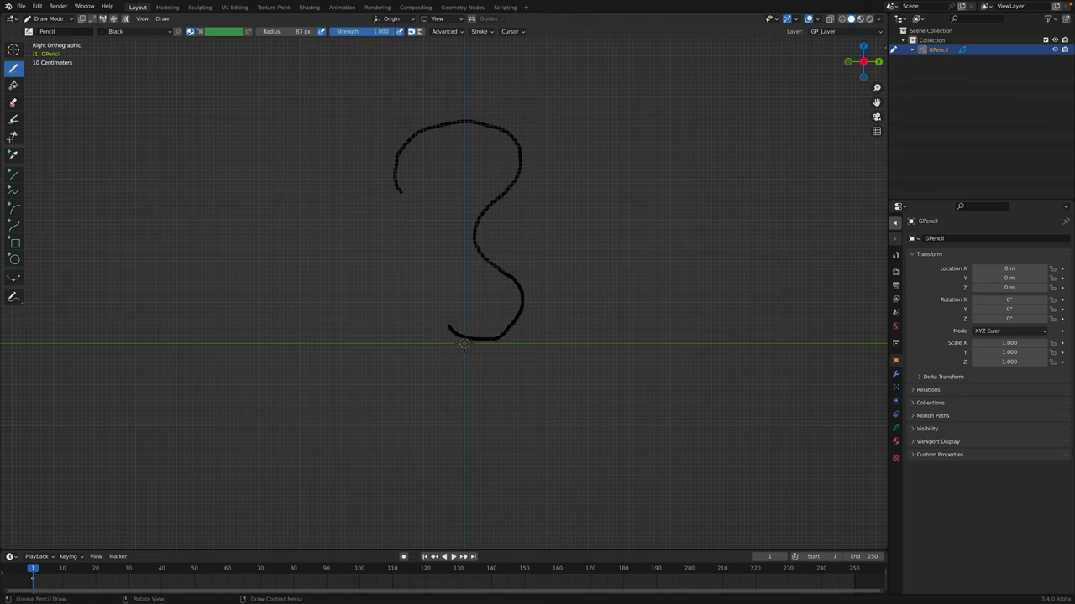
drag(466, 328, 460, 307)
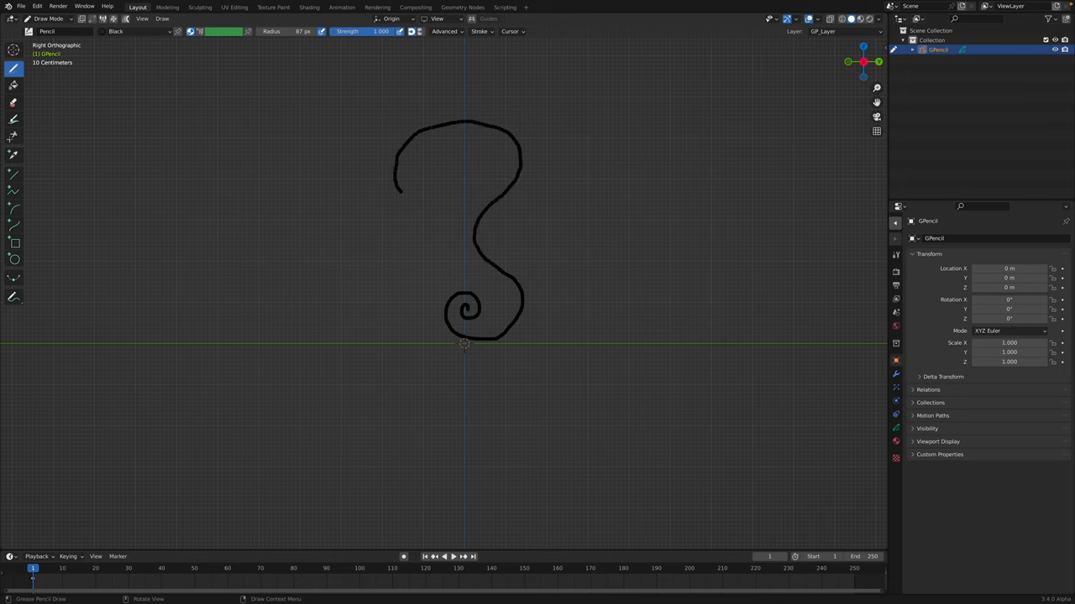
drag(638, 134, 631, 181)
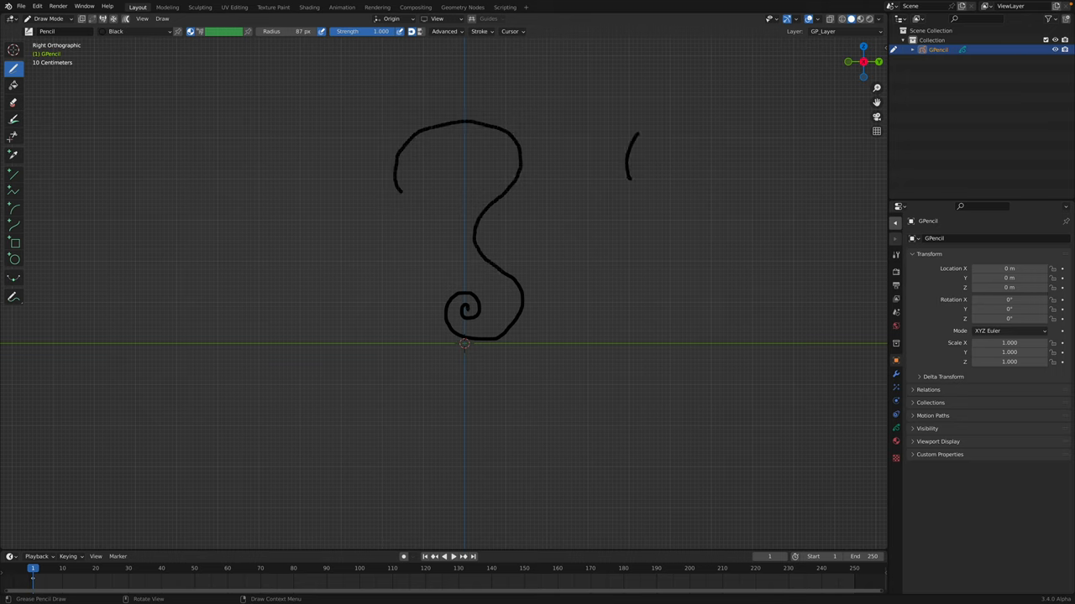
drag(638, 125, 667, 336)
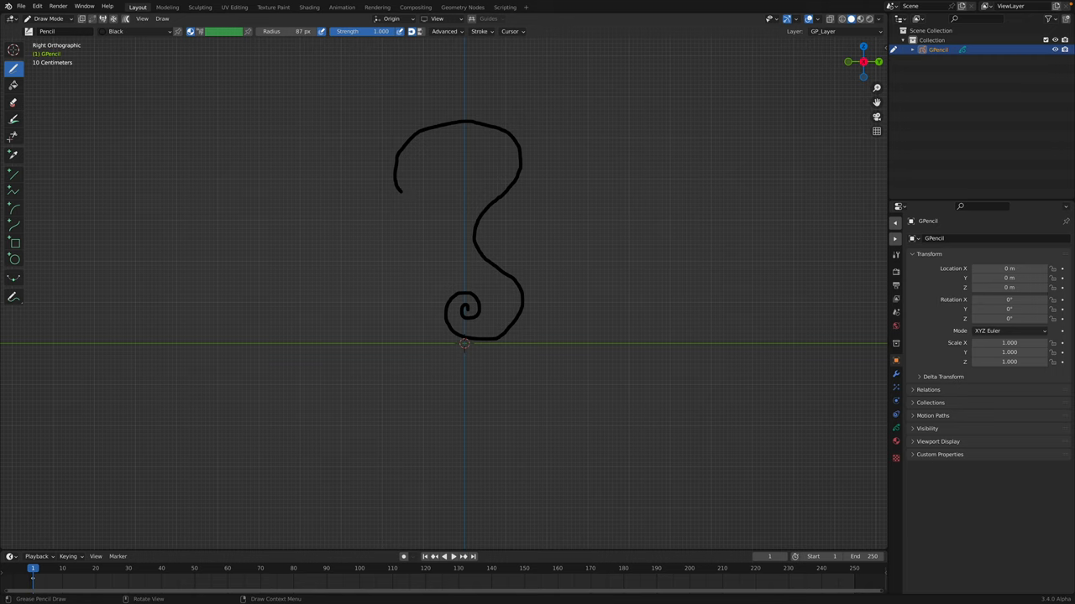
Step: Add a filled snout, head-crest spikes and spiny strokes along the back, neck and belly
drag(419, 139, 395, 181)
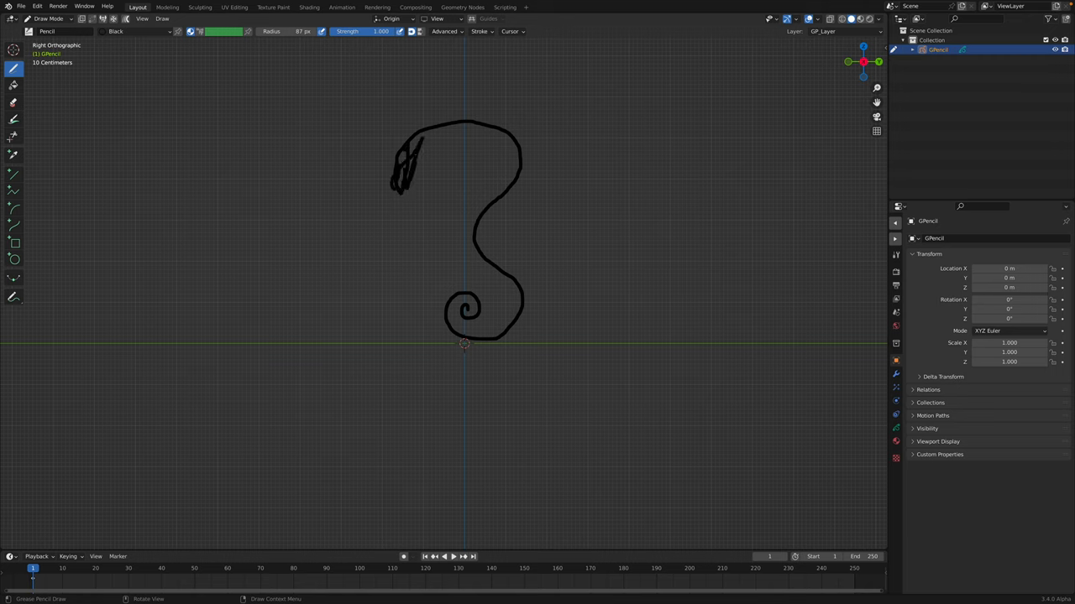
drag(428, 126, 399, 194)
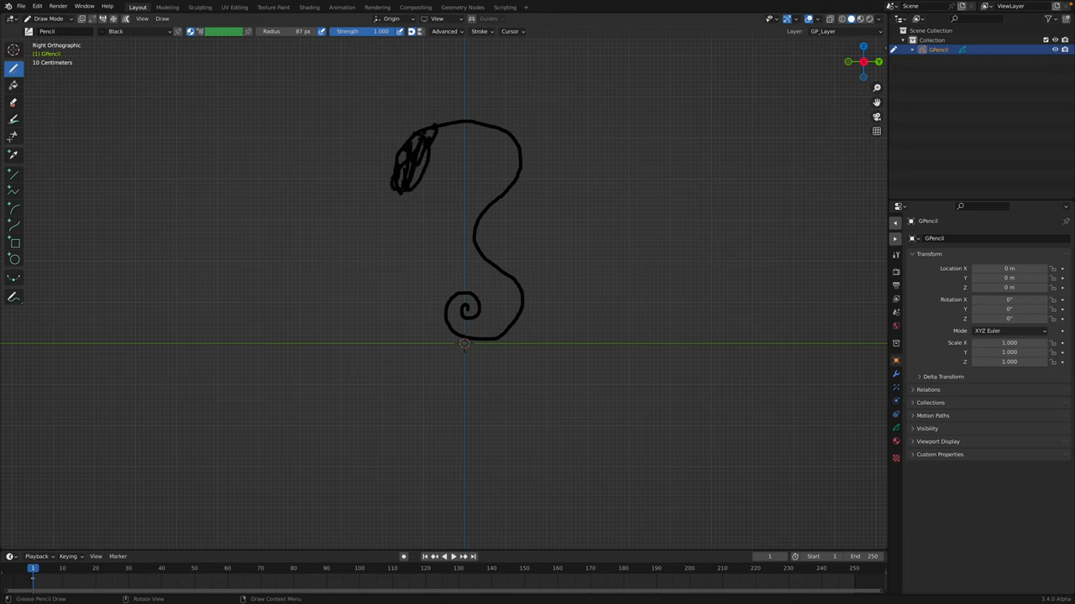
drag(437, 126, 470, 96)
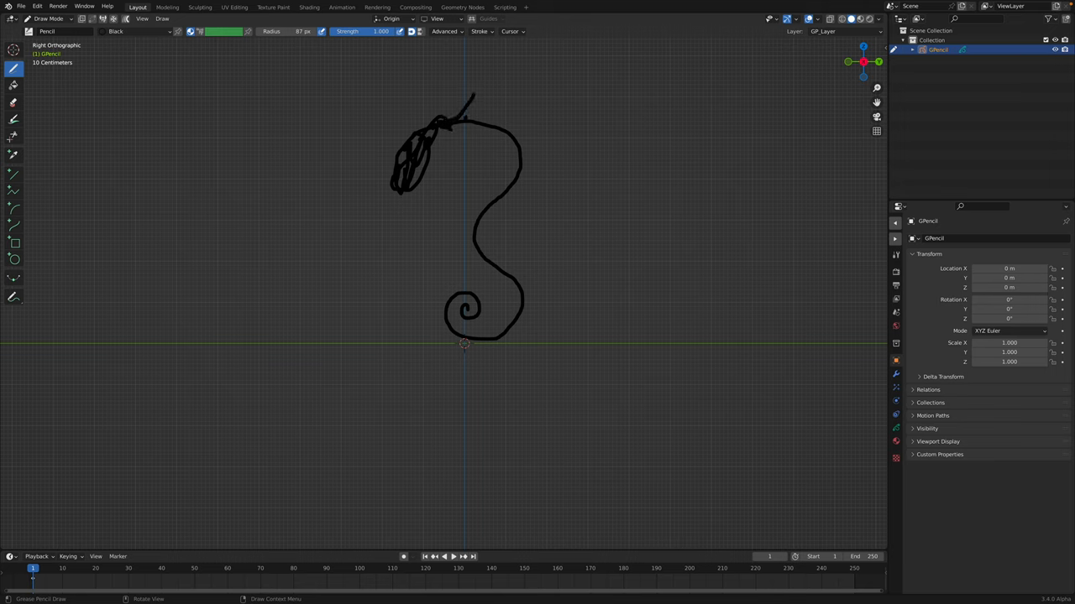
drag(449, 131, 503, 122)
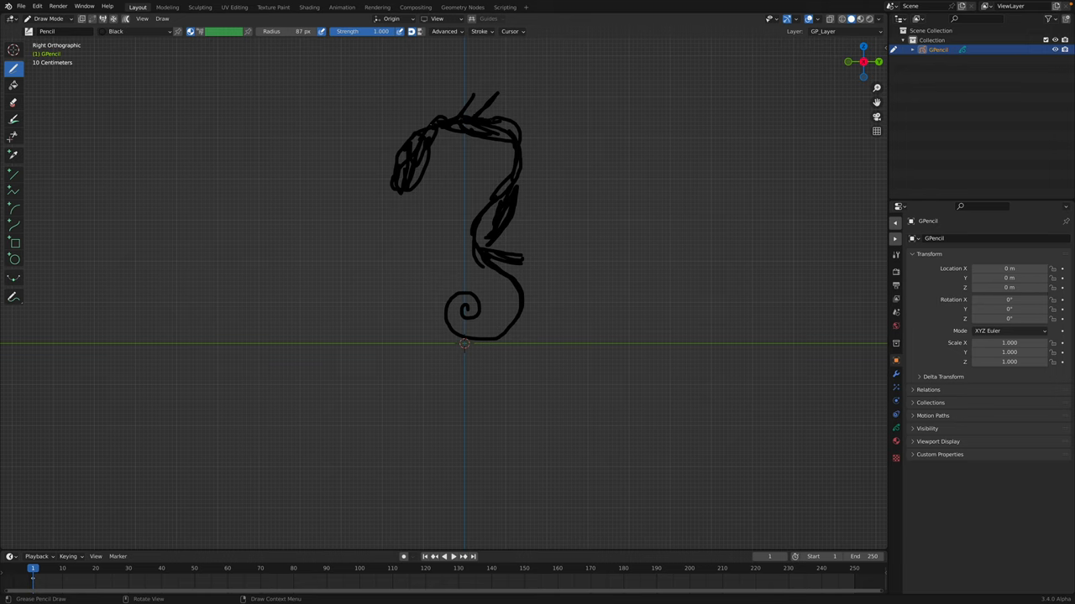
drag(419, 113, 458, 97)
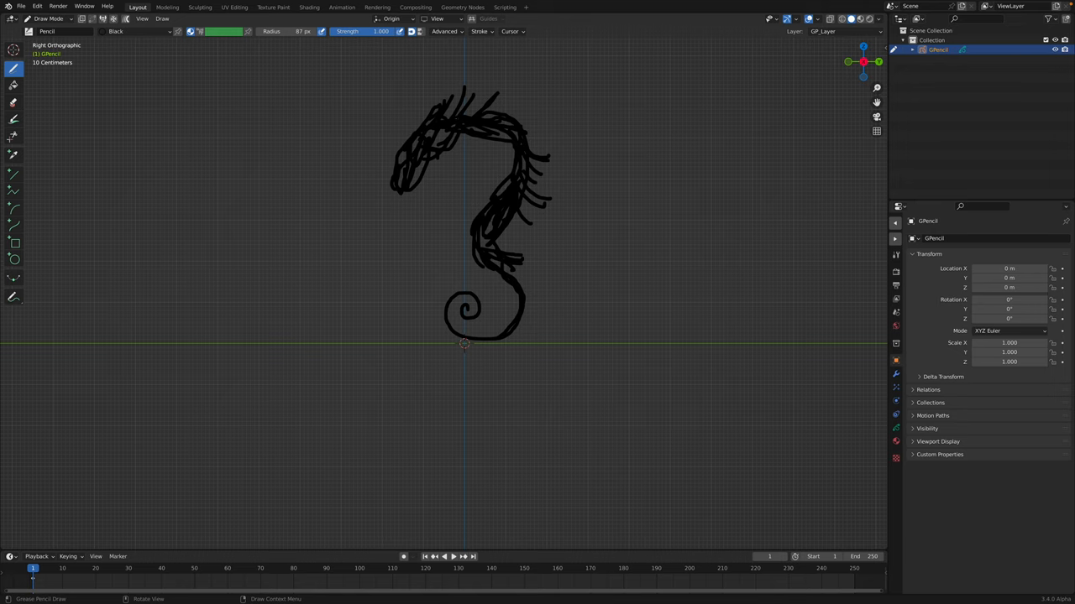
drag(424, 92, 420, 126)
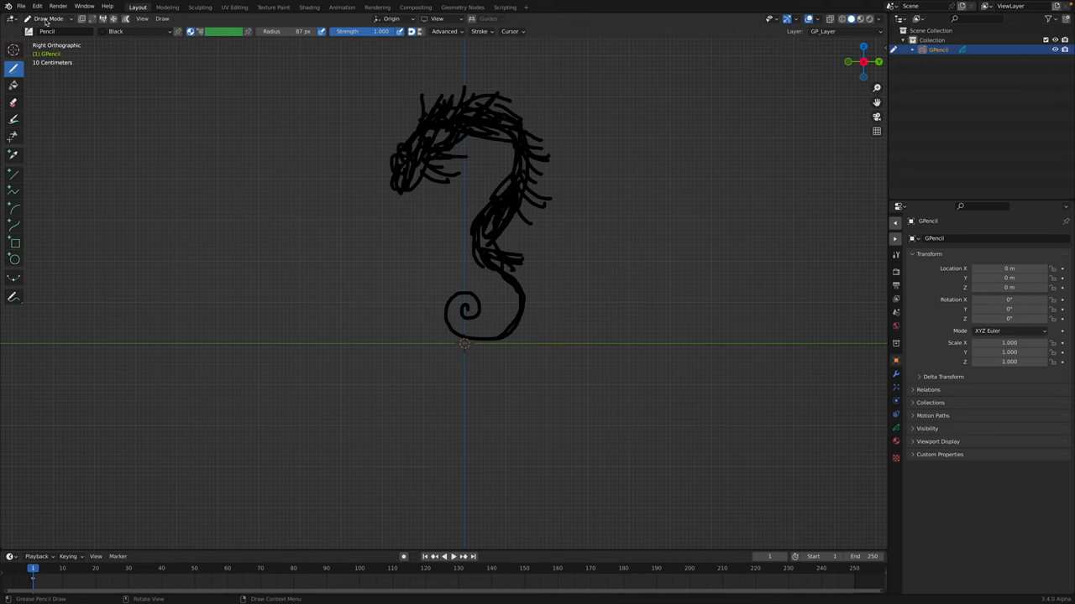
Step: Return to Object Mode and save the sketch as seahorse_x_001.blend on the Desktop
click(49, 18)
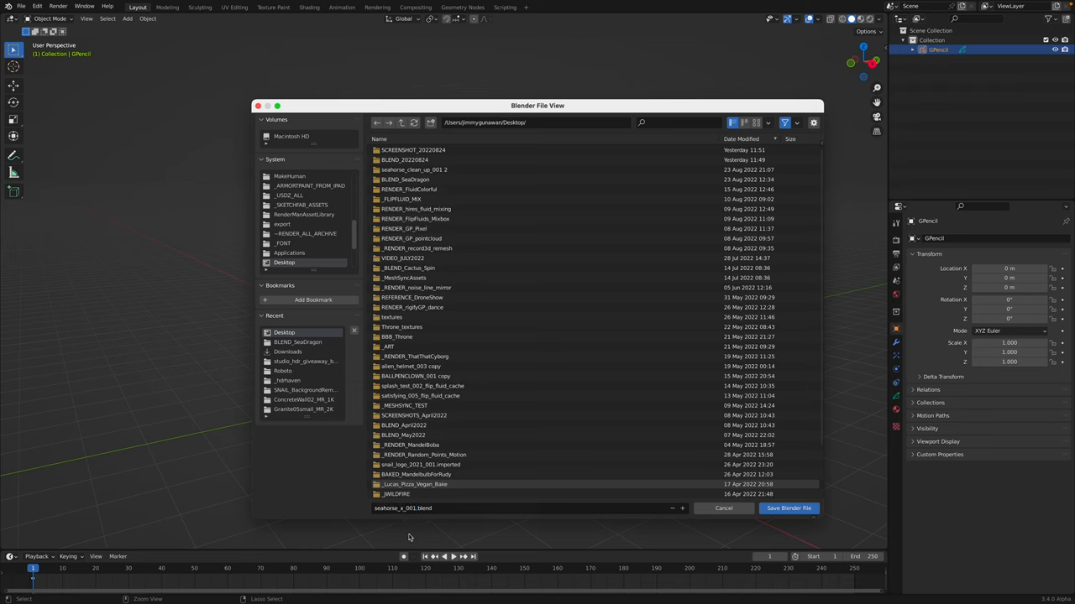
click(788, 508)
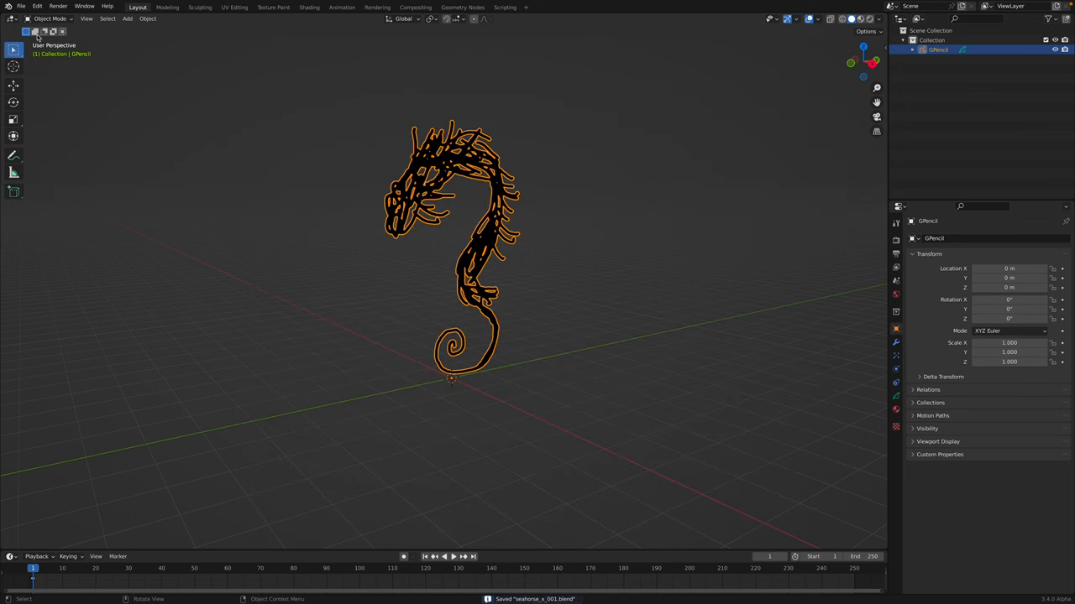
Step: Enter Sculpt Mode, expand the toolbar and choose the Thickness brush at 95 px radius
click(48, 18)
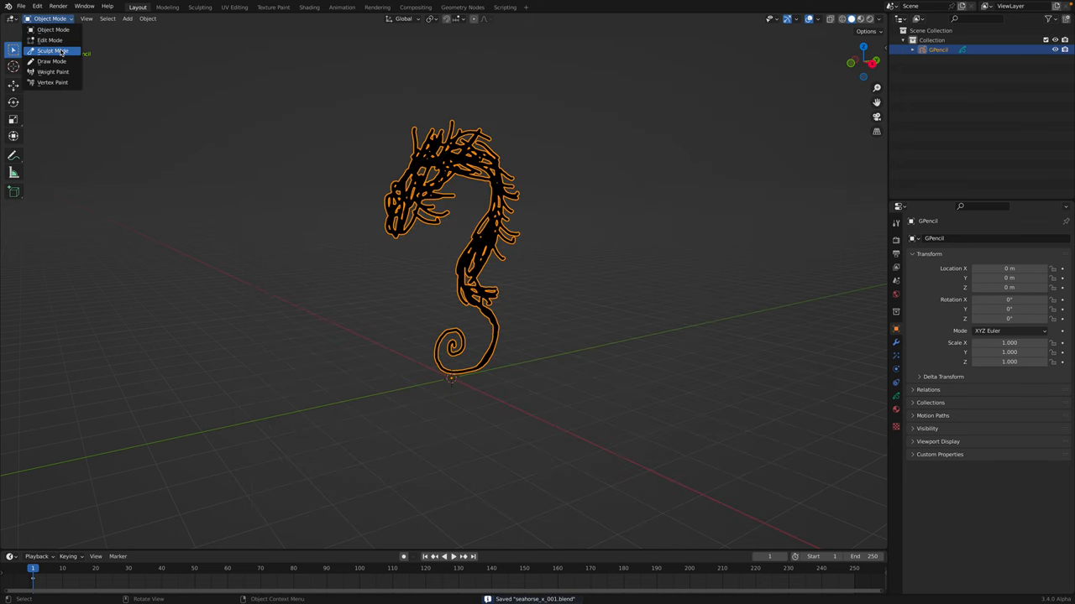
click(51, 50)
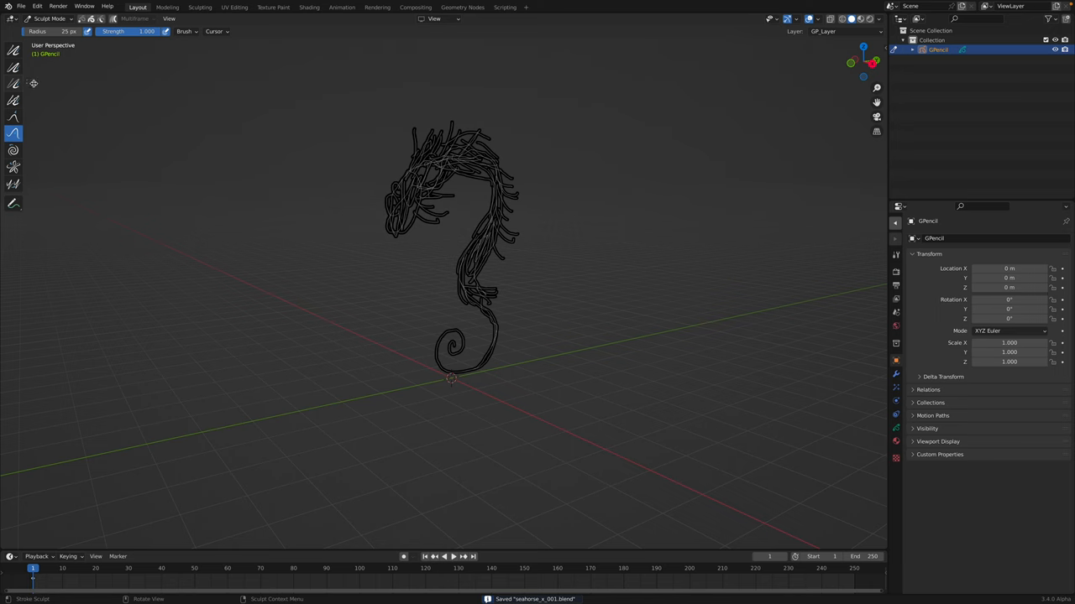
click(12, 133)
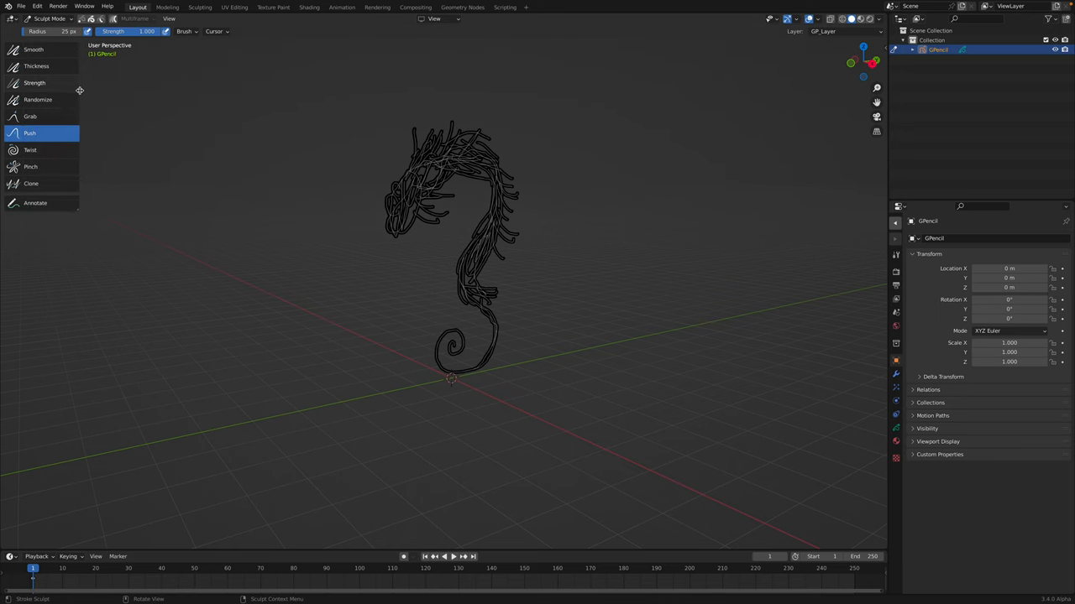
click(36, 65)
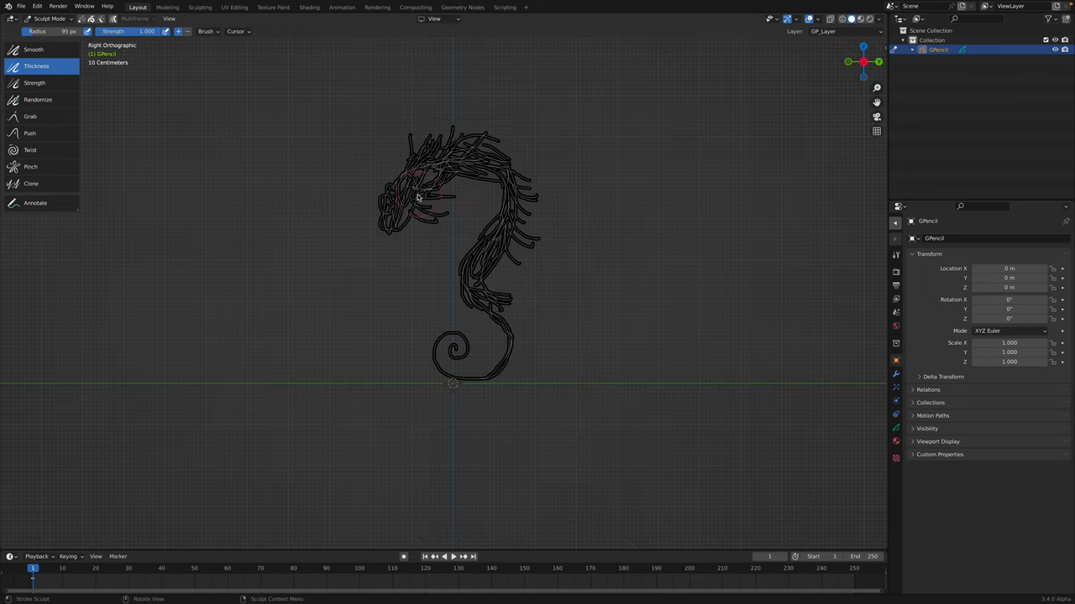
Step: Thicken the head, neck, body, belly and tail strokes into a solid black silhouette
drag(419, 198, 420, 168)
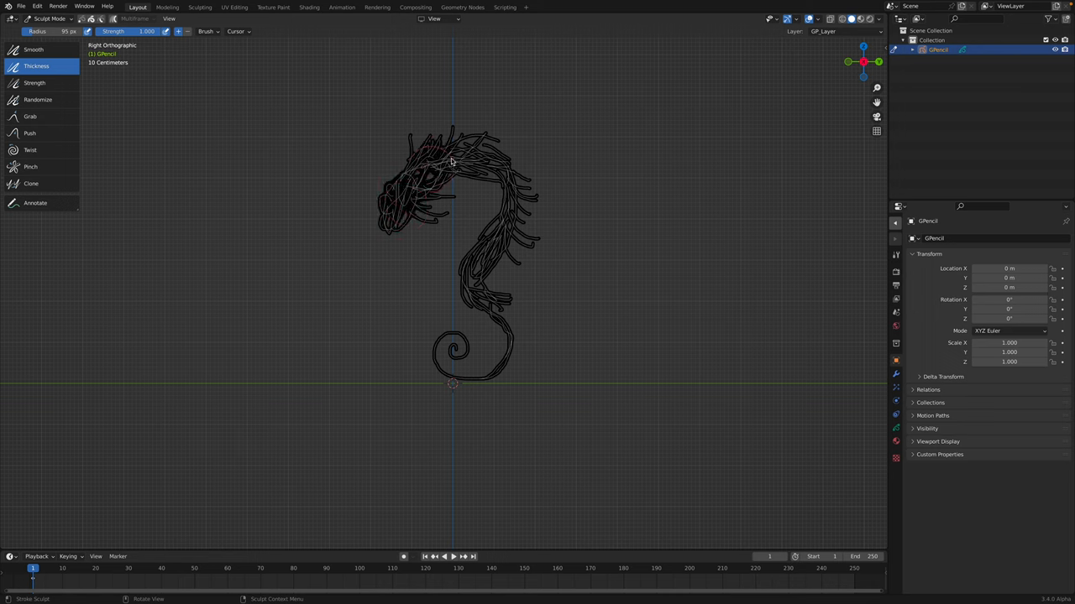
drag(450, 161, 469, 268)
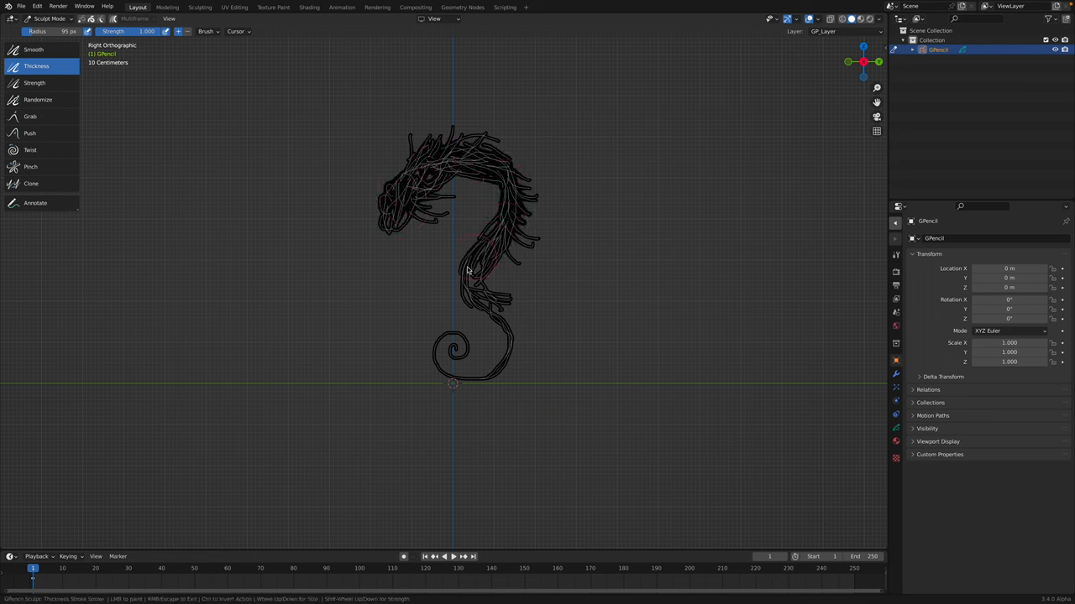
drag(496, 252, 504, 357)
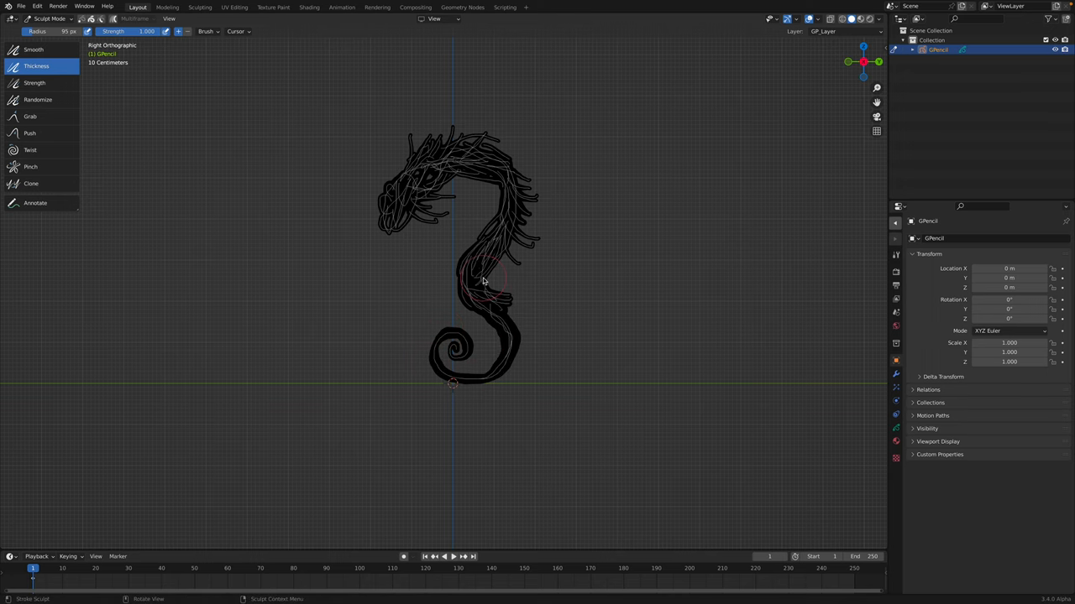
drag(482, 281, 458, 197)
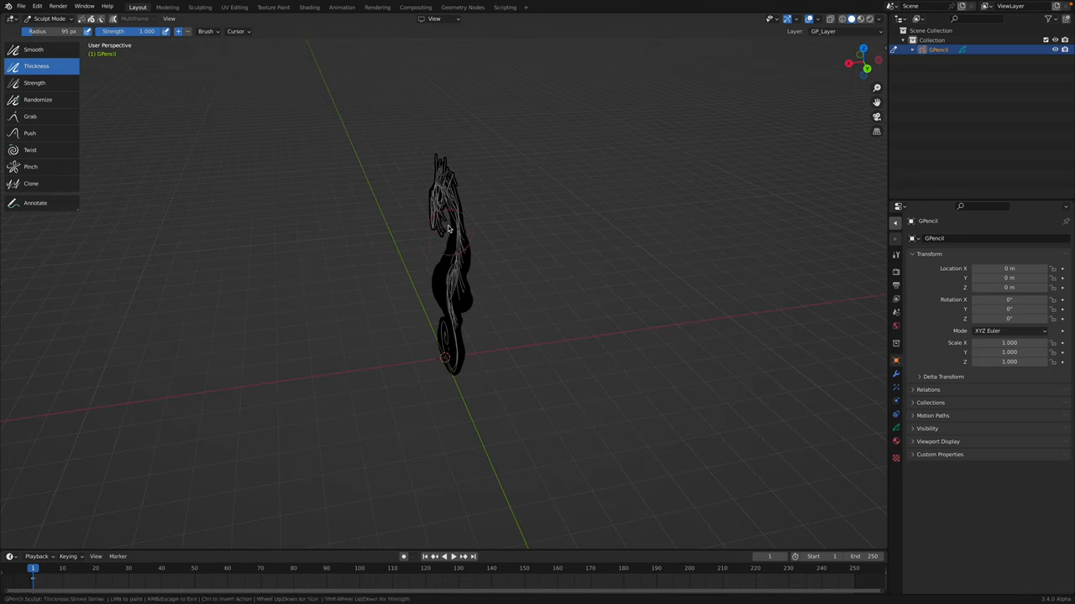
drag(454, 252, 466, 218)
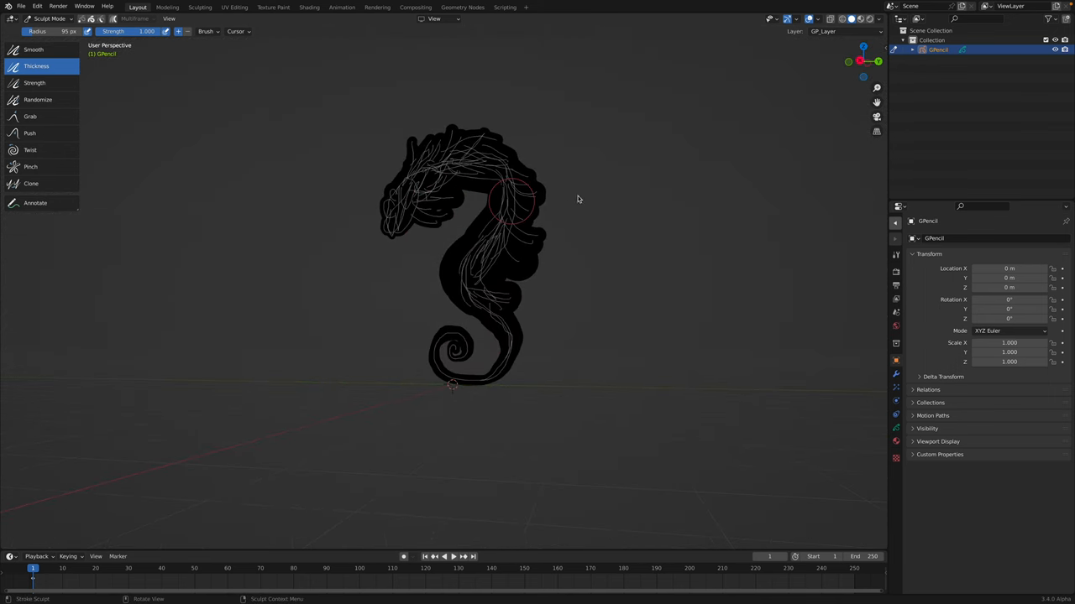
key(KP_3)
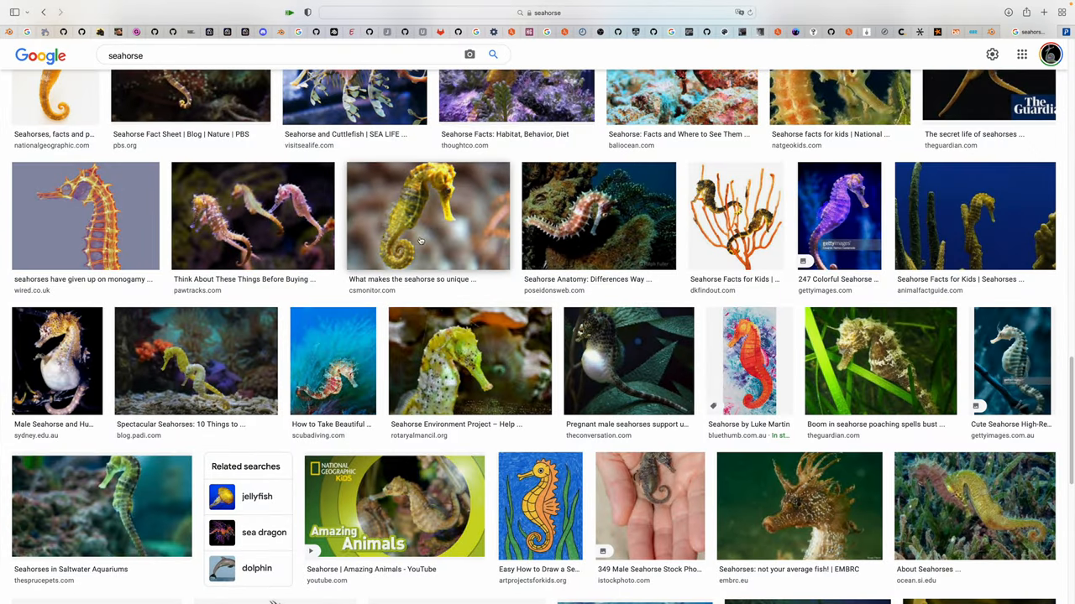
Step: Preview a seahorse illustration and a yellow seahorse photo in Google Images for reference
click(427, 215)
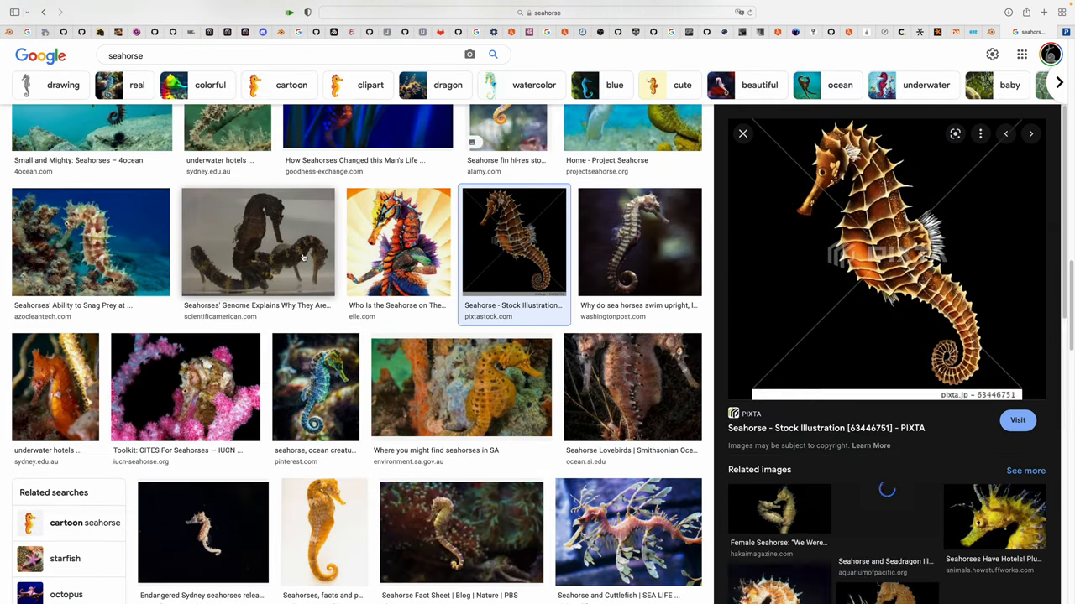
click(461, 388)
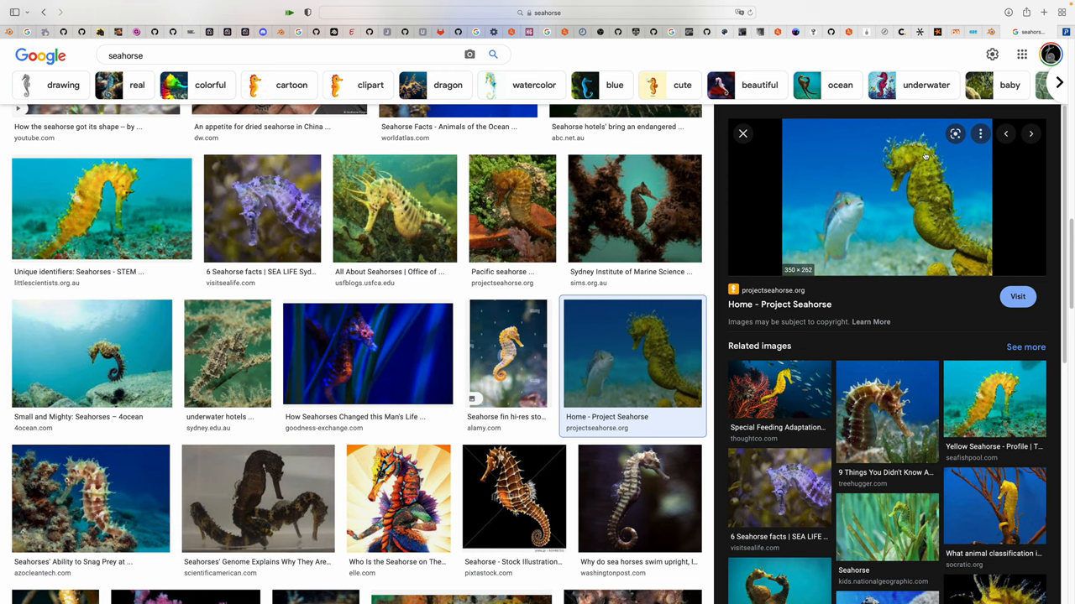
mouse_move(928, 229)
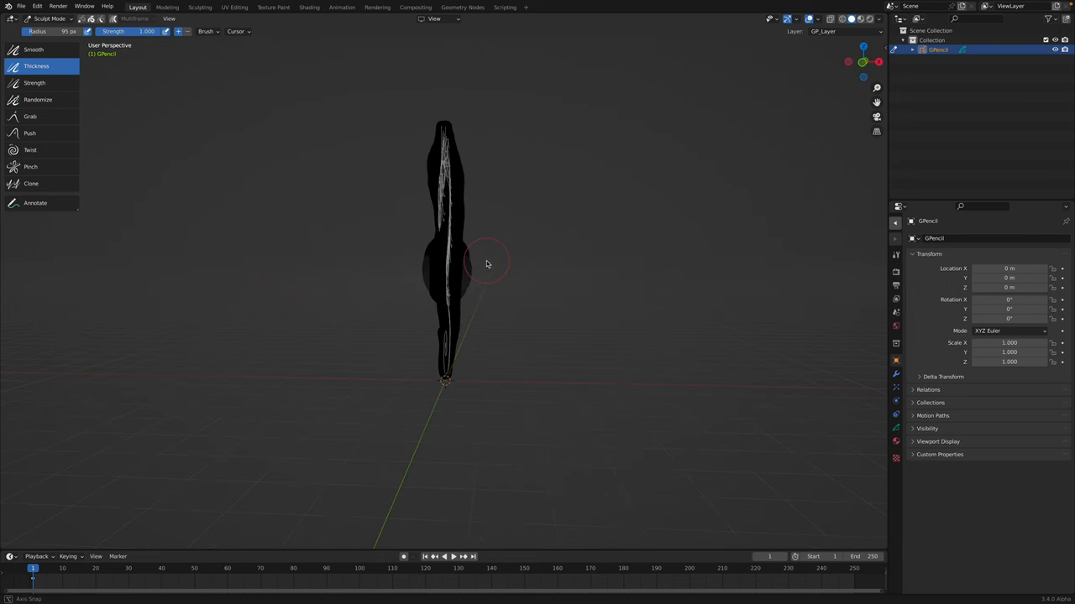
Step: Thicken the belly strokes again for a fuller body silhouette
drag(503, 260, 395, 180)
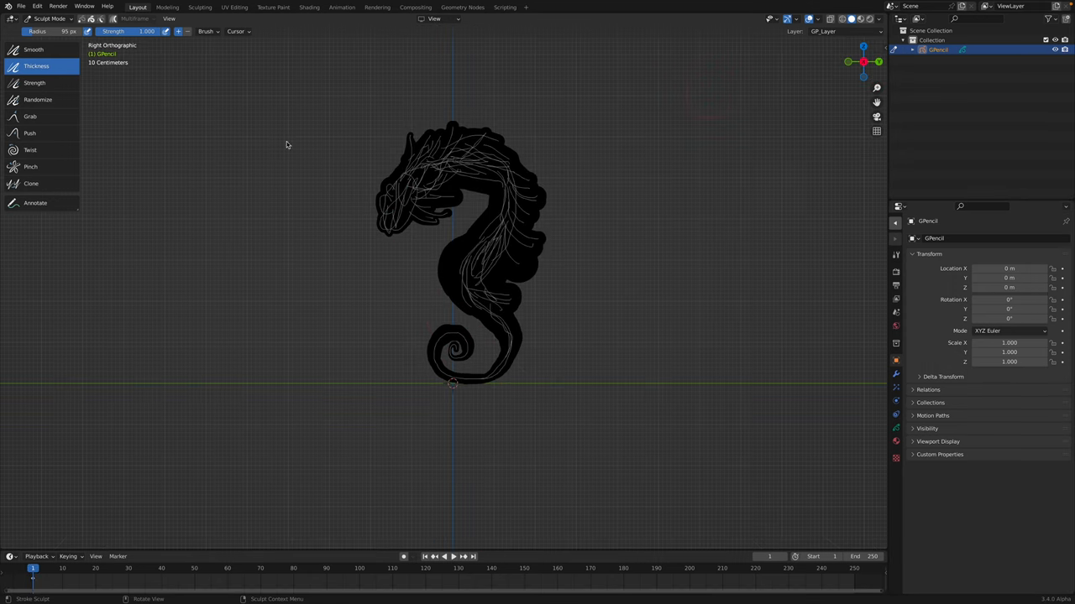
Step: With the Grab brush at 235 px, pull the head and crown strokes into a rounder outline
click(30, 116)
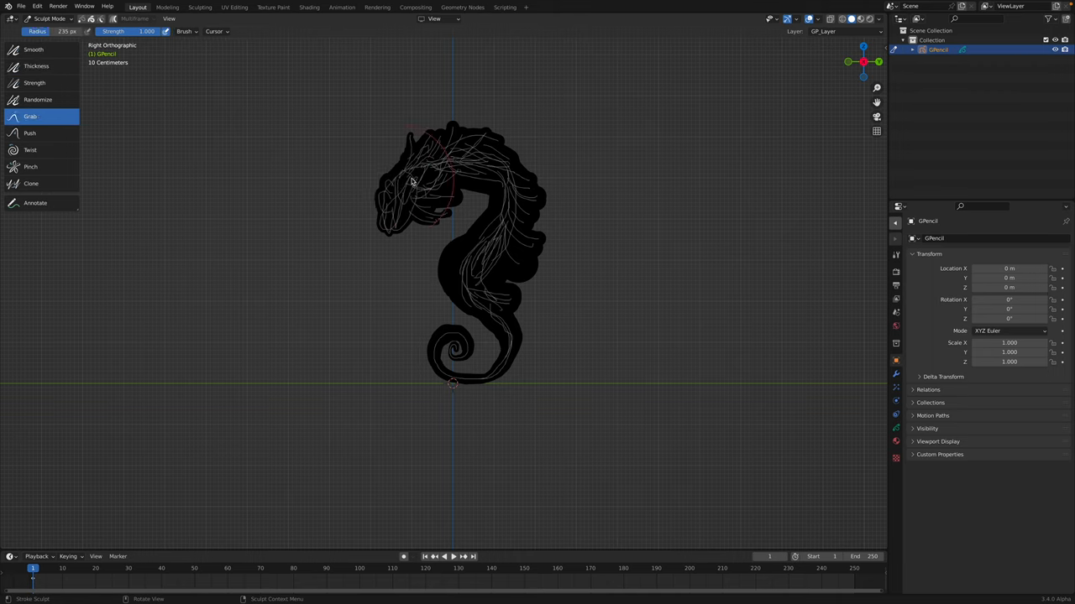
drag(411, 180, 481, 181)
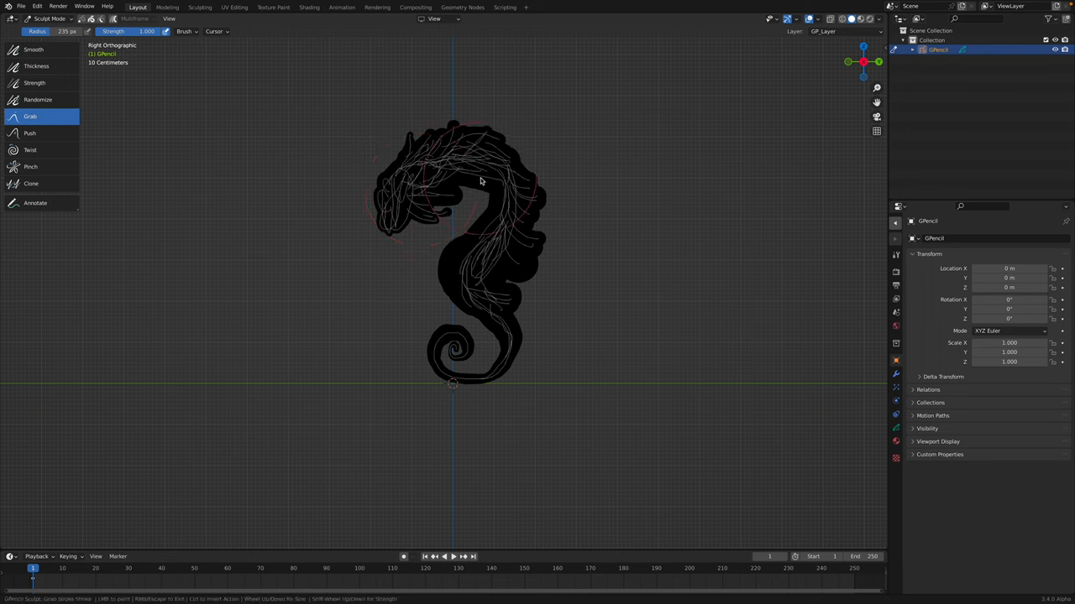
drag(481, 181, 448, 136)
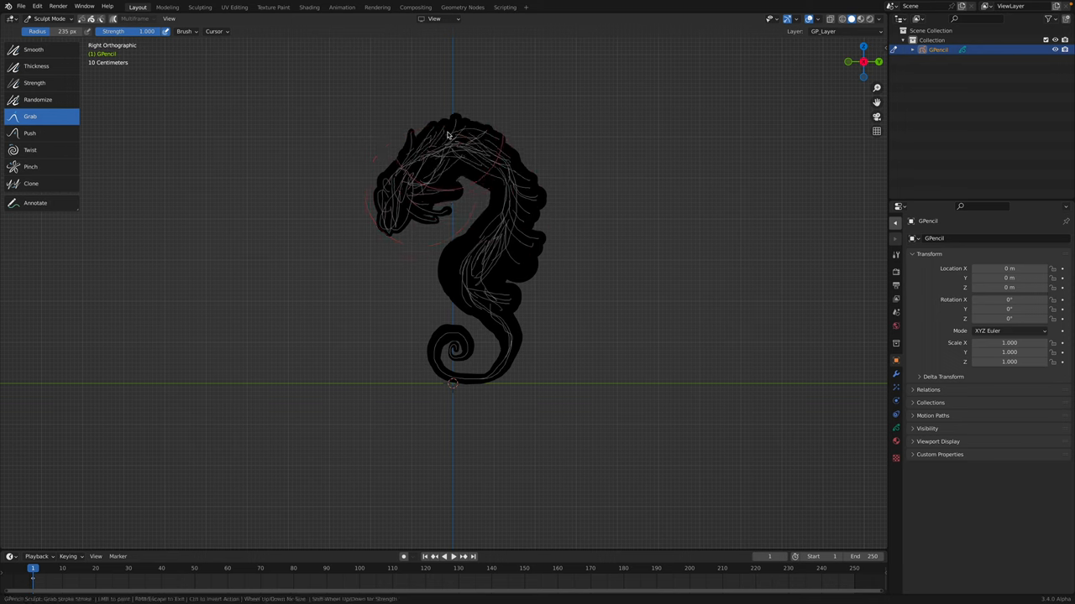
drag(444, 135, 458, 166)
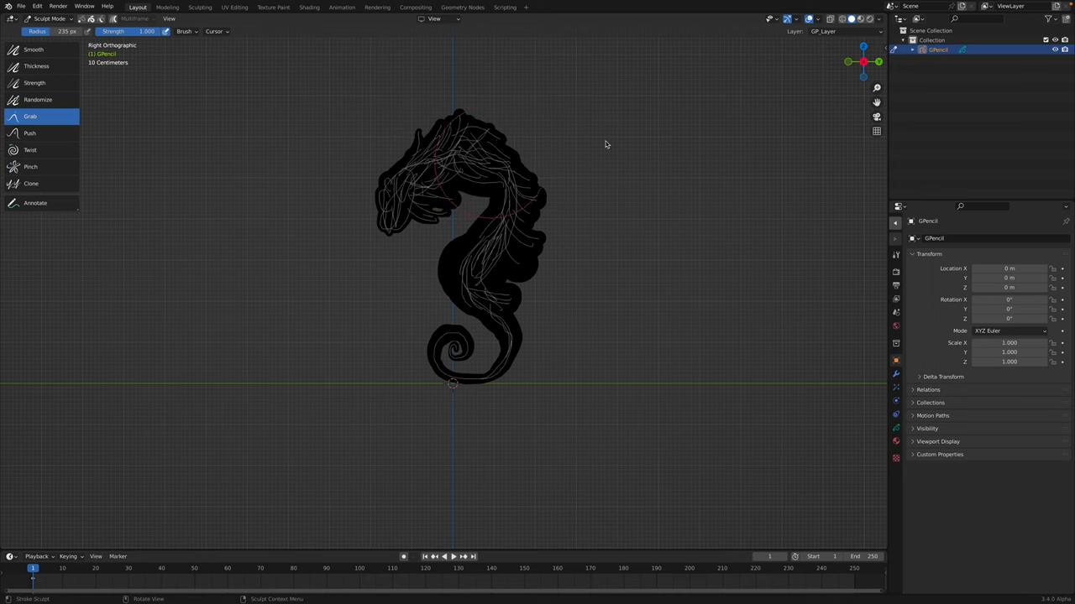
click(50, 19)
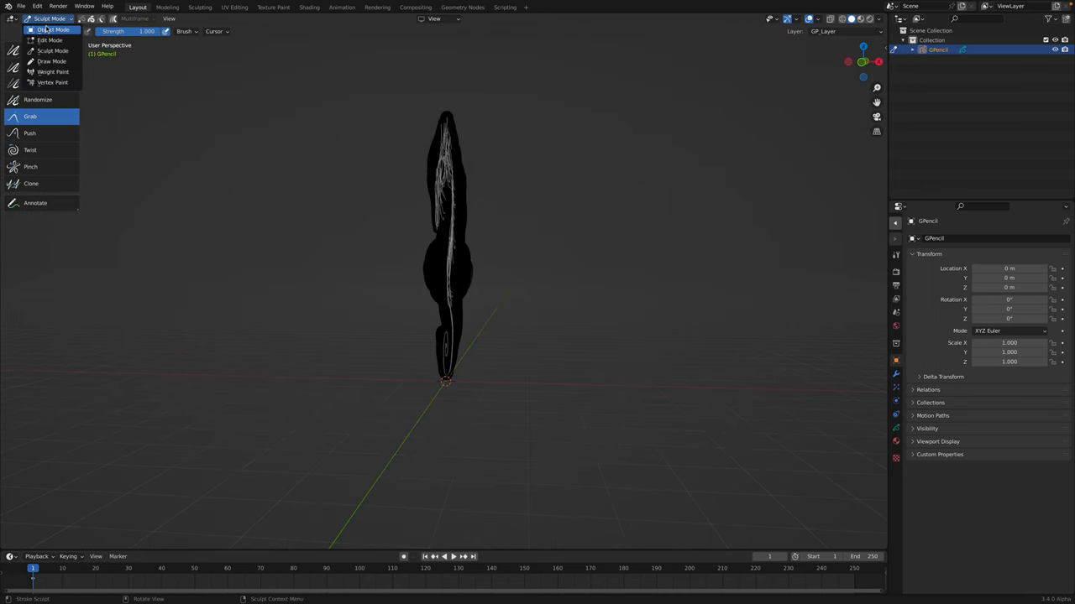
Step: From Object Mode, Save As the incremented seahorse_x_002.blend, then return to Draw Mode
click(50, 18)
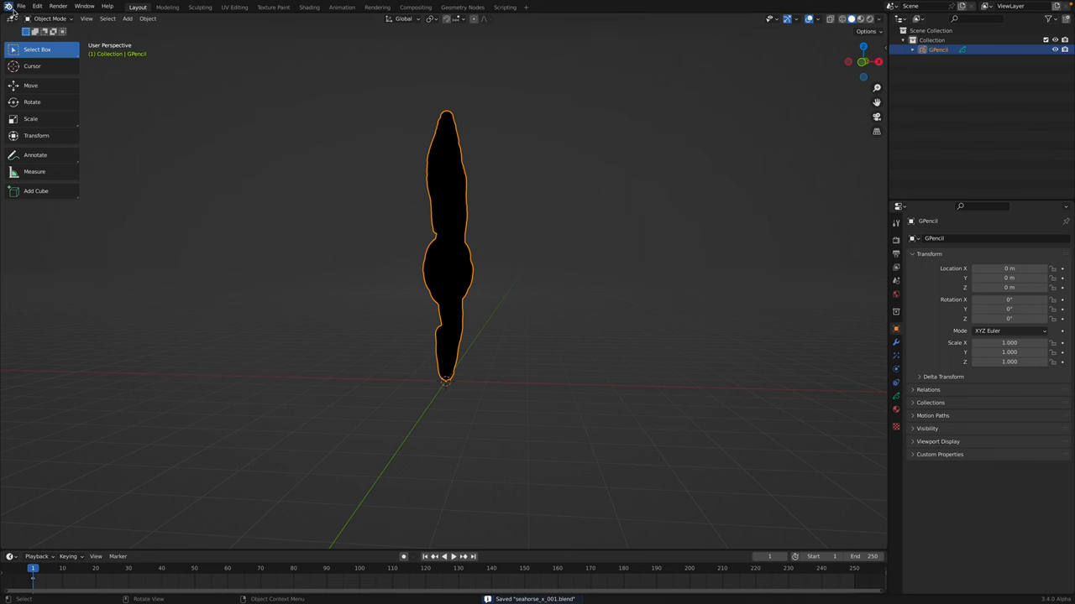
click(20, 7)
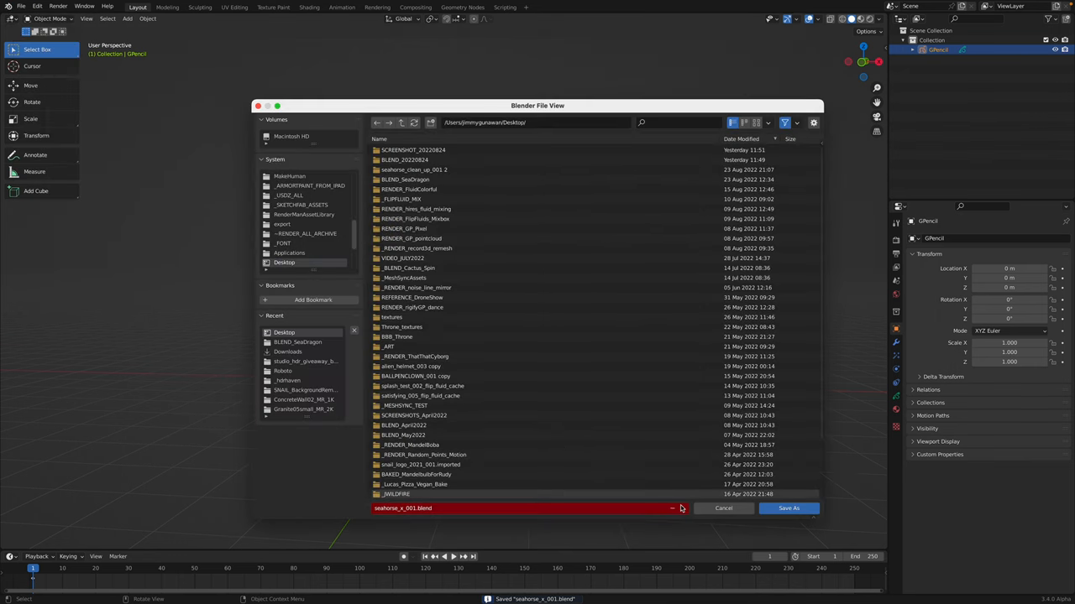
click(788, 508)
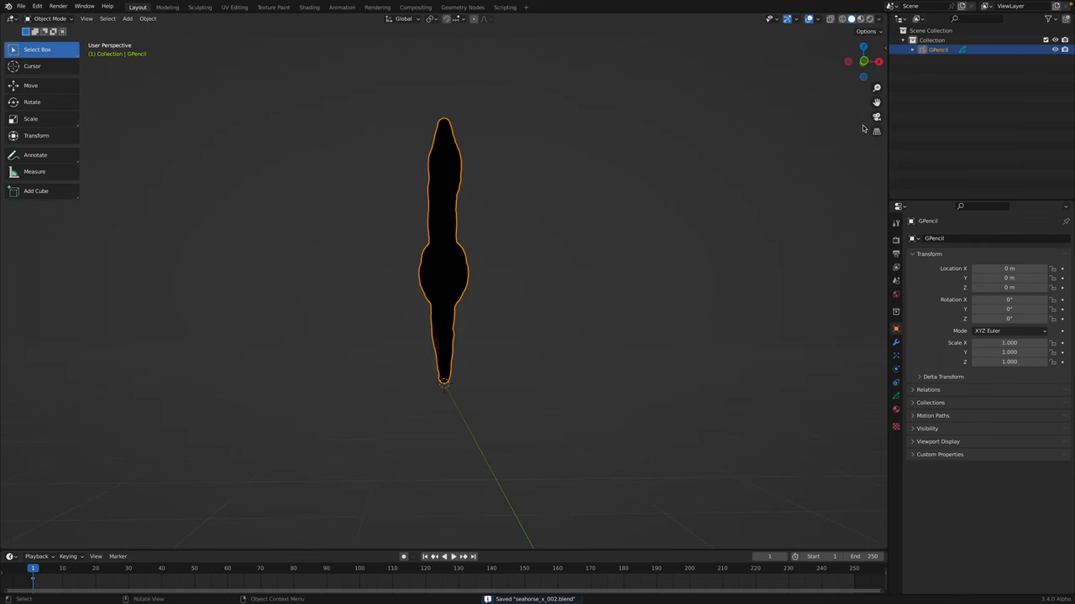
click(51, 19)
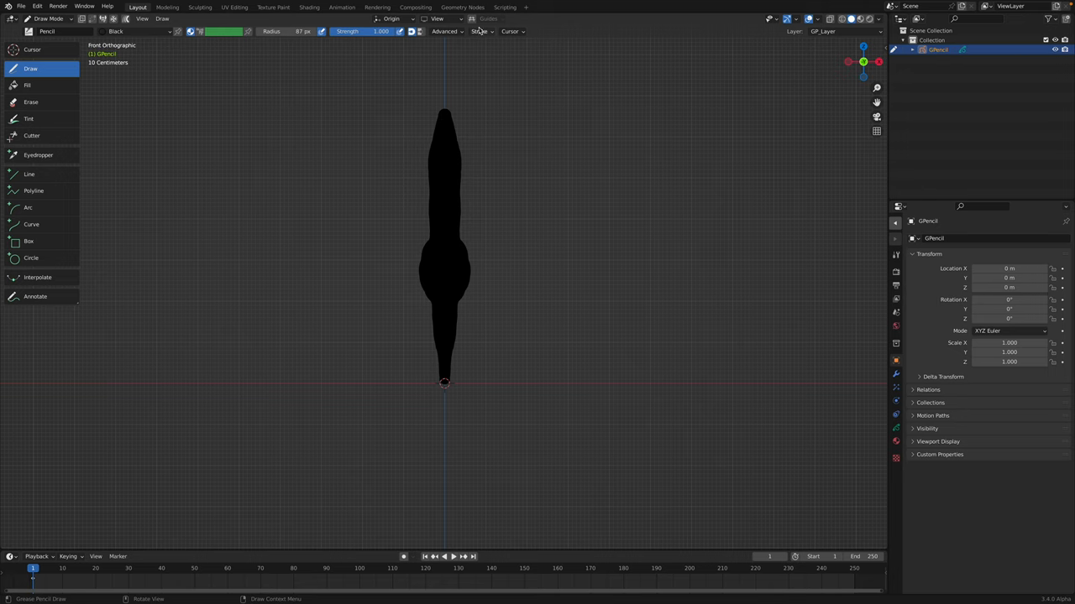
Step: Set Stroke Placement to Stroke and draw fin strokes jutting from the seahorse's head and belly
click(436, 19)
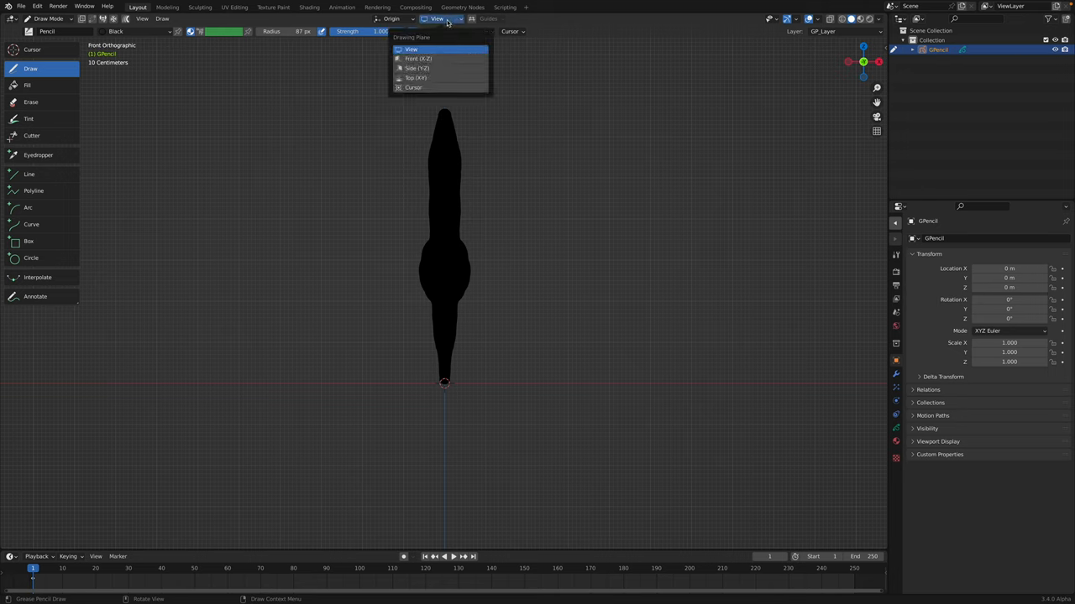
click(391, 18)
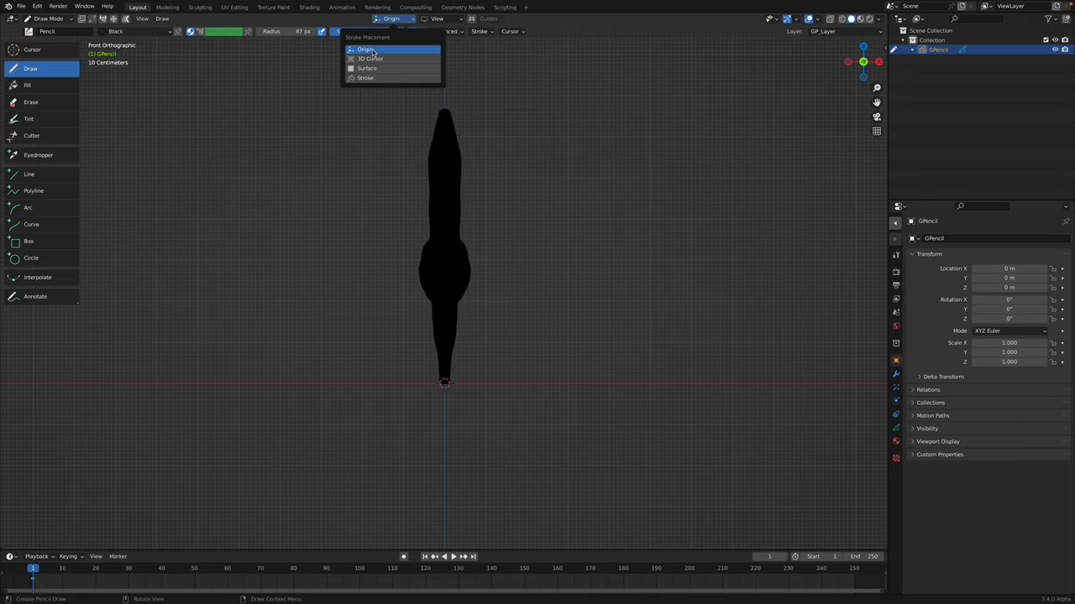
mouse_move(365, 77)
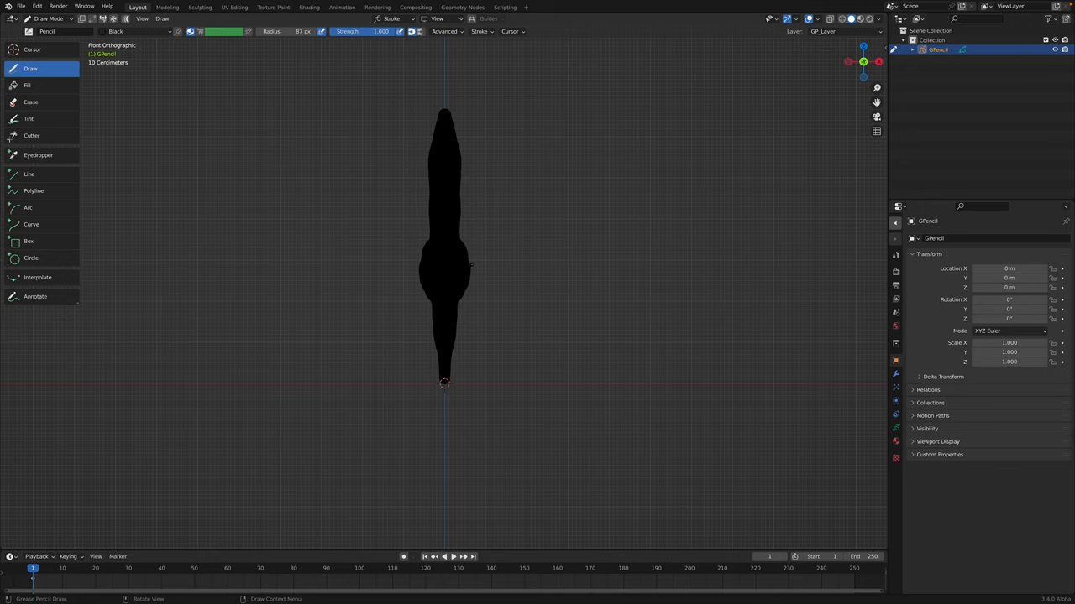
drag(460, 239, 474, 264)
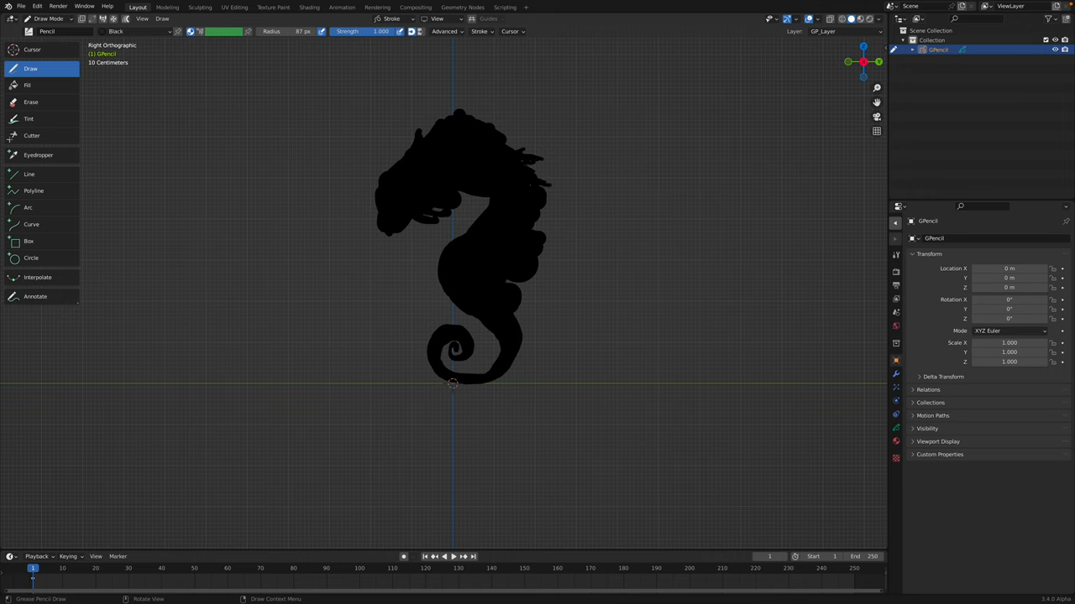
drag(546, 193, 546, 260)
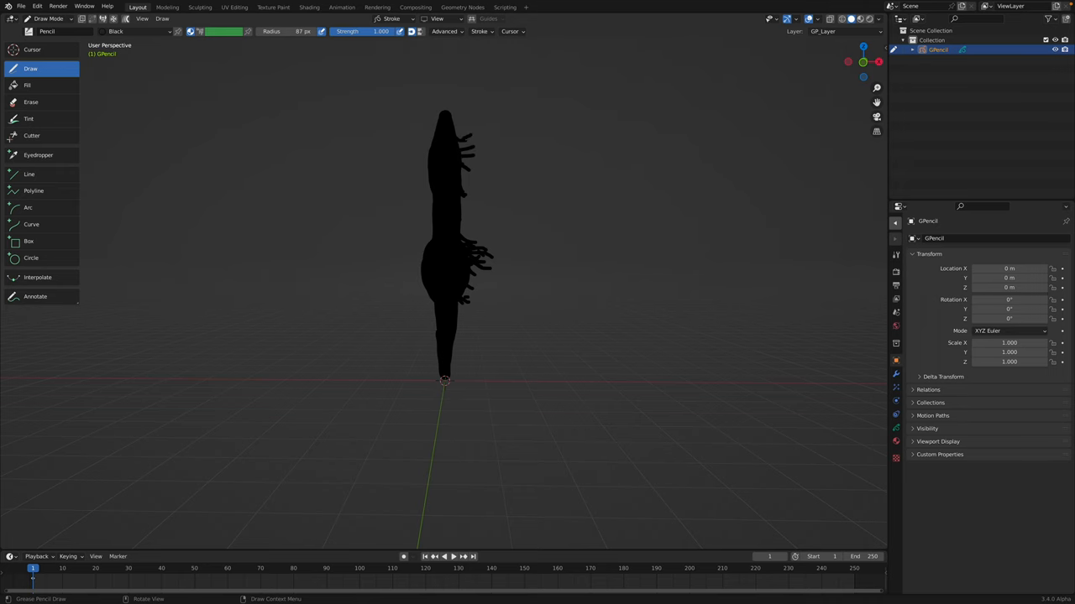
Step: In Object Mode, add an X-axis Mirror modifier duplicating the side fins symmetrically
click(48, 18)
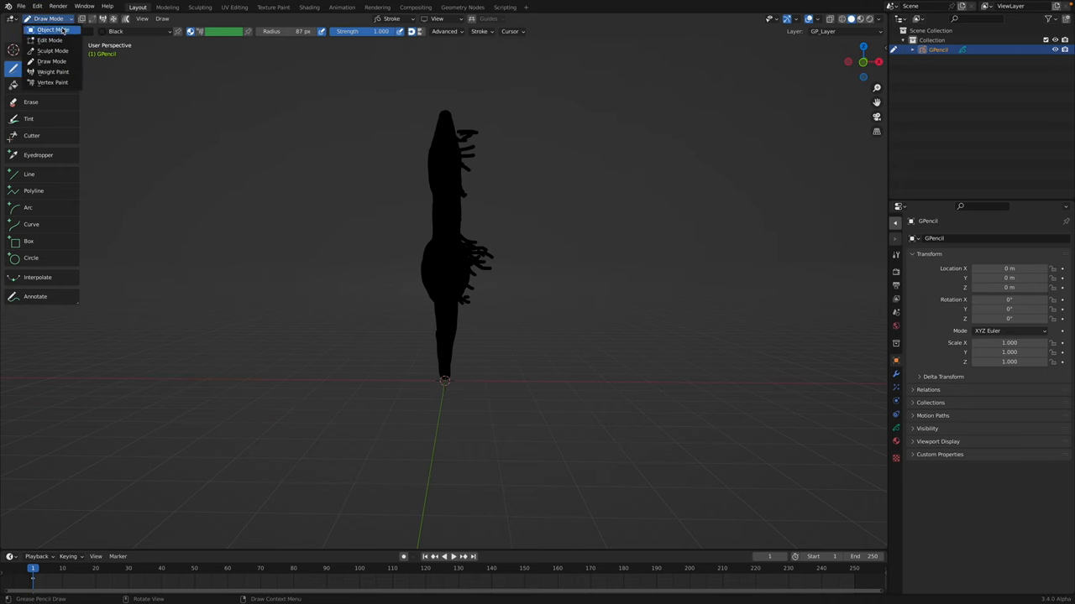
click(50, 29)
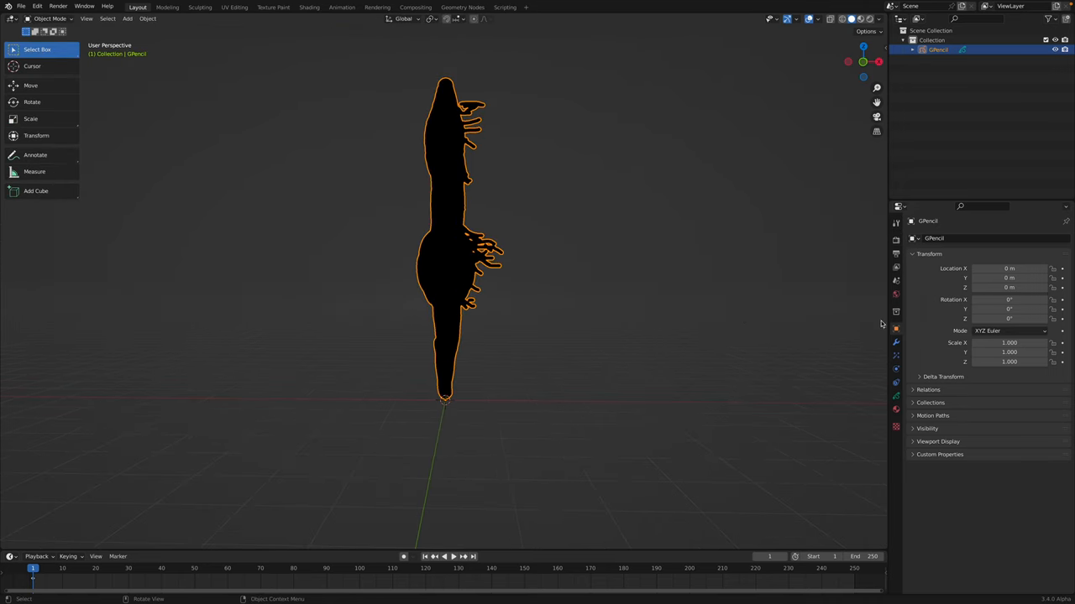
click(926, 238)
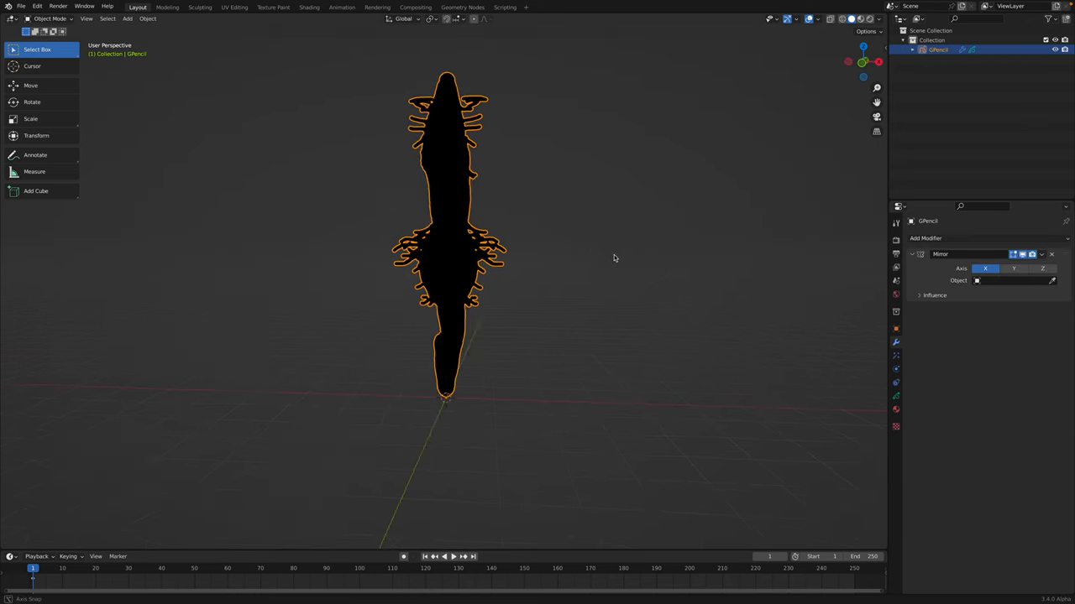
Step: Thicken the strokes with the Sculpt Mode Thickness brush, return to Object Mode and save
click(49, 19)
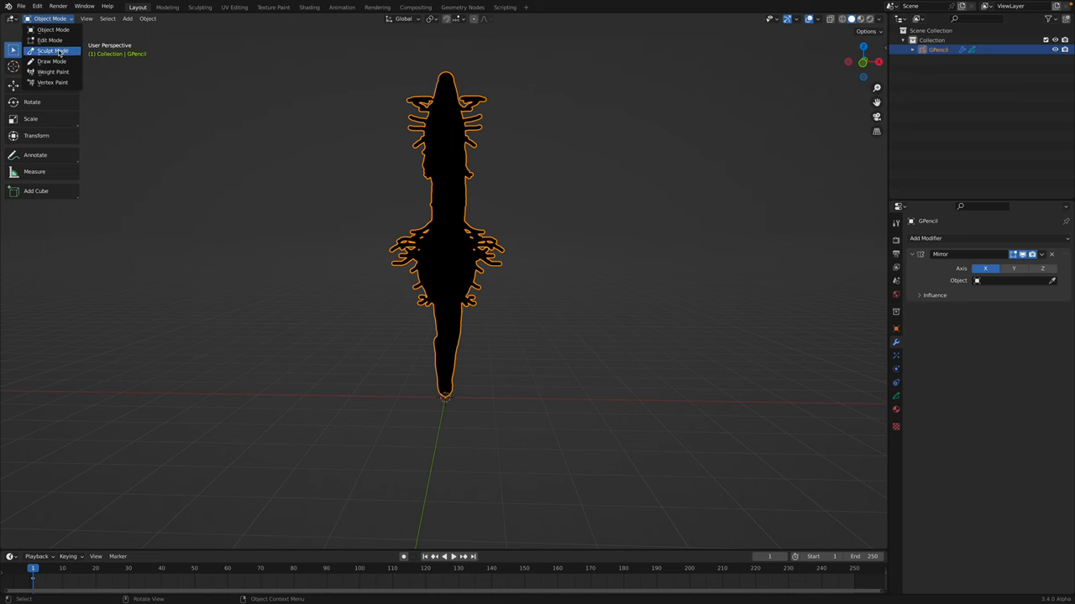
click(52, 50)
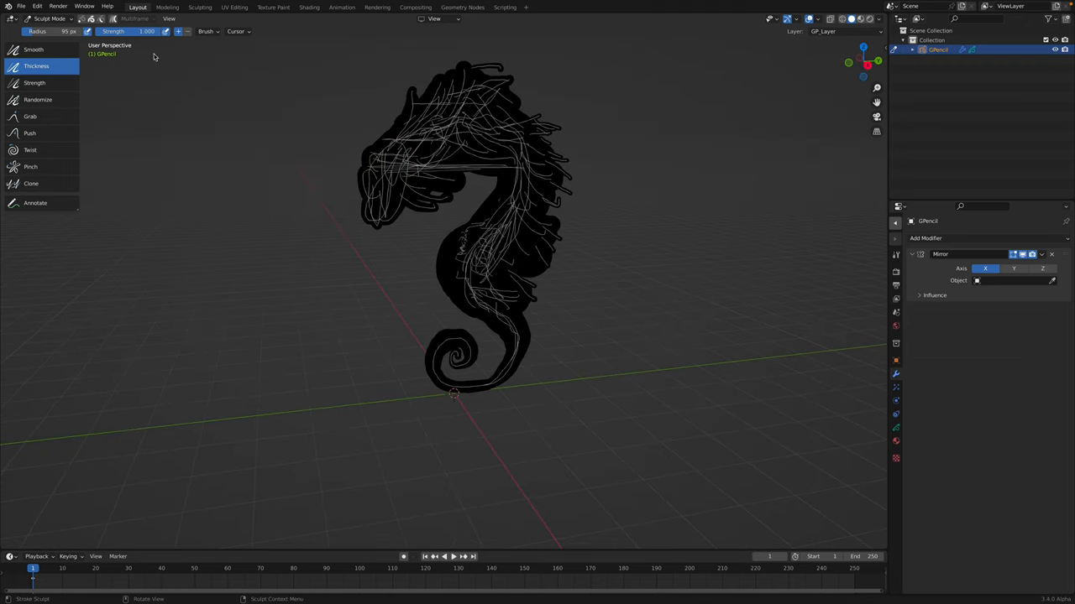
click(46, 18)
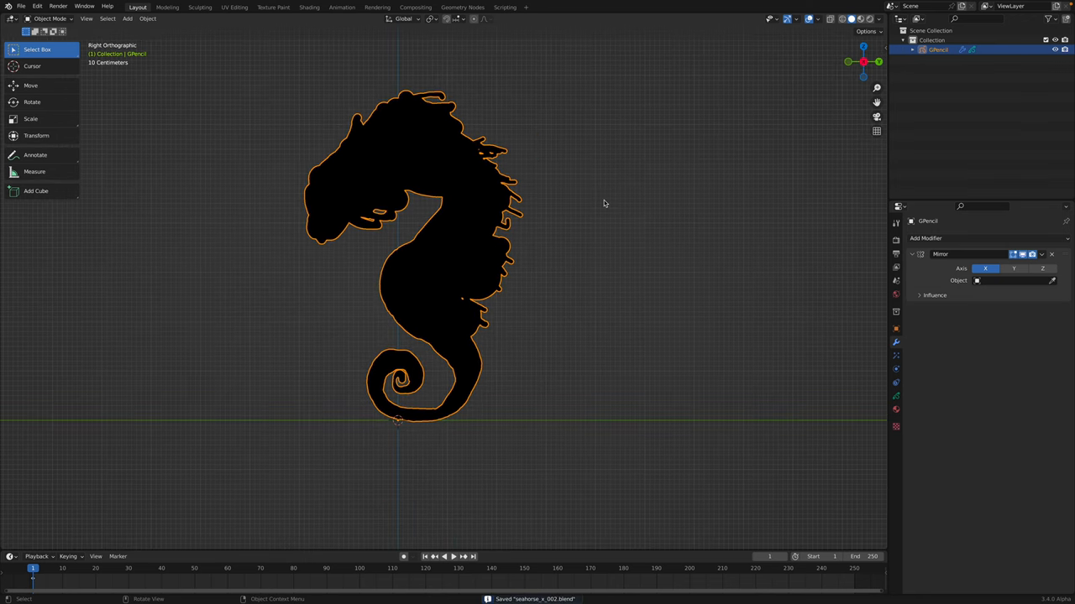
Step: Convert the grease pencil seahorse into a Bezier curve object, GP_Layer, in side view
right_click(602, 203)
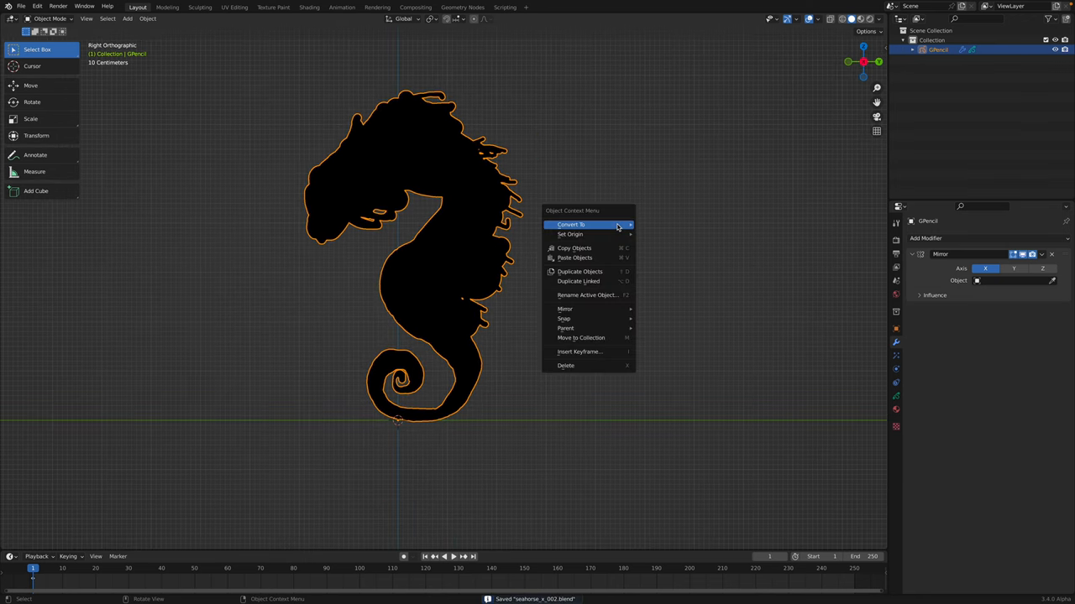
click(1040, 254)
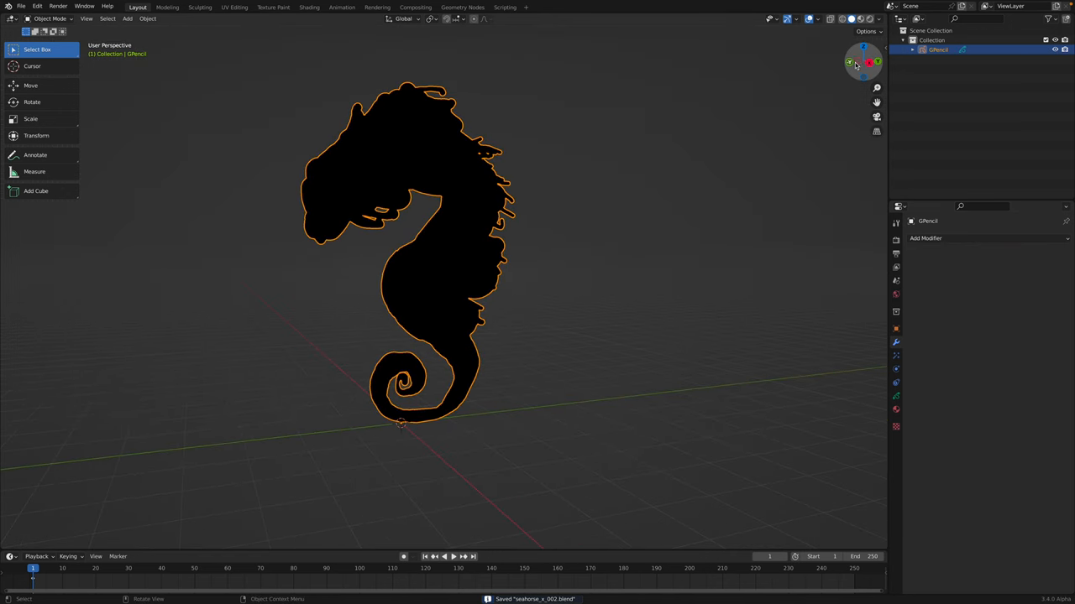
key(KP_3)
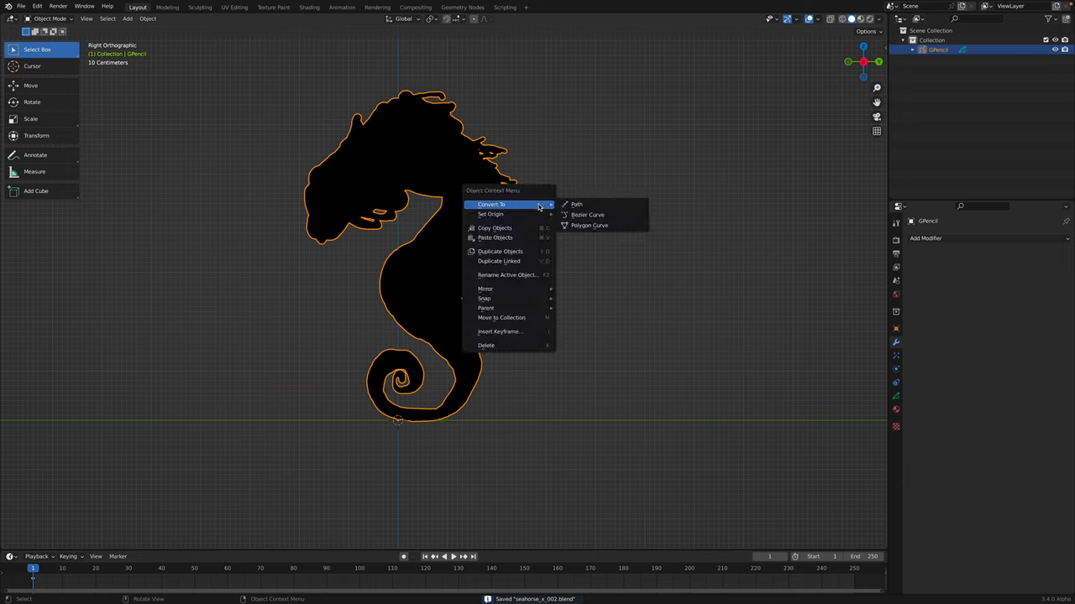
mouse_move(588, 215)
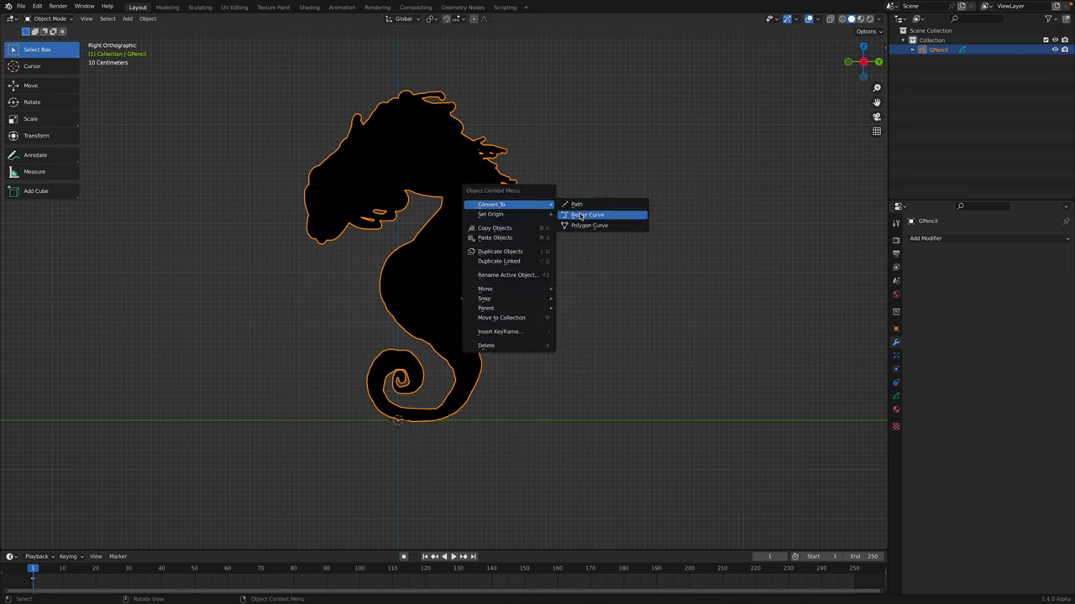
click(586, 214)
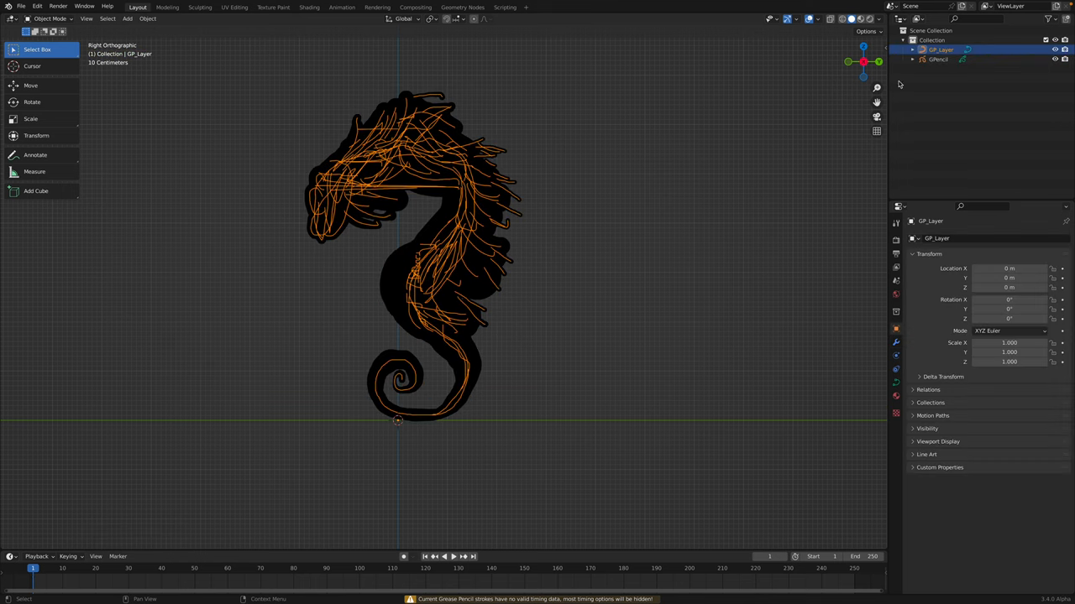
Step: Move the curve seahorse left of the silhouette and give it a 0.005 m round bevel depth
drag(412, 252, 189, 251)
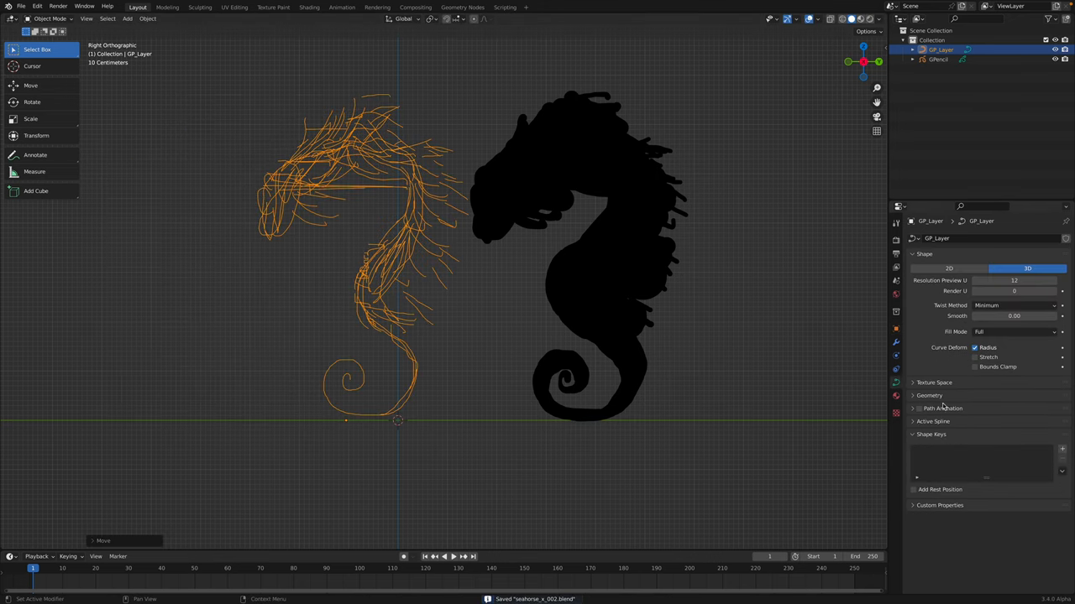
click(930, 396)
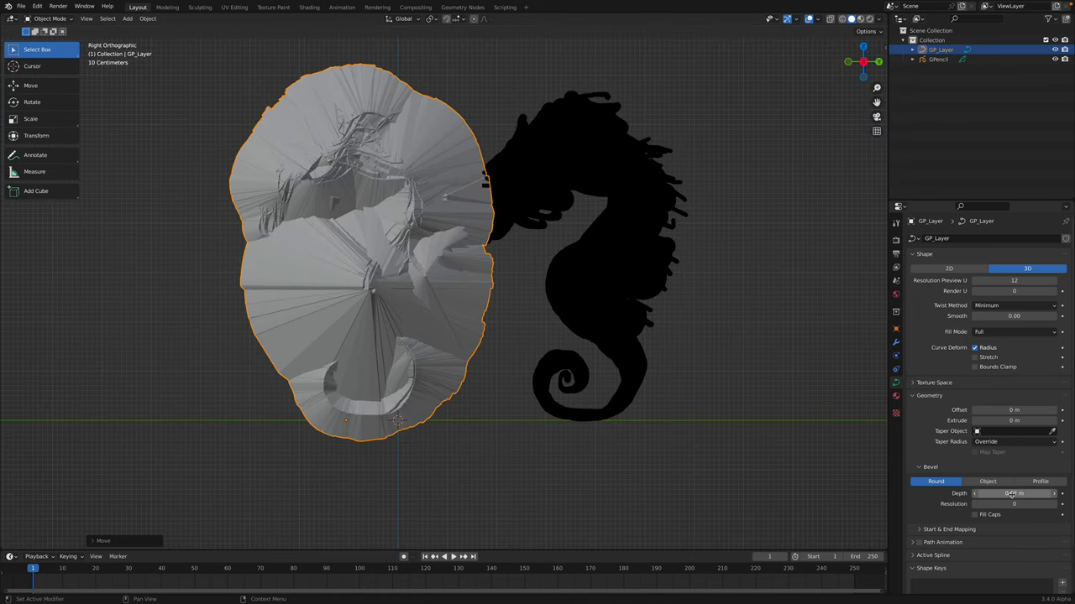
click(1007, 493)
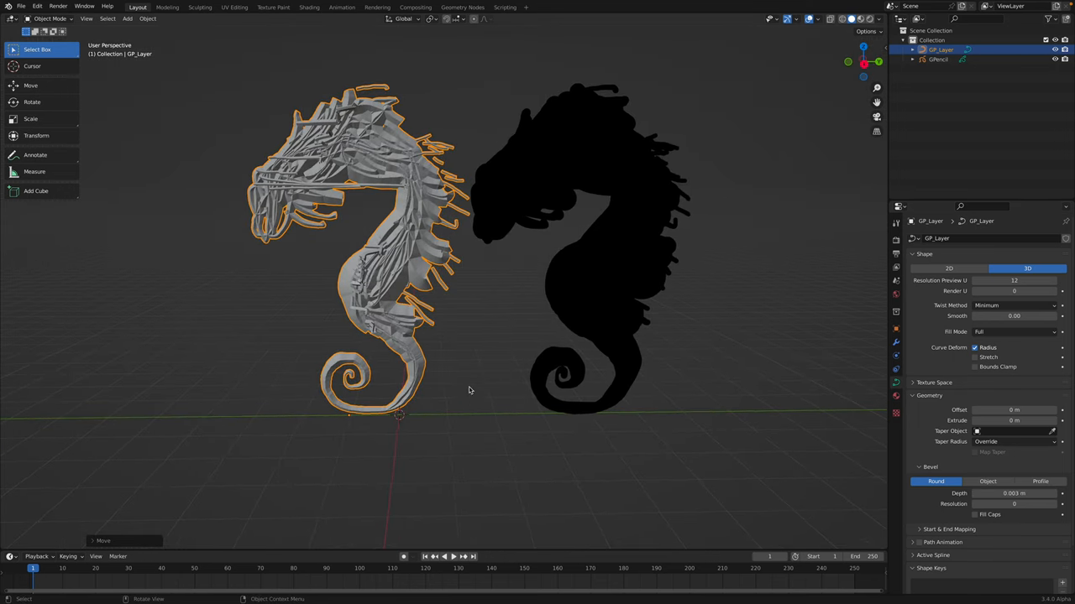
mouse_move(782, 115)
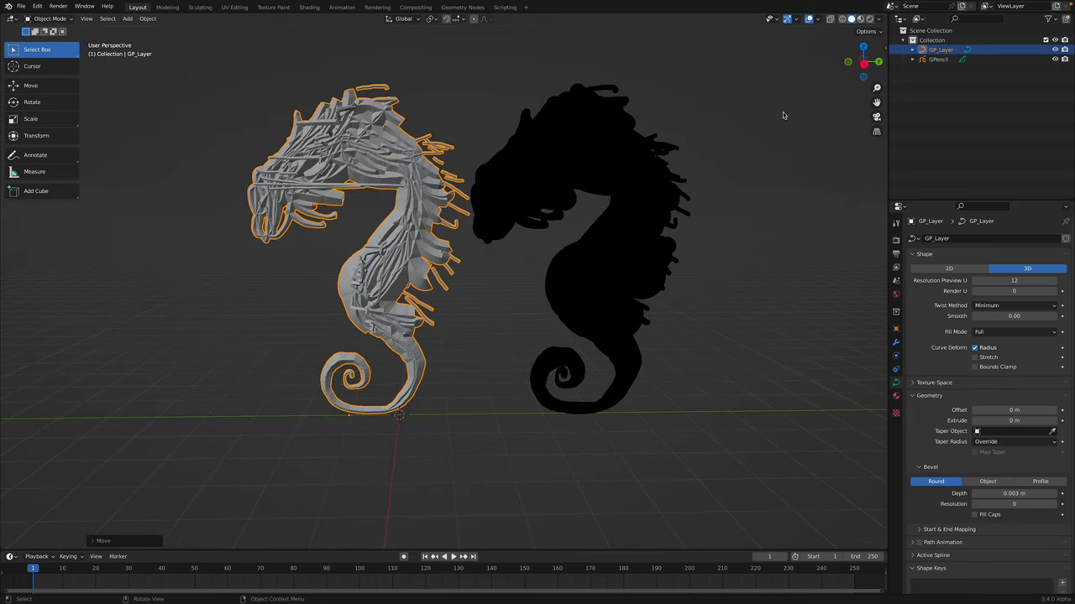
Step: Tweak control-point radius in Edit Mode, raise the bevel depth, and reselect the curve
key(KP_3)
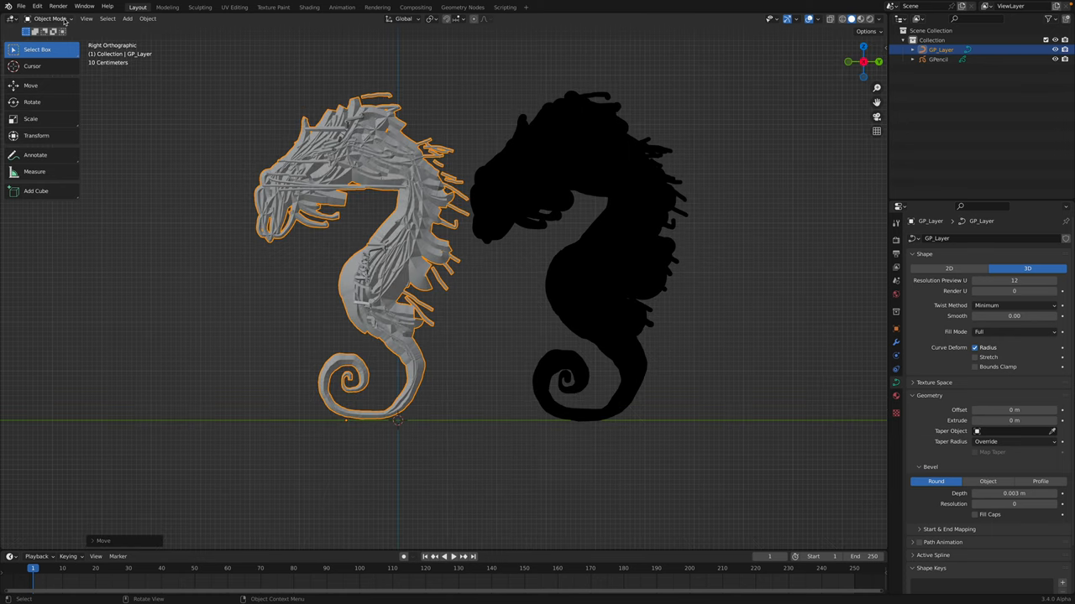
click(47, 19)
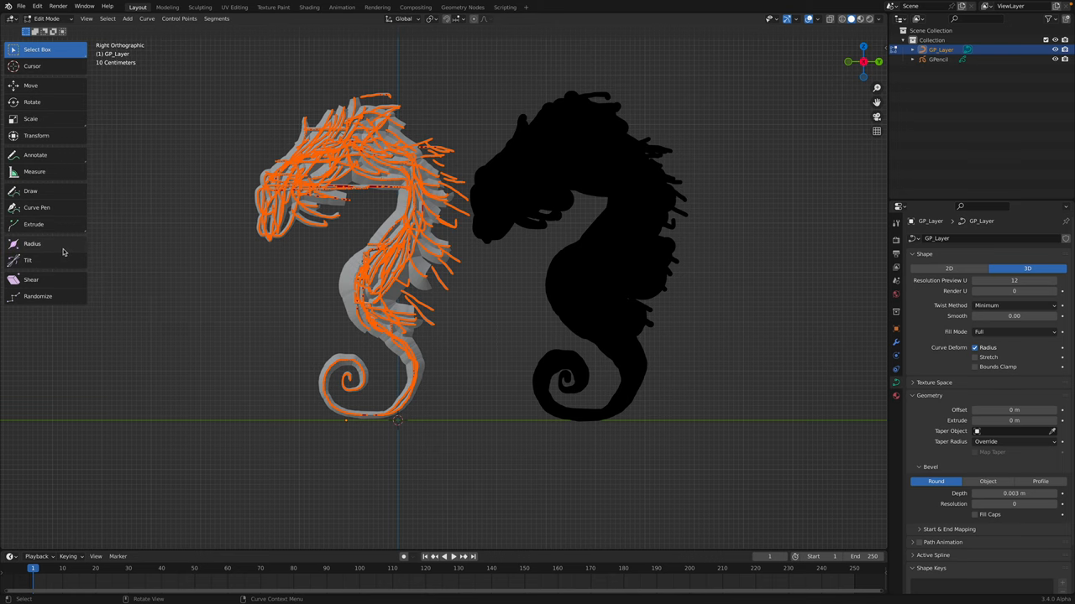
click(32, 244)
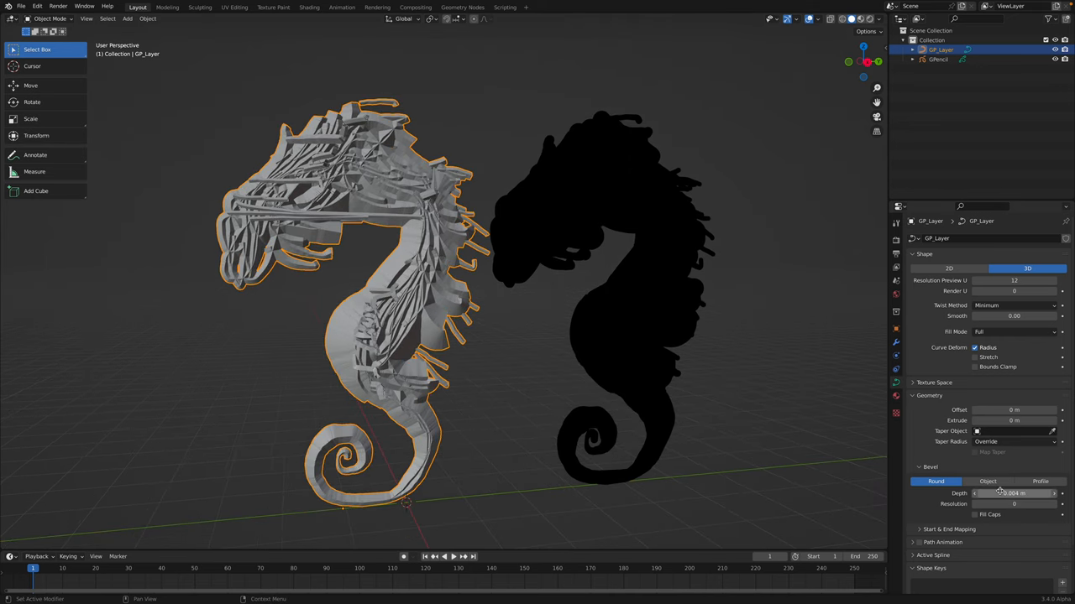
click(1013, 493)
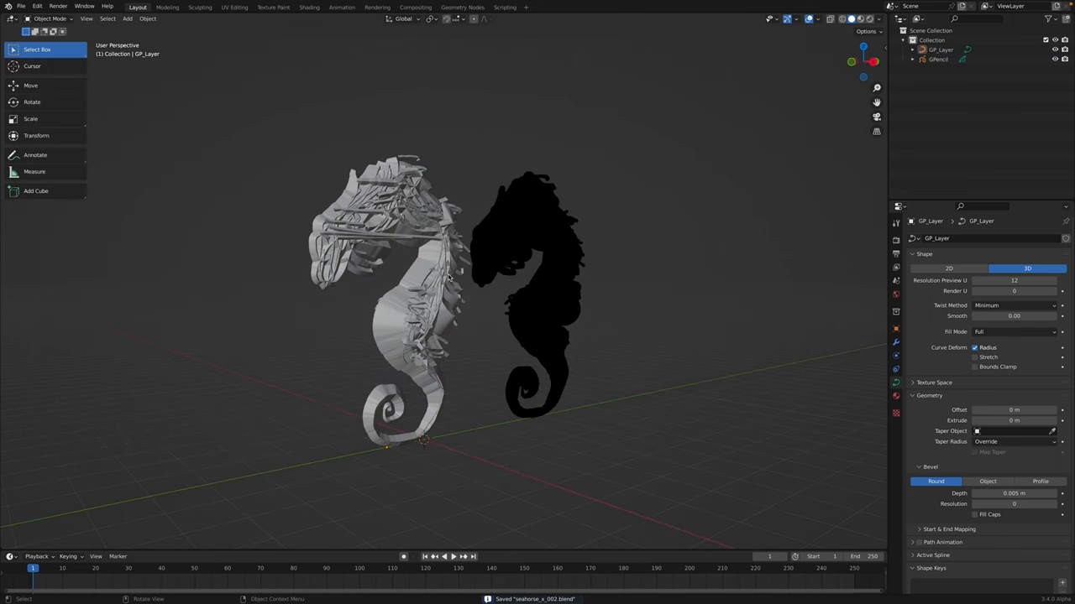
click(395, 294)
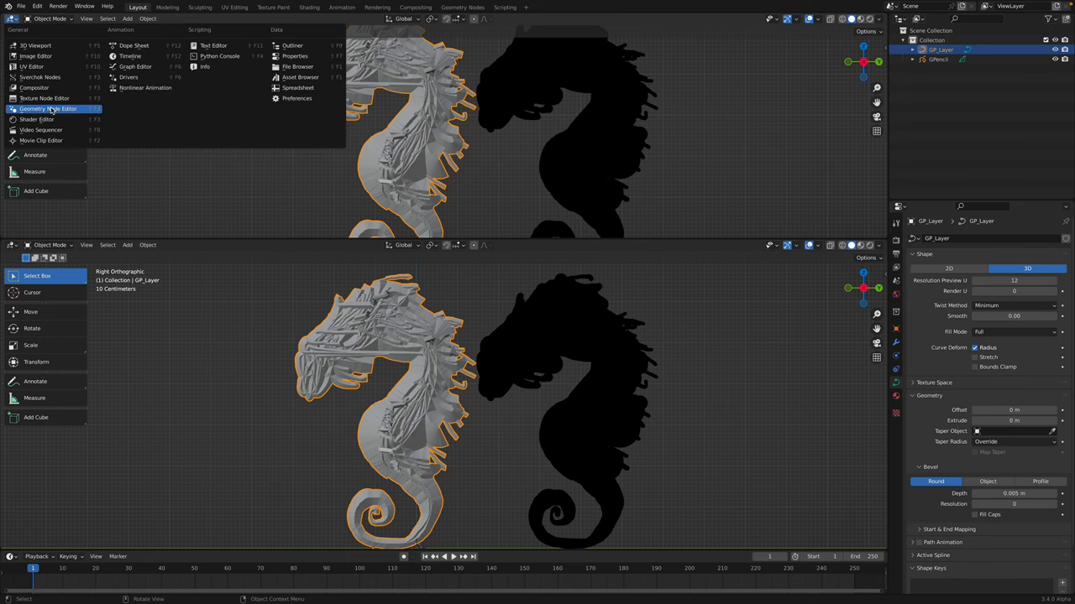
Step: Build a Geometry Nodes tree on GP_Layer with Mesh to Volume and Volume to Mesh for a lumpy solid body
click(48, 108)
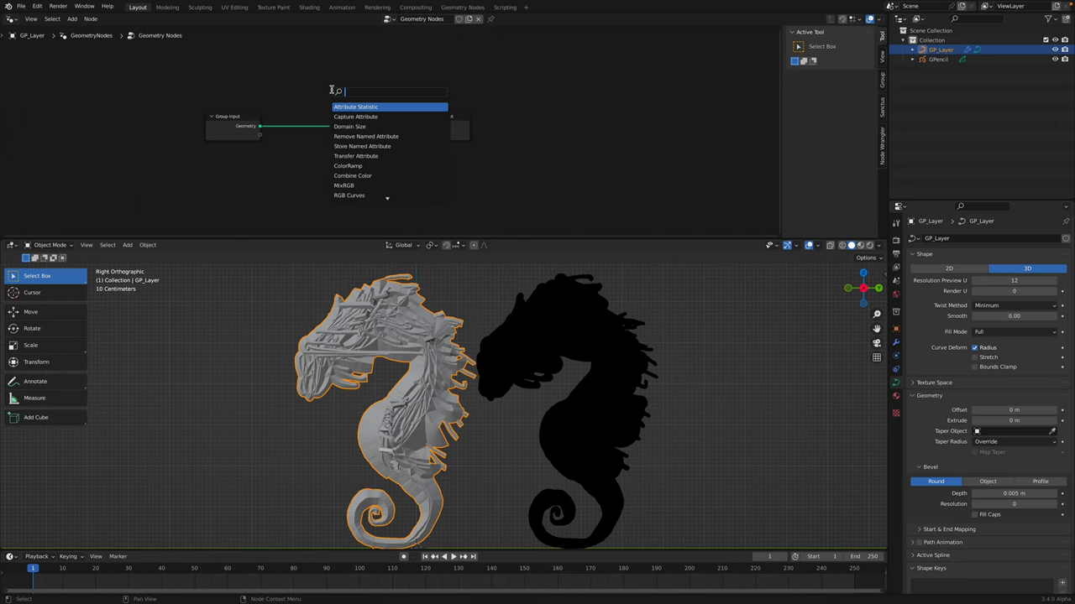
text(m)
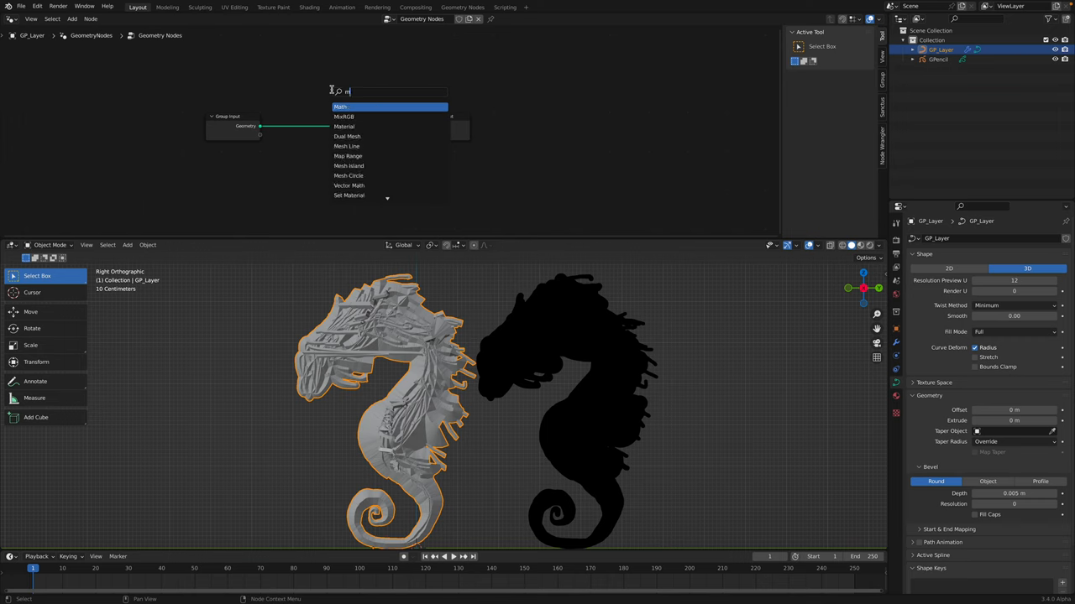
click(347, 107)
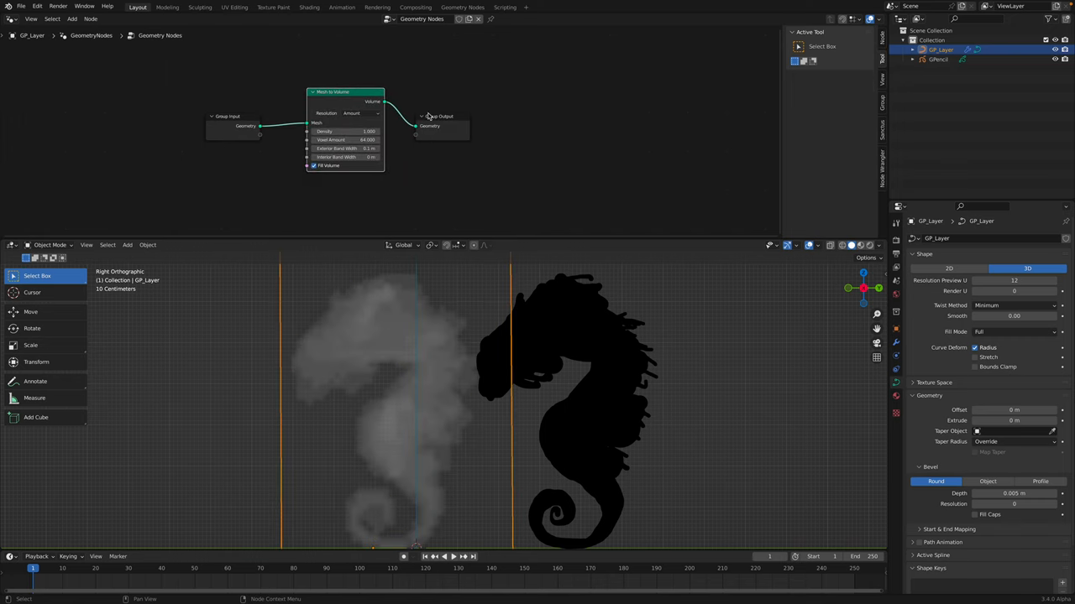
text(vo)
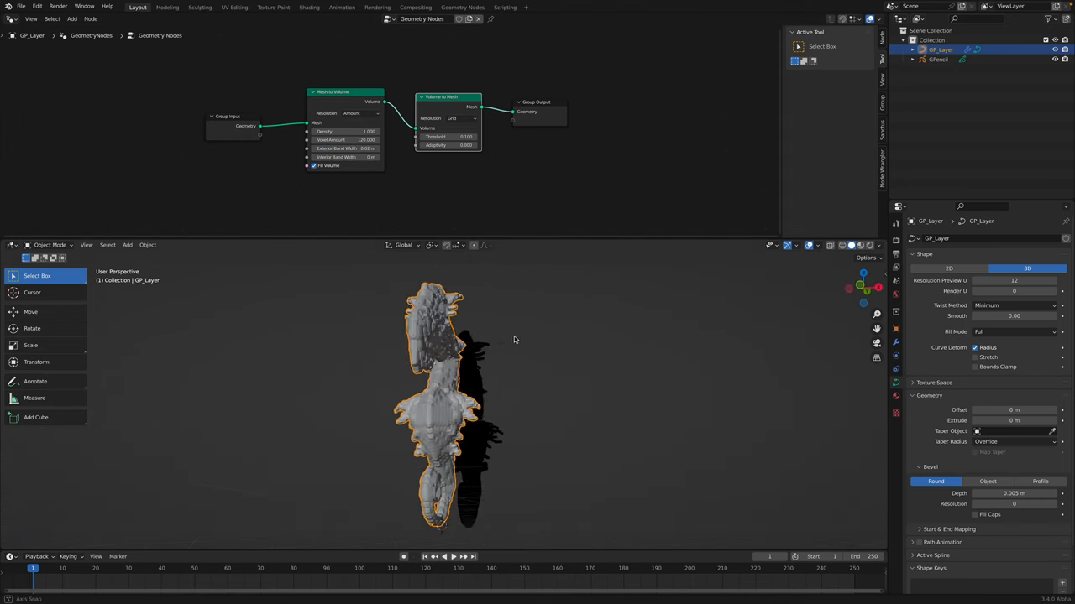
drag(514, 339, 496, 366)
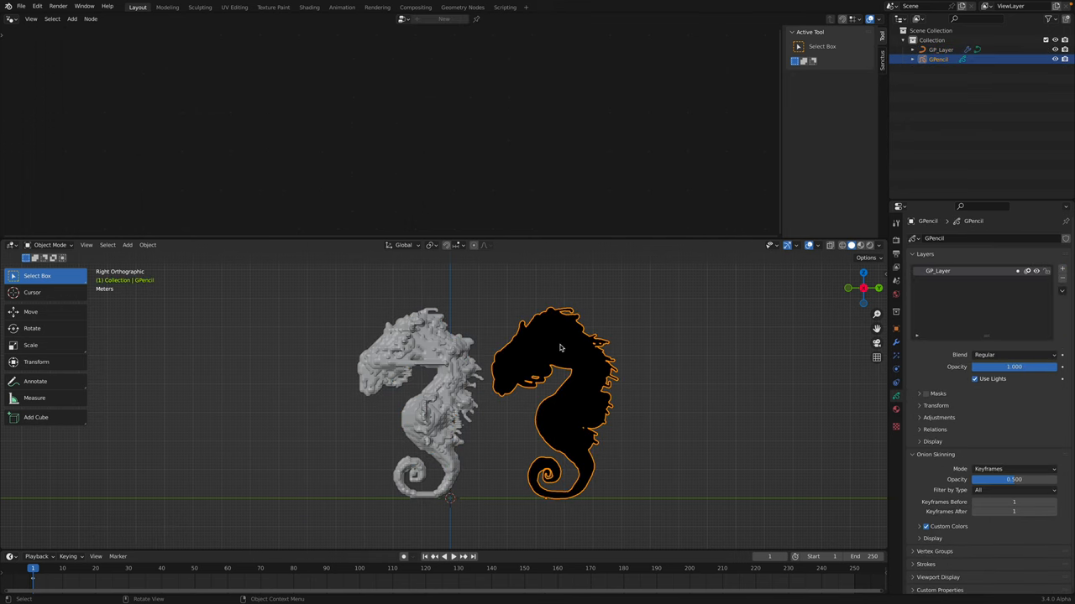
mouse_move(574, 351)
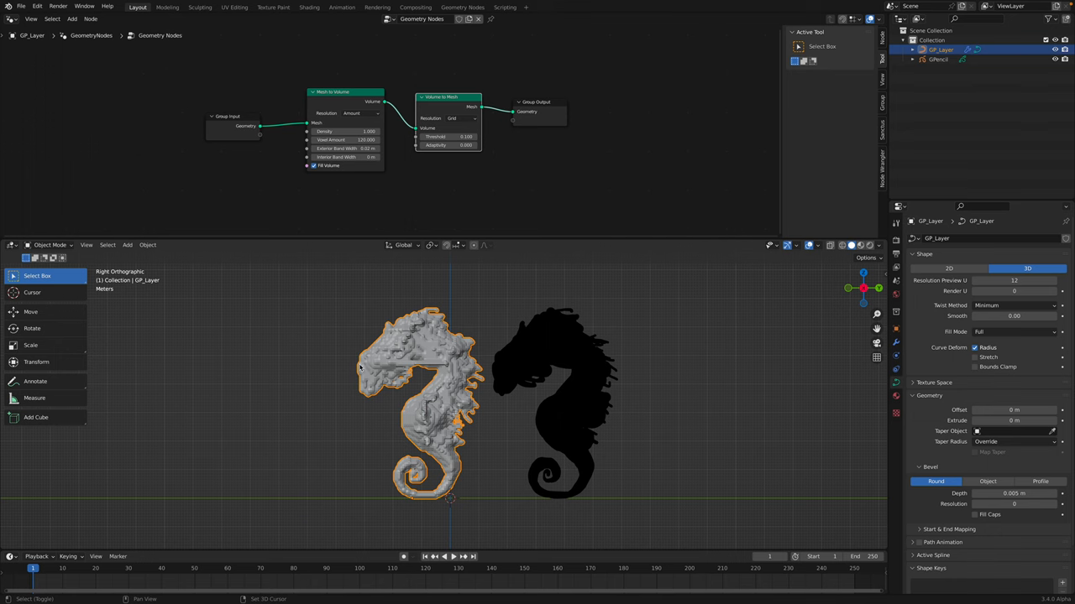
Step: Place the duplicate GP_Layer.001 to the left, convert it to a smooth-shaded mesh, and enter Sculpt Mode
drag(420, 394, 268, 395)
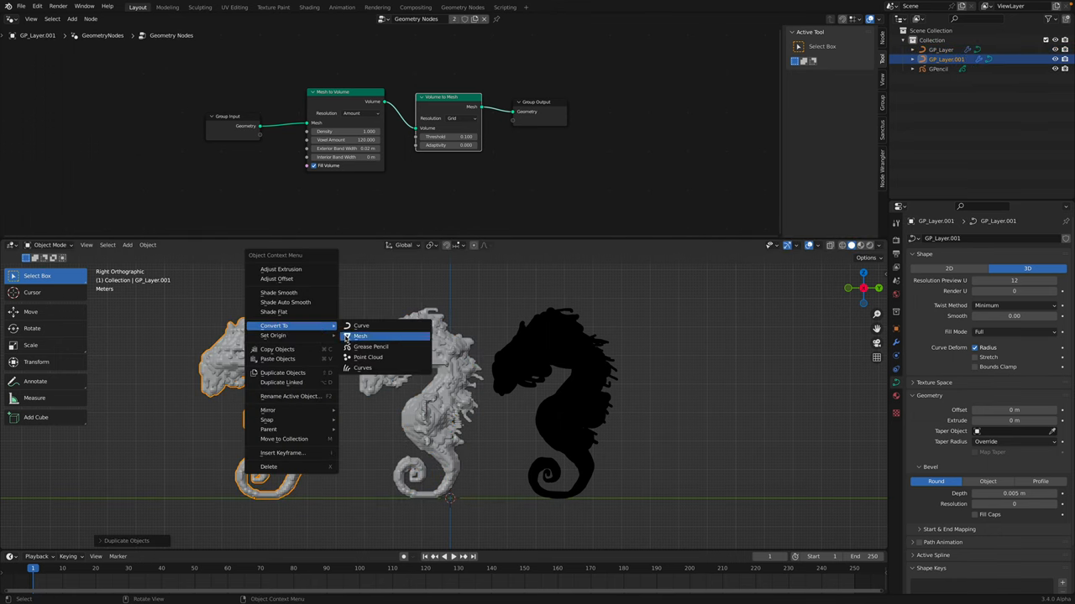
click(360, 335)
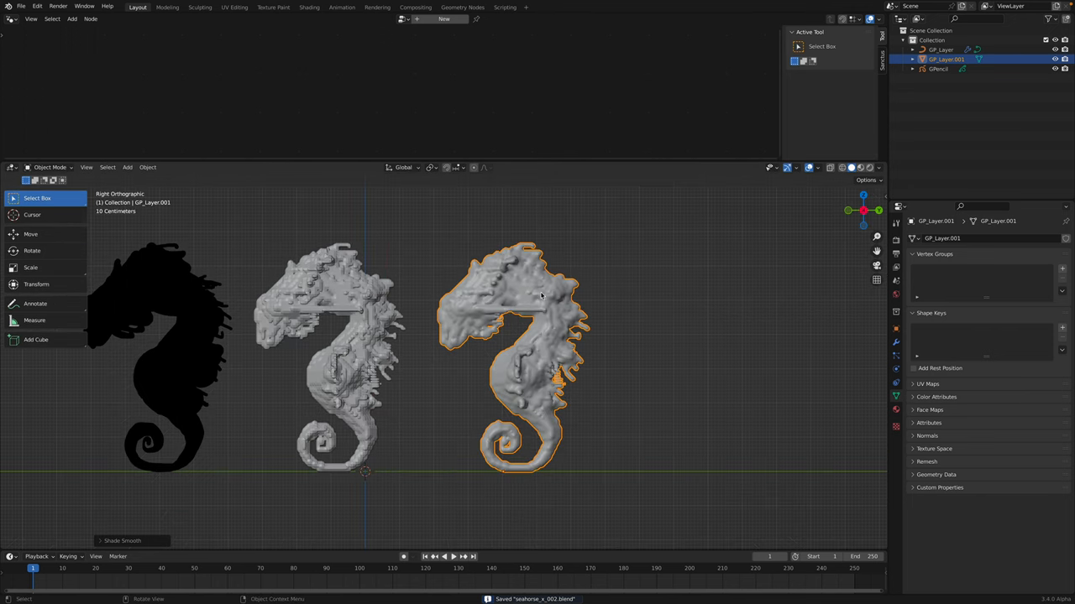
click(49, 167)
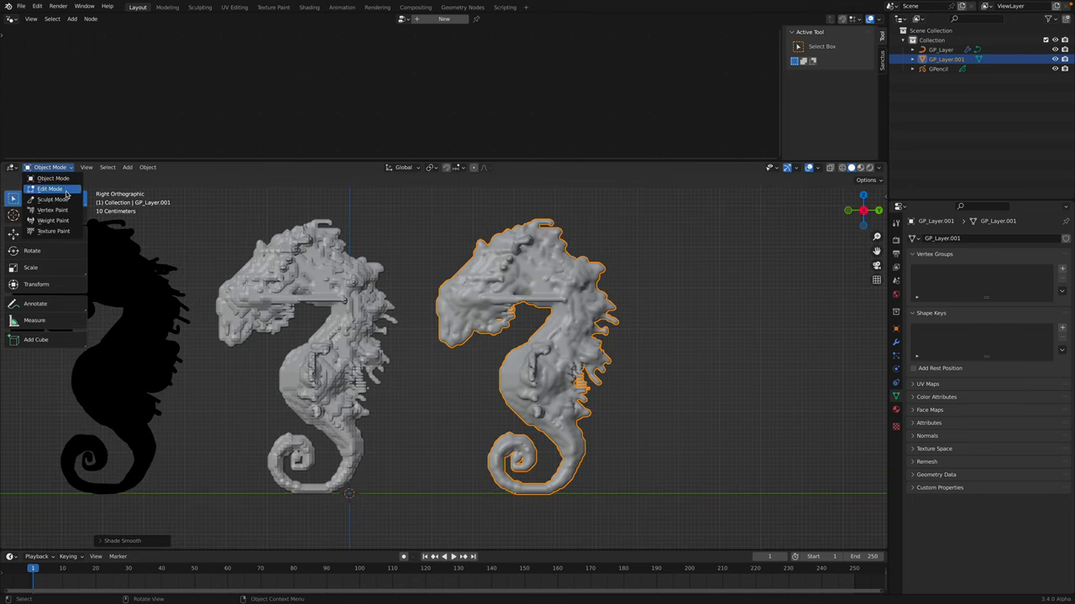
click(53, 199)
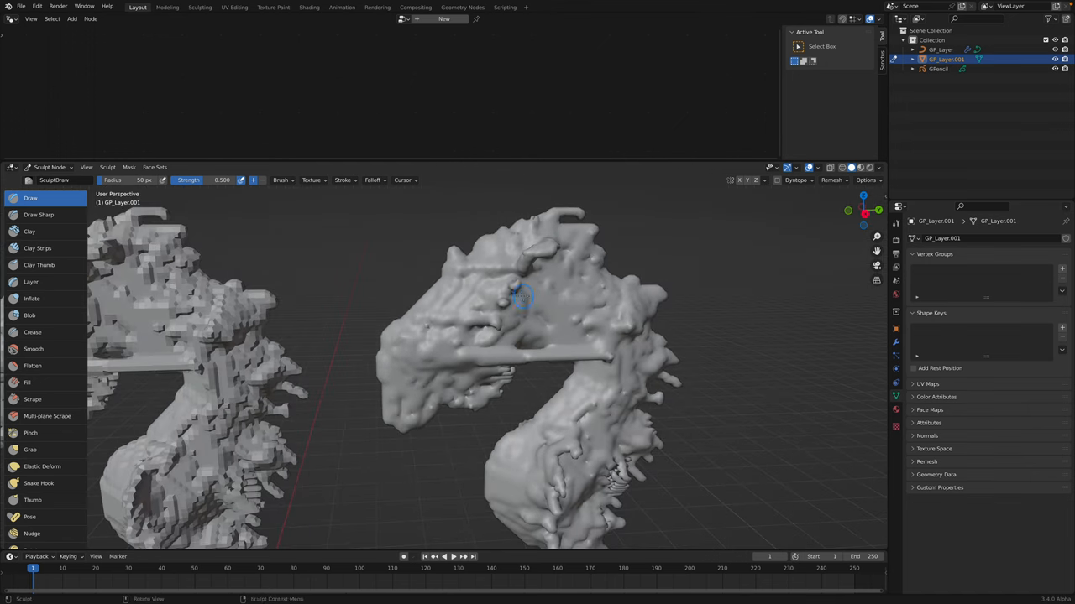
Step: Build up a raised eye bump on the seahorse's head with the Draw brush
drag(524, 298, 533, 307)
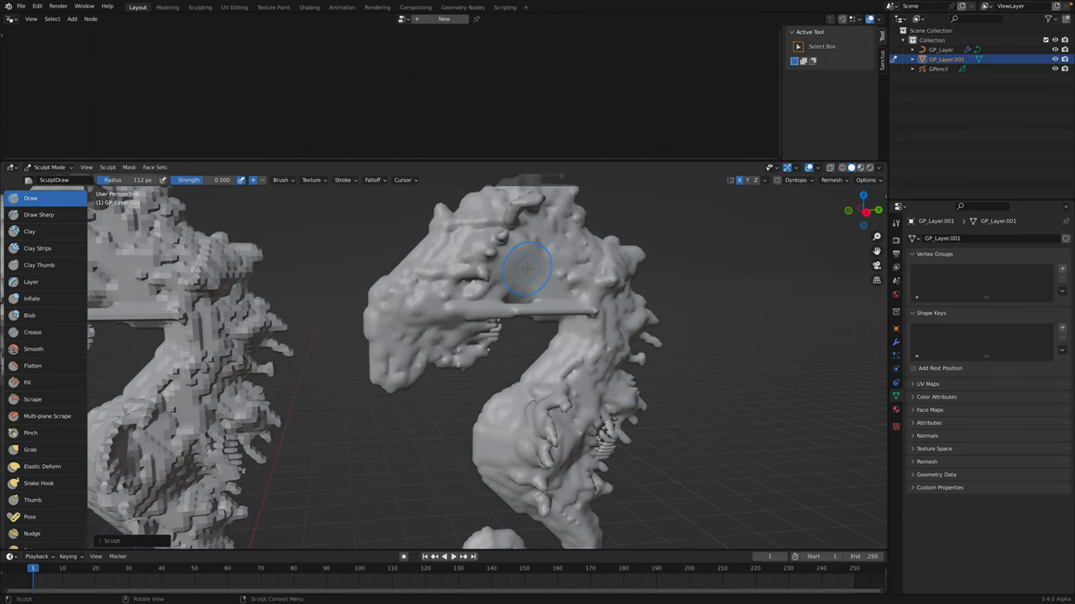
drag(527, 269, 500, 281)
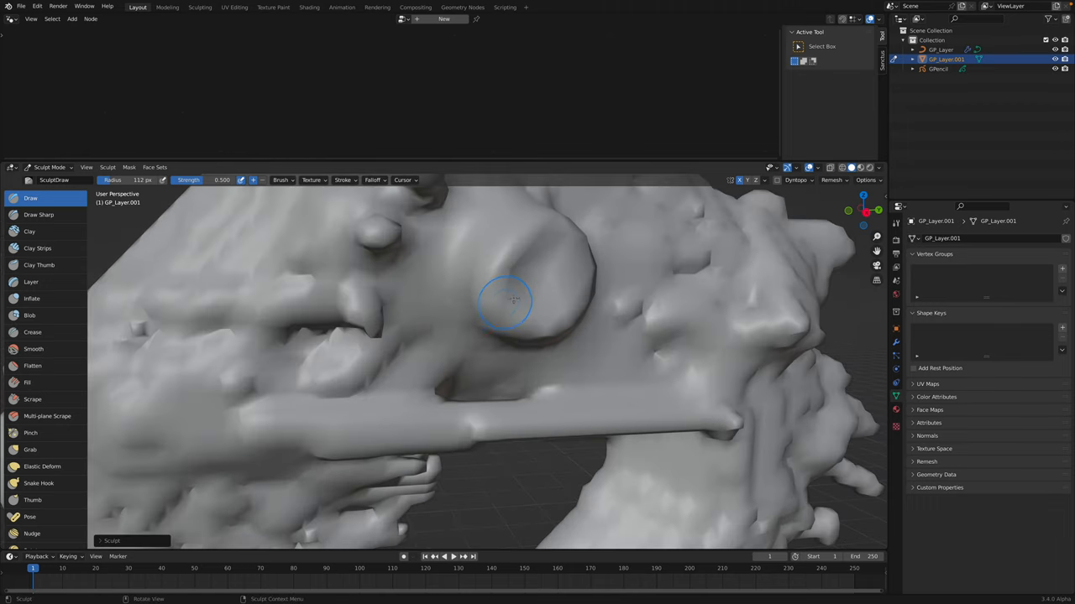
drag(504, 302, 525, 268)
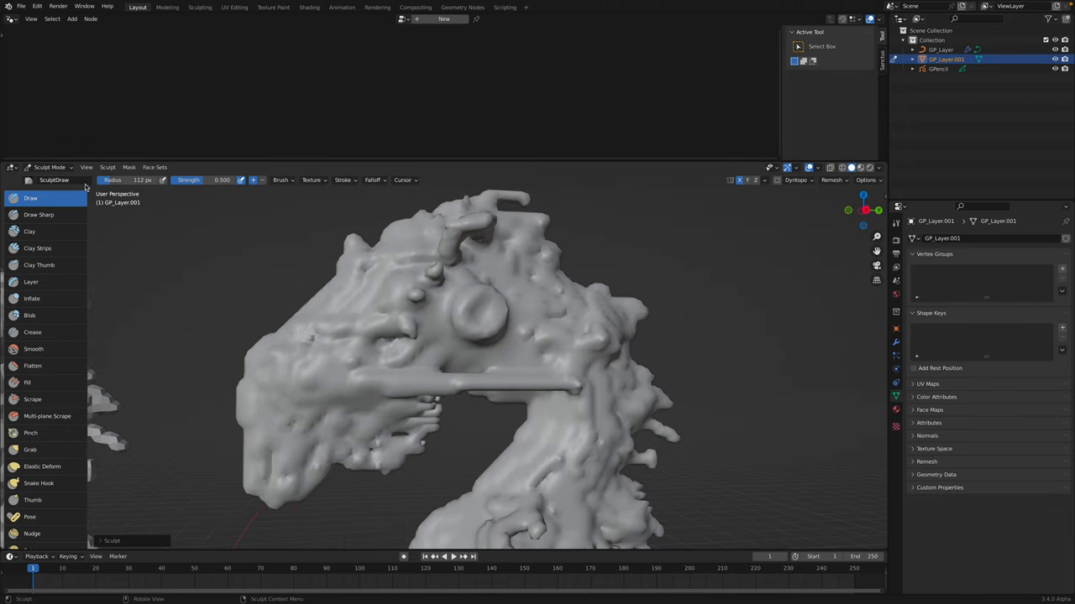
Step: Carve the eye dome into a hollow socket and shape the raised ring around it
click(108, 168)
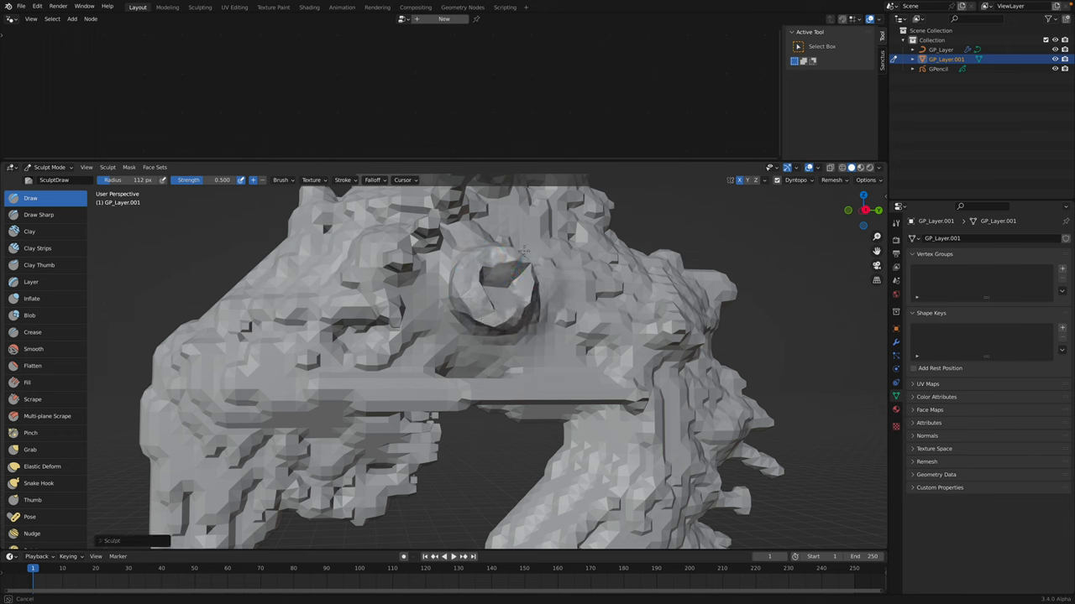
click(475, 269)
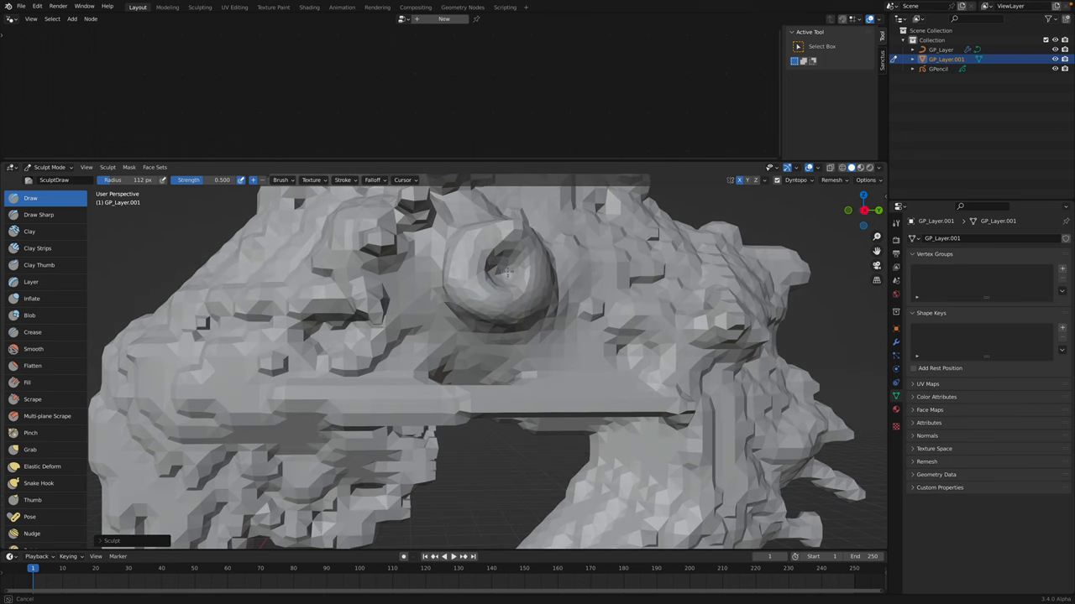
click(504, 277)
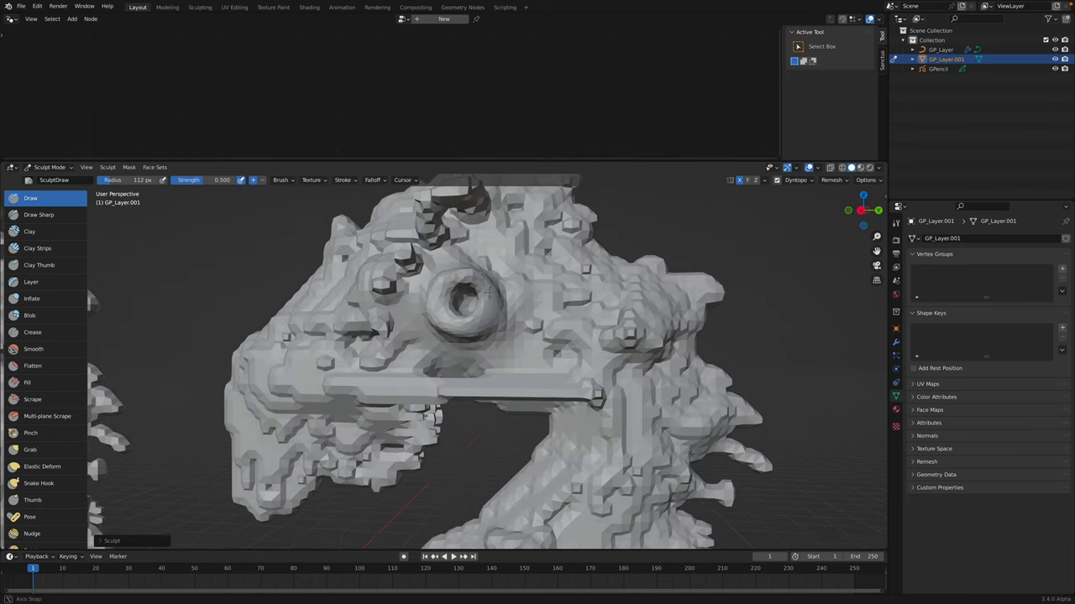
drag(487, 294, 369, 369)
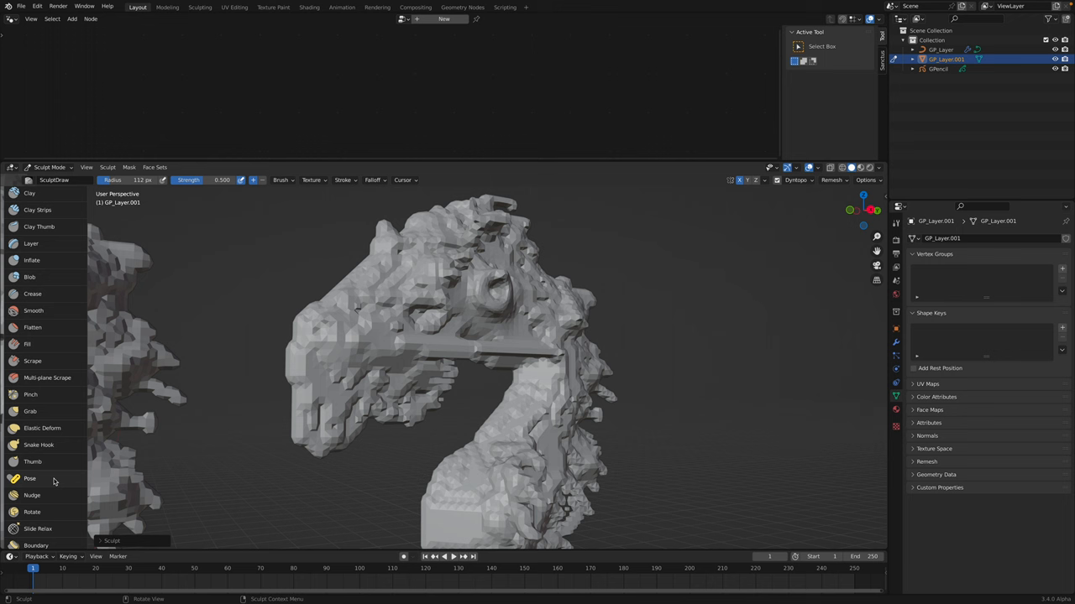
Step: Pull the snout and lower face outward into spikier shapes with the Snake Hook brush
click(38, 445)
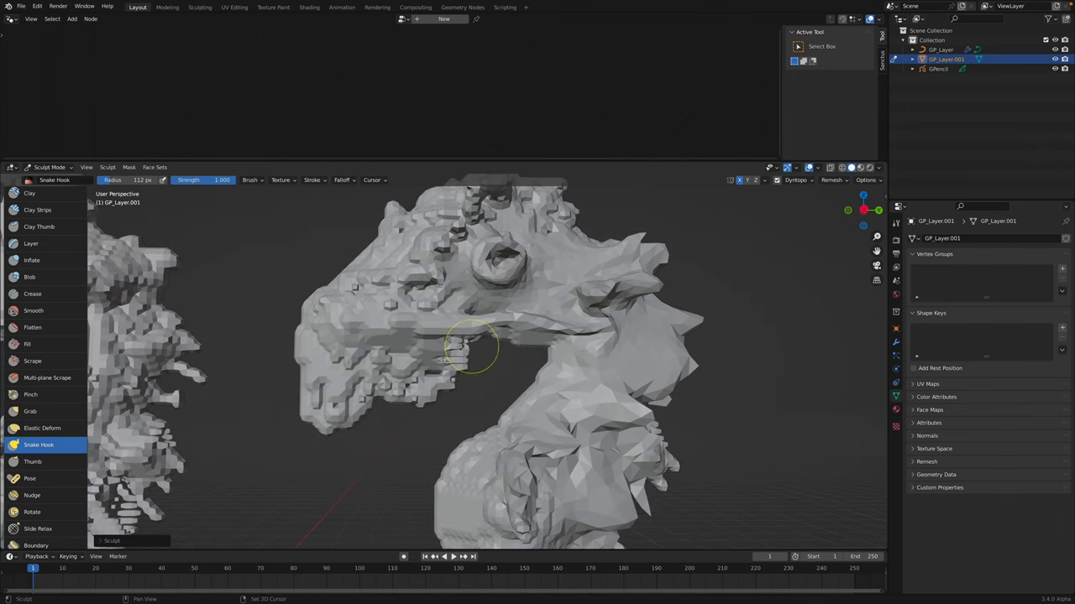
drag(474, 344, 394, 399)
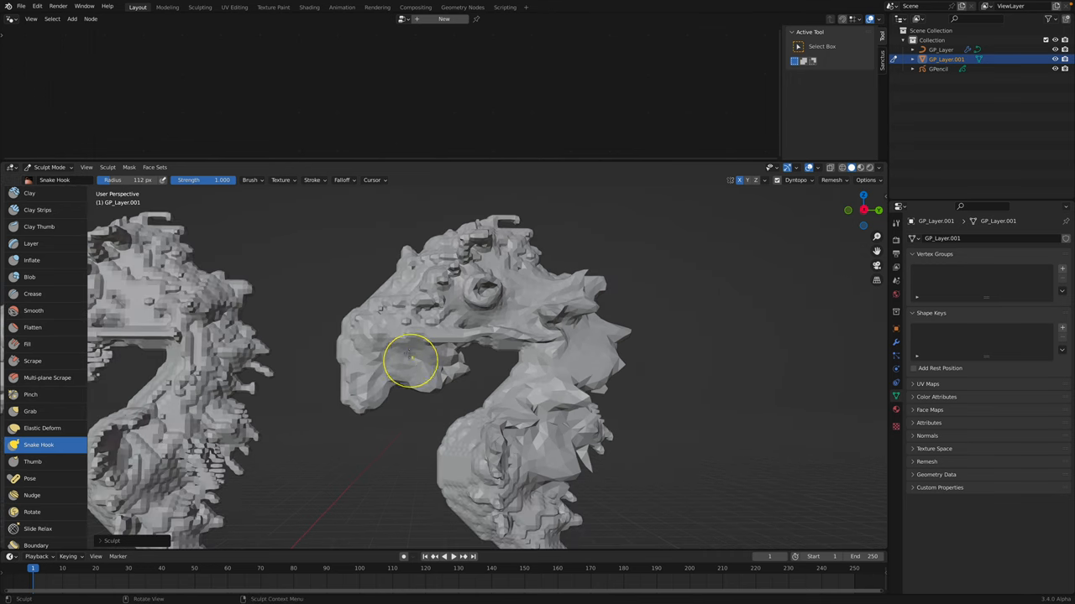
drag(412, 361, 428, 373)
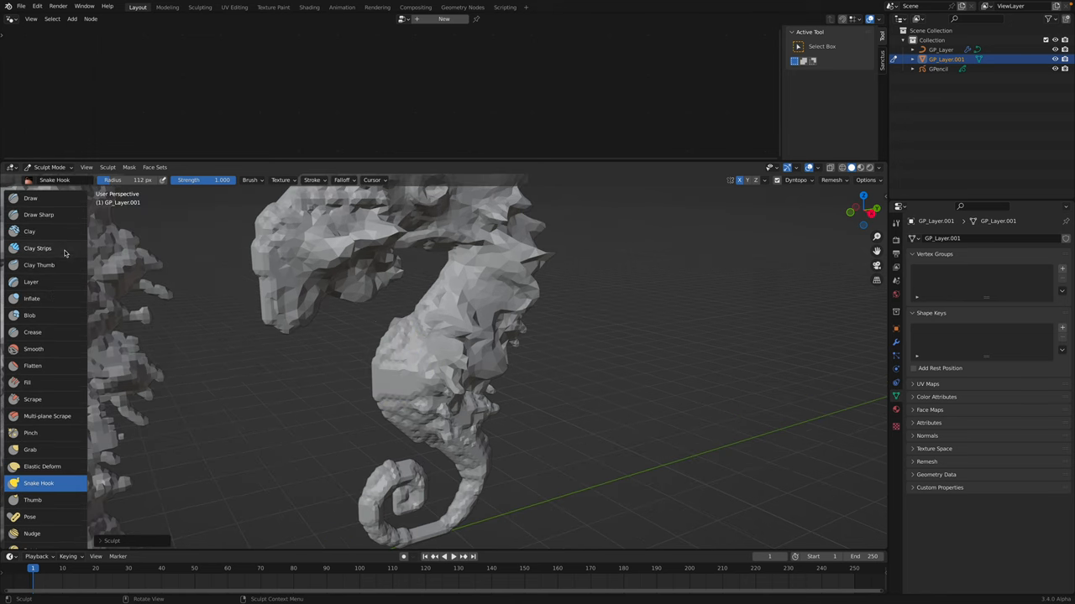
Step: Bulk up the seahorse's chest with the Clay brush, then return to Object Mode
click(30, 231)
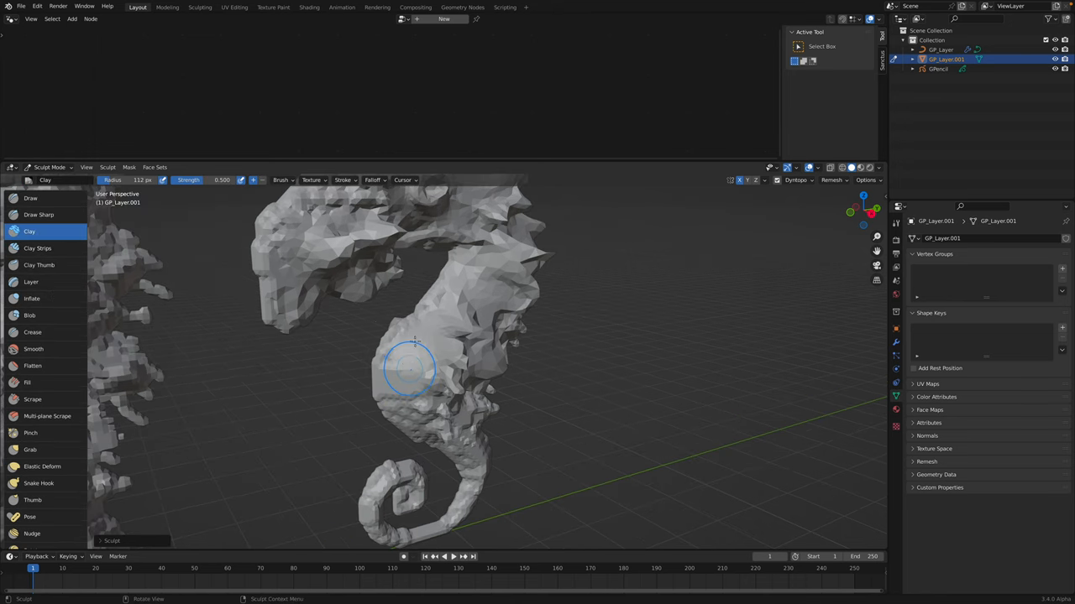
drag(420, 361, 411, 336)
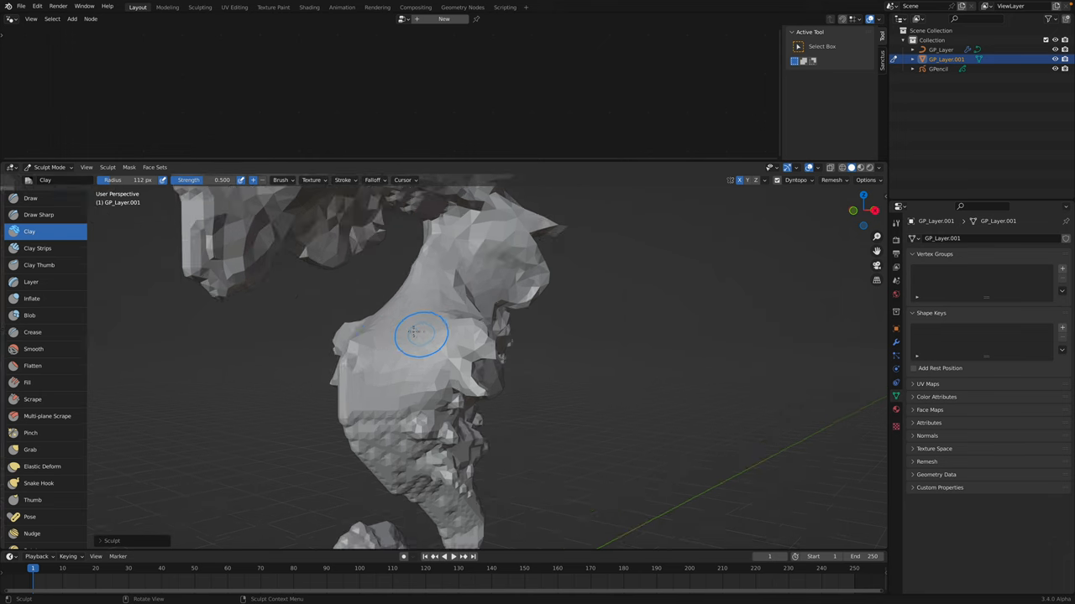
click(30, 198)
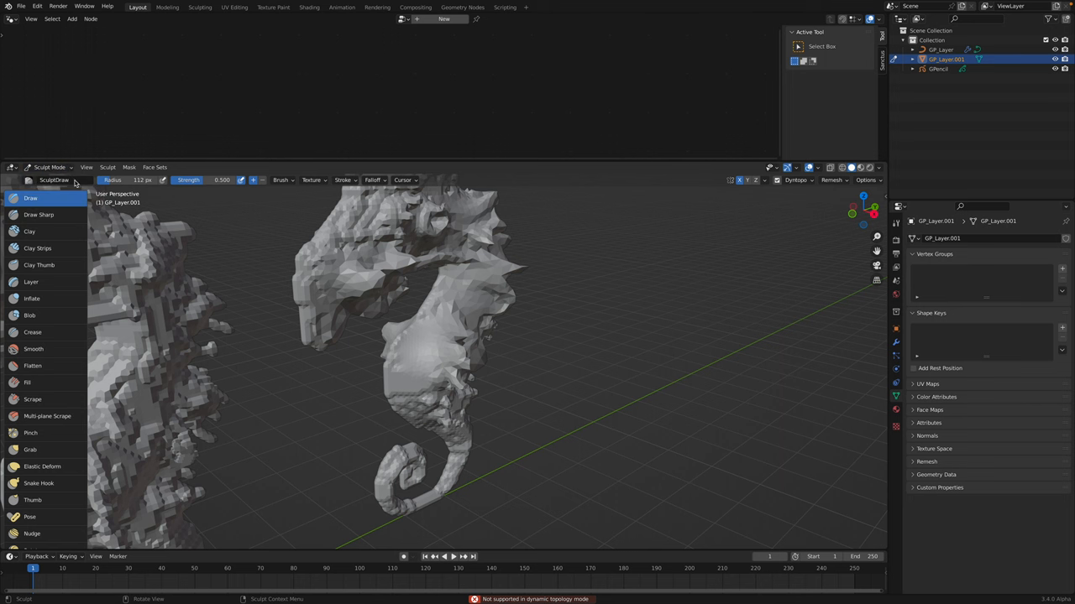
click(48, 166)
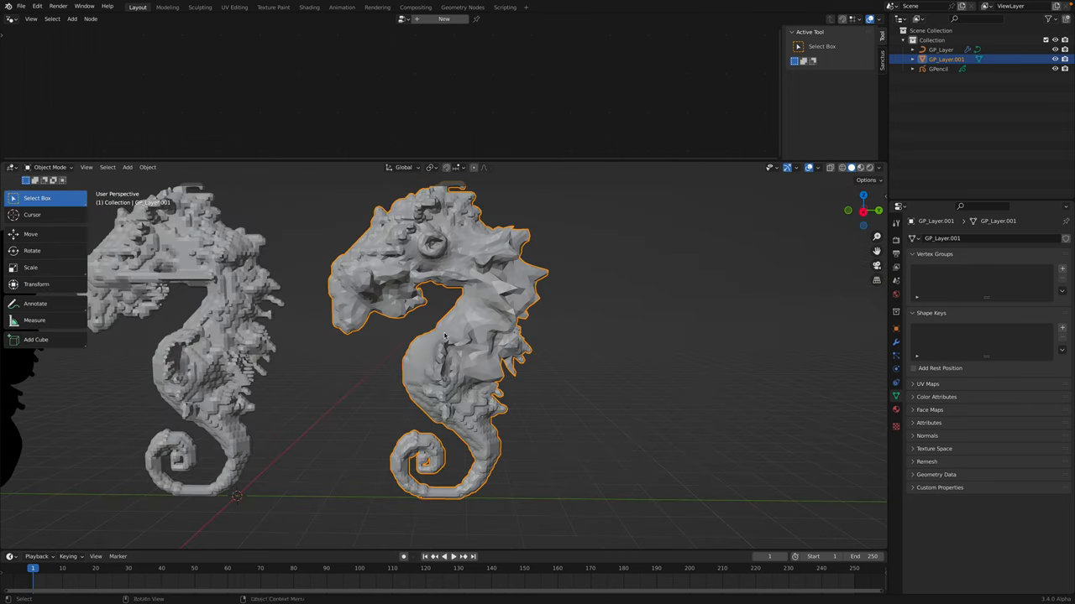
Step: Add a Displace modifier with Strength -0.100 to the seahorse and apply it
click(49, 167)
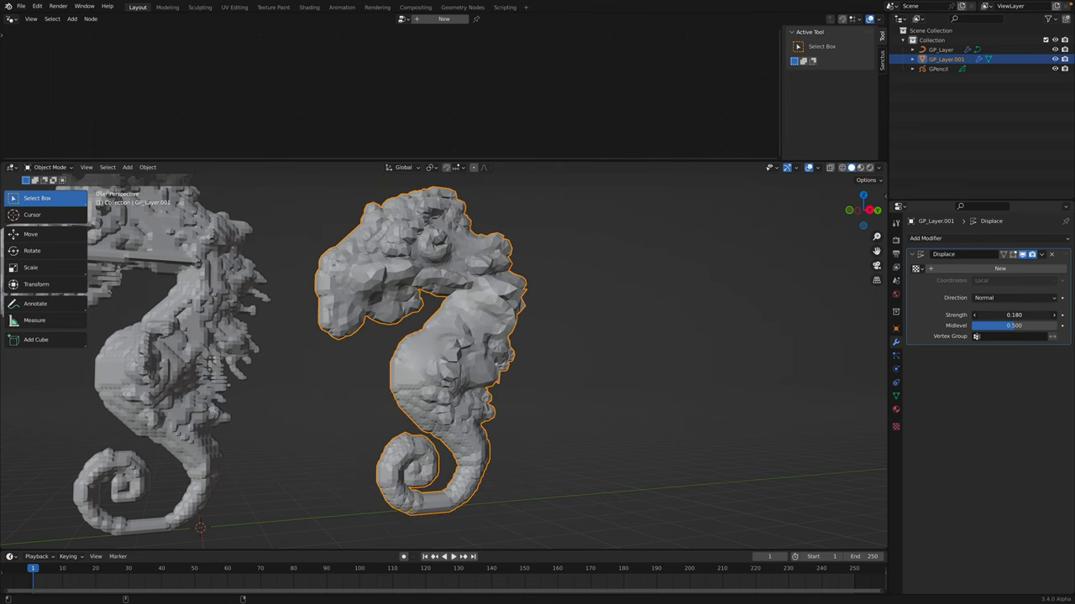
click(1013, 314)
text(-0.100)
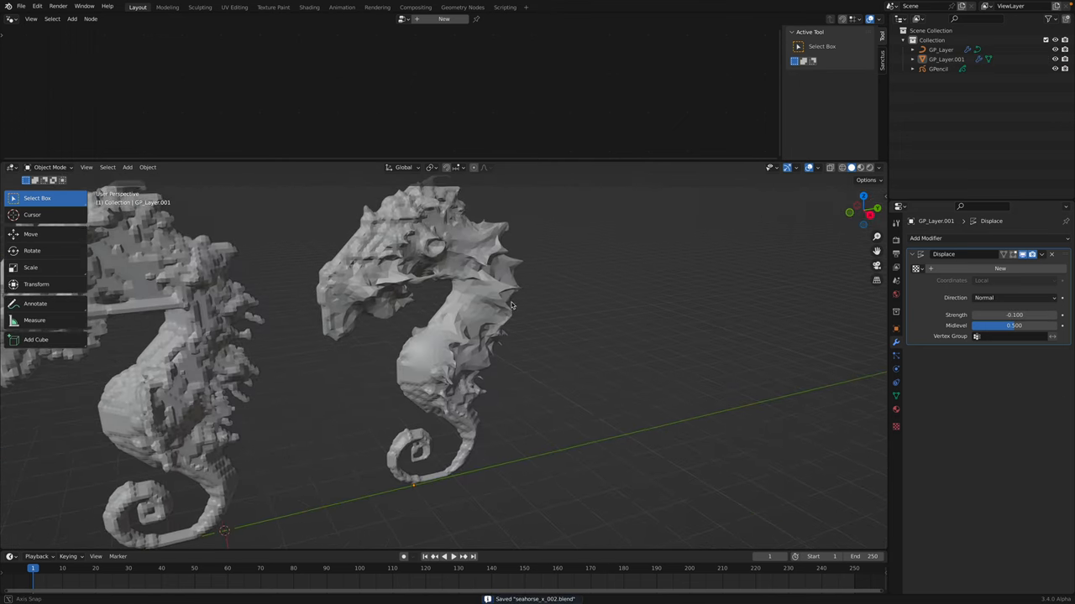
scroll(down, 3)
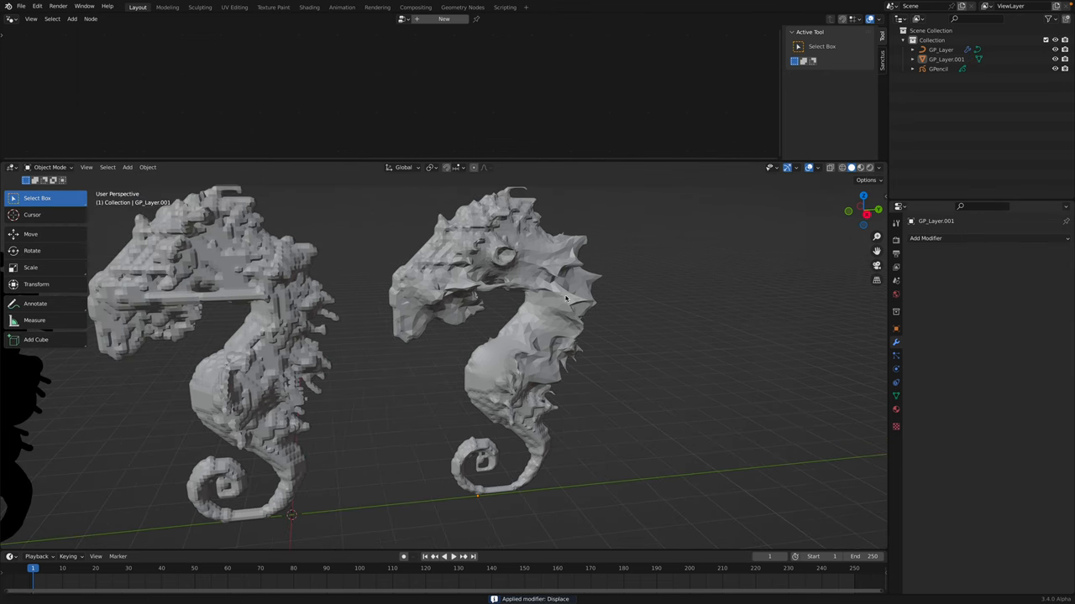
click(20, 7)
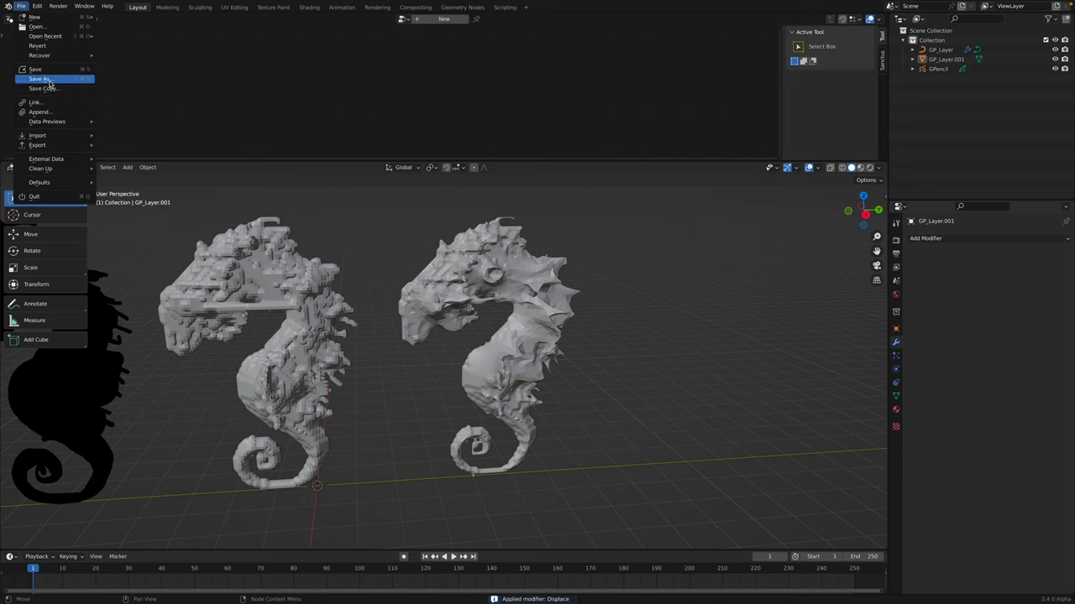
Step: Save as seahorse_x_003.blend, shade the seahorse smooth, and enter Sculpt Mode on duplicate GP_Layer.002
click(35, 68)
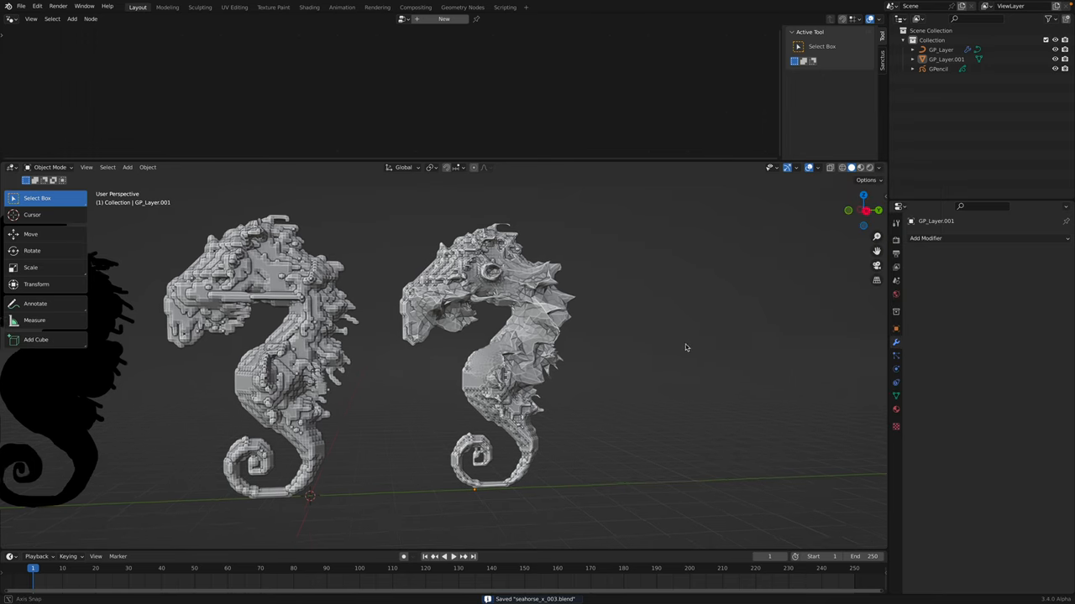
right_click(491, 285)
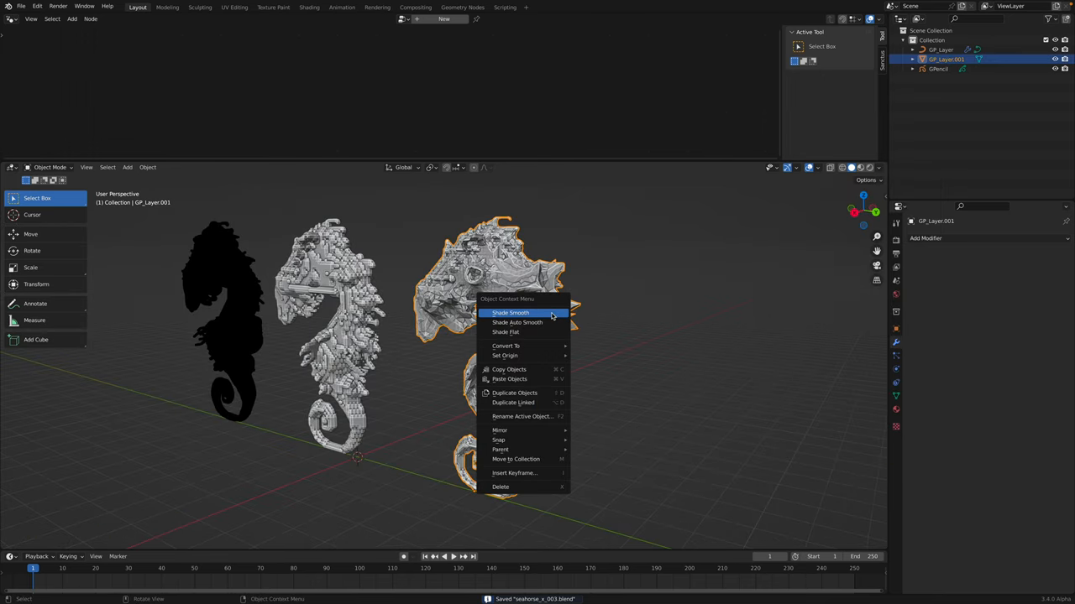
click(510, 312)
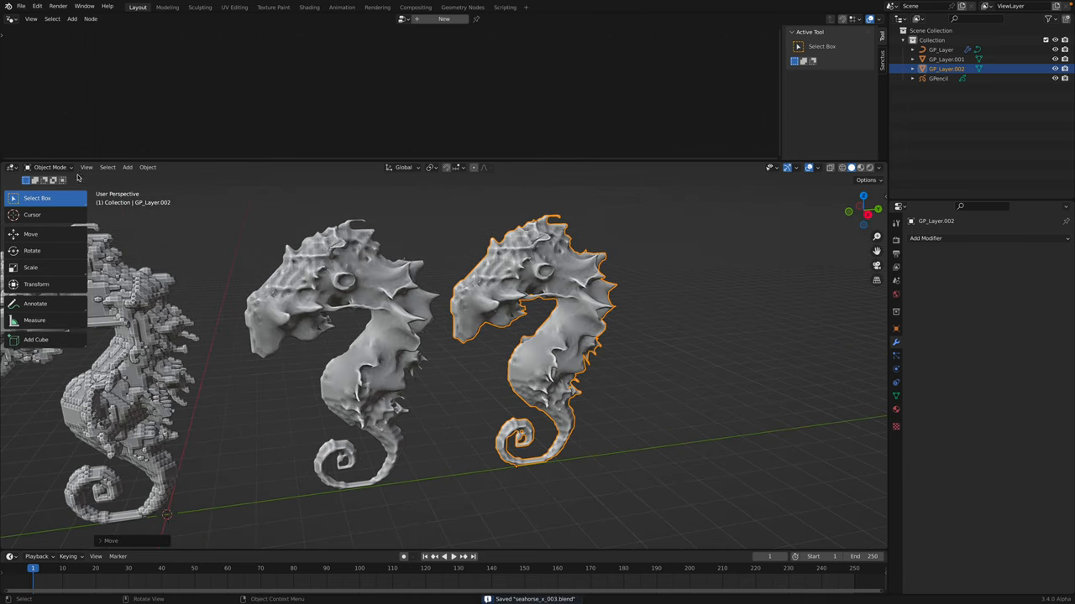
click(50, 167)
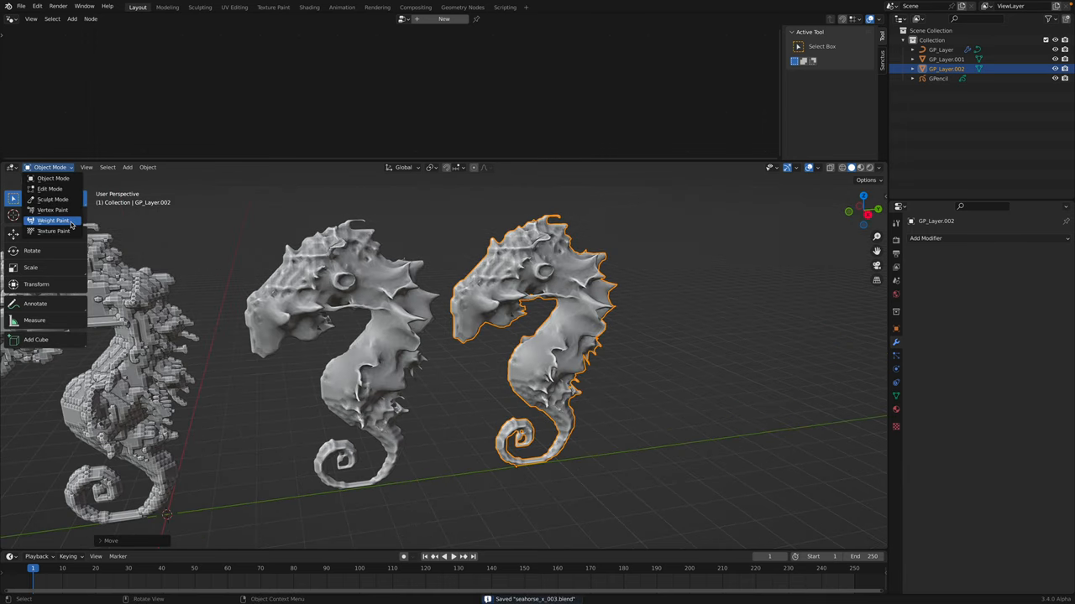
click(52, 199)
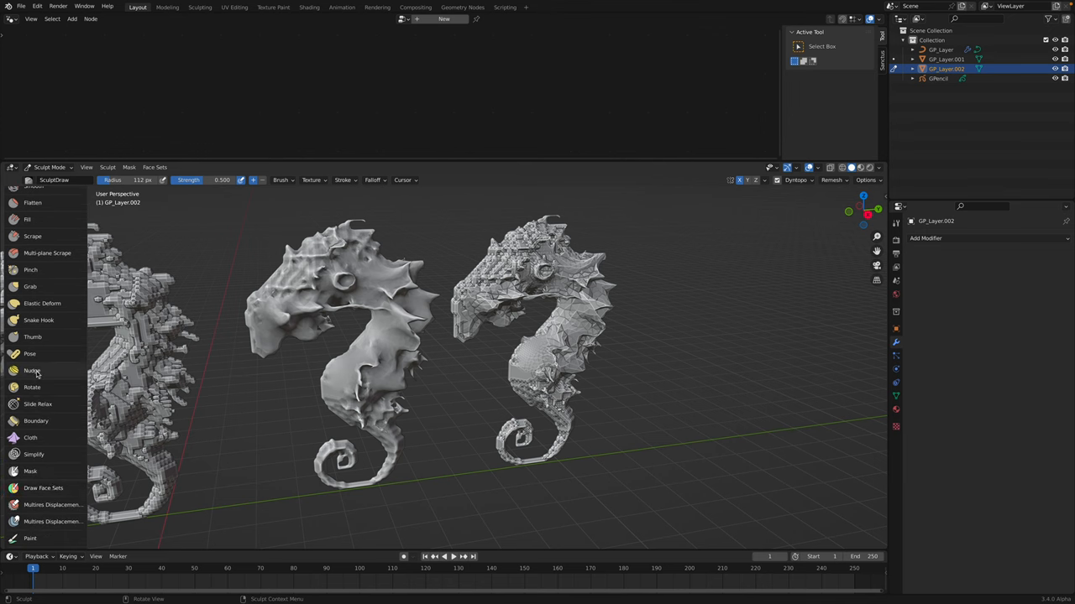
Step: Paint red over the duplicate seahorse's head, back and tail with the Paint brush
click(31, 461)
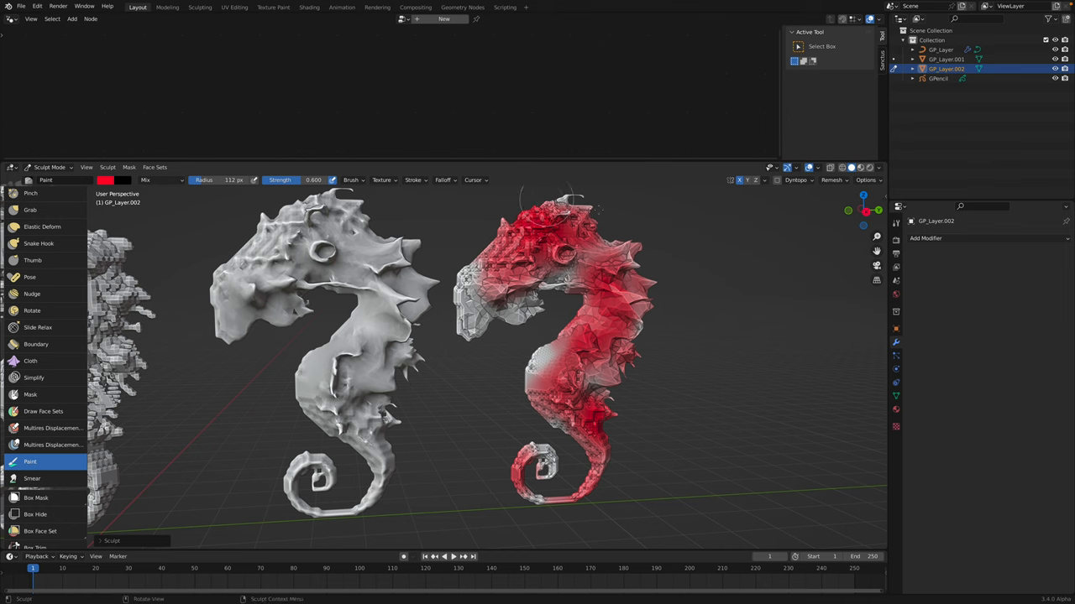
Step: Paint orange and blue-purple patches over the seahorse, including along its tail
click(106, 180)
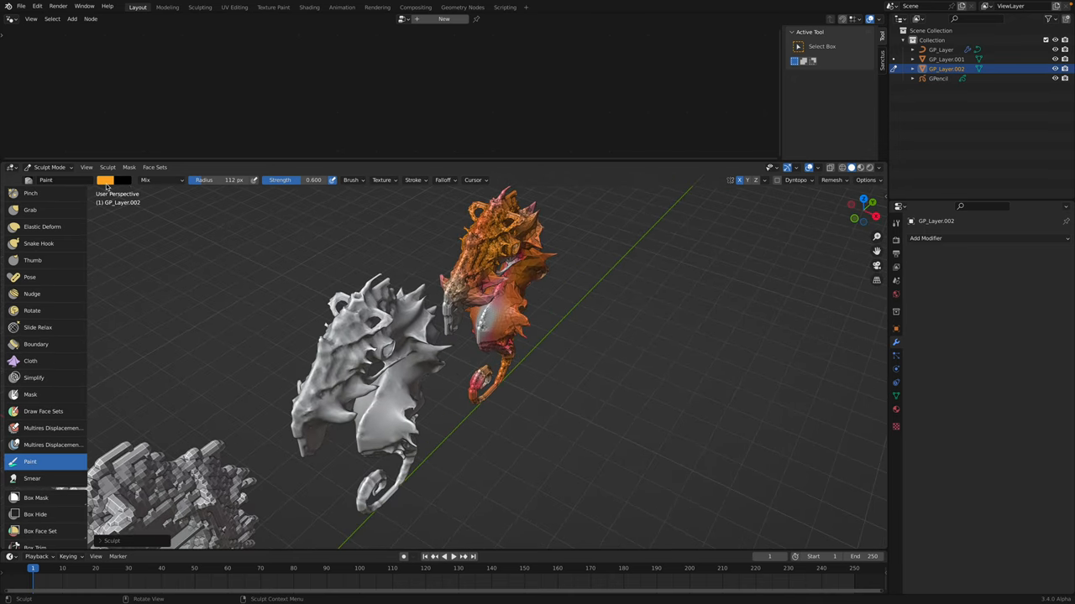
click(105, 180)
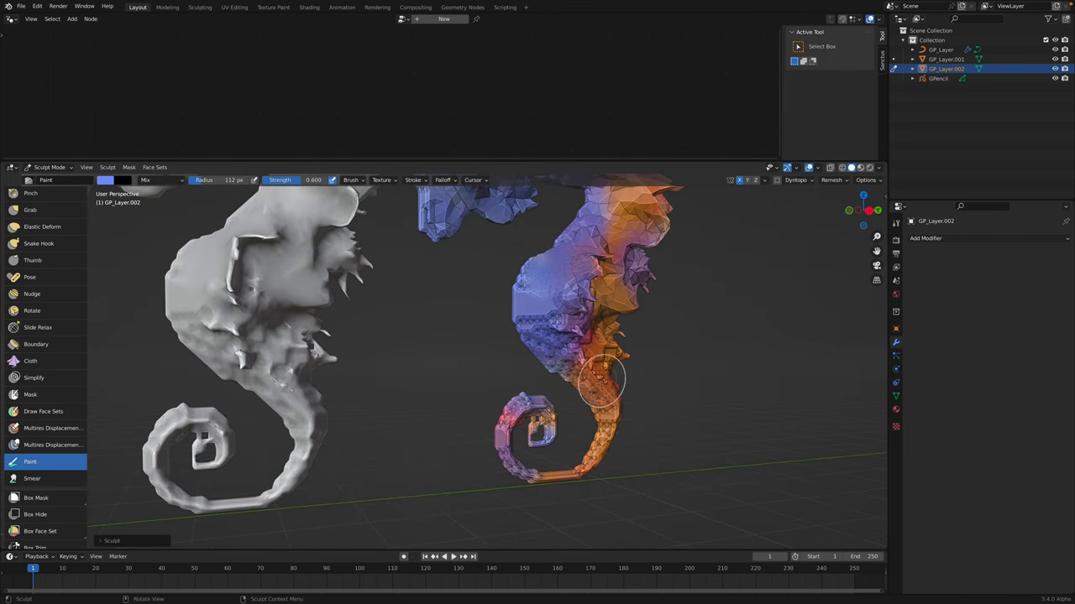
drag(600, 378, 482, 302)
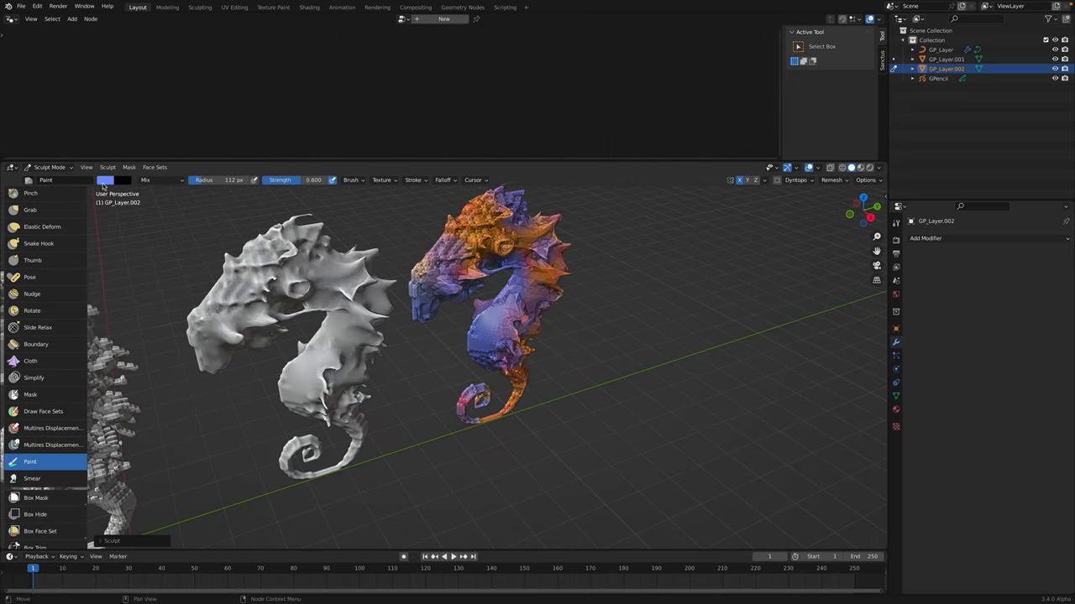
Step: Pick a green-teal hue from the colour wheel and paint more patches on the seahorse
click(105, 180)
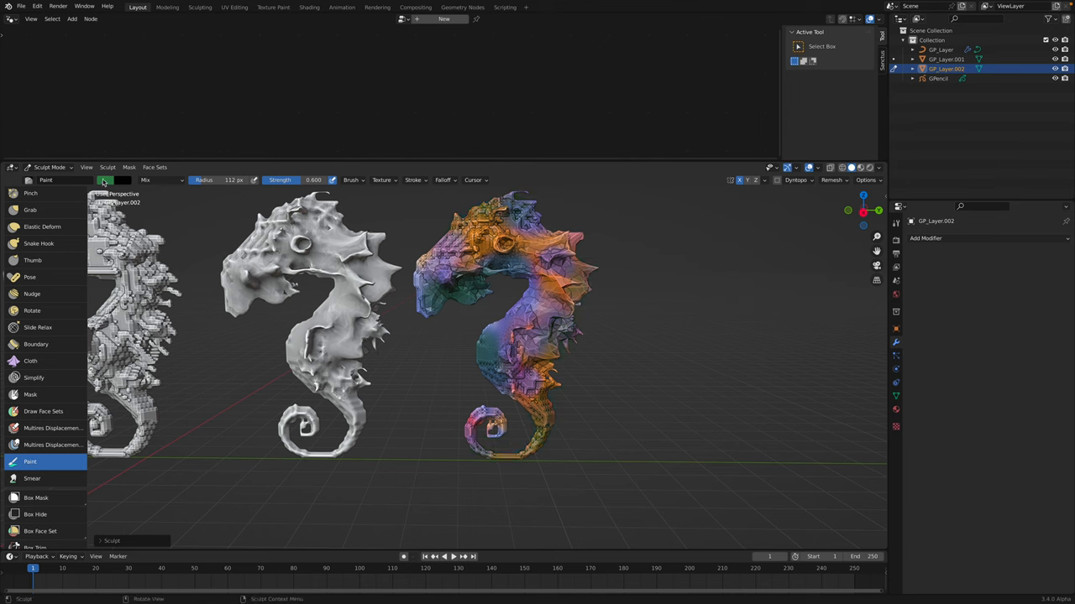
click(106, 180)
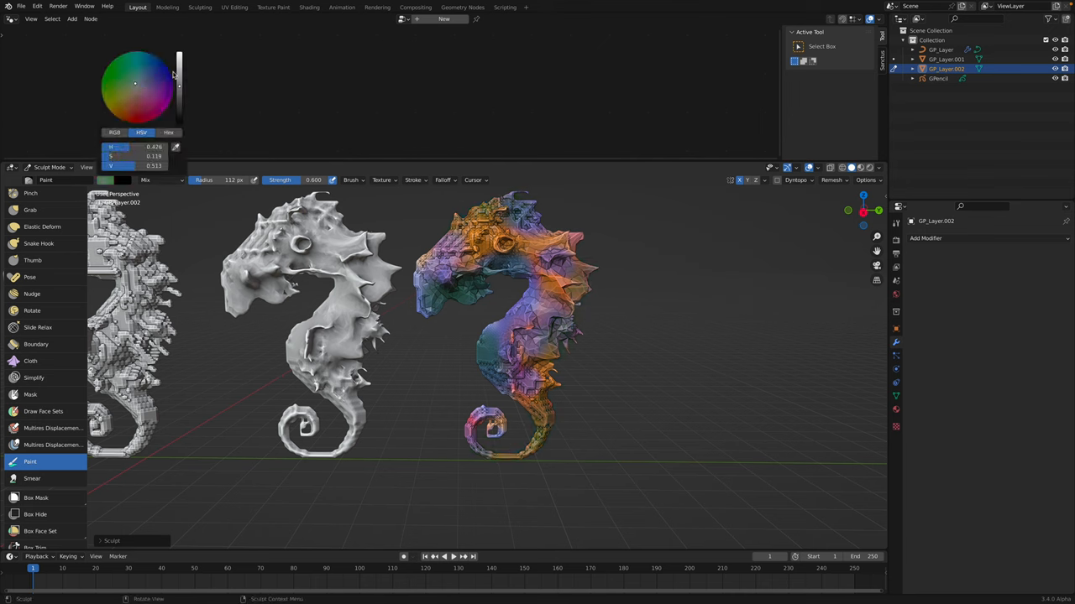
click(495, 327)
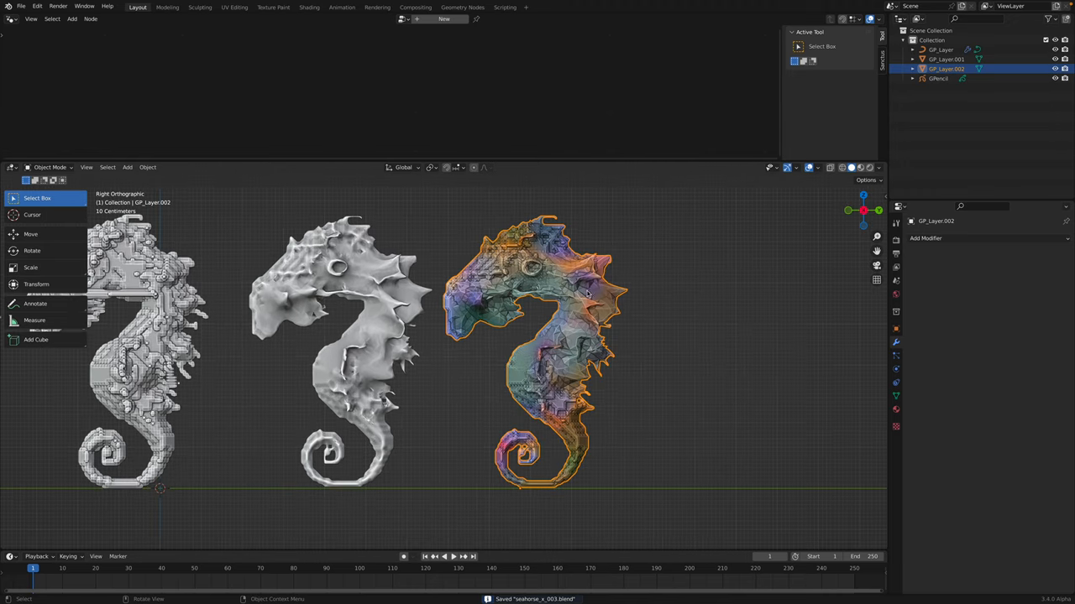
Step: Enter Sculpt Mode on the painted seahorse and select the Cloth Filter set to Inflate
click(50, 167)
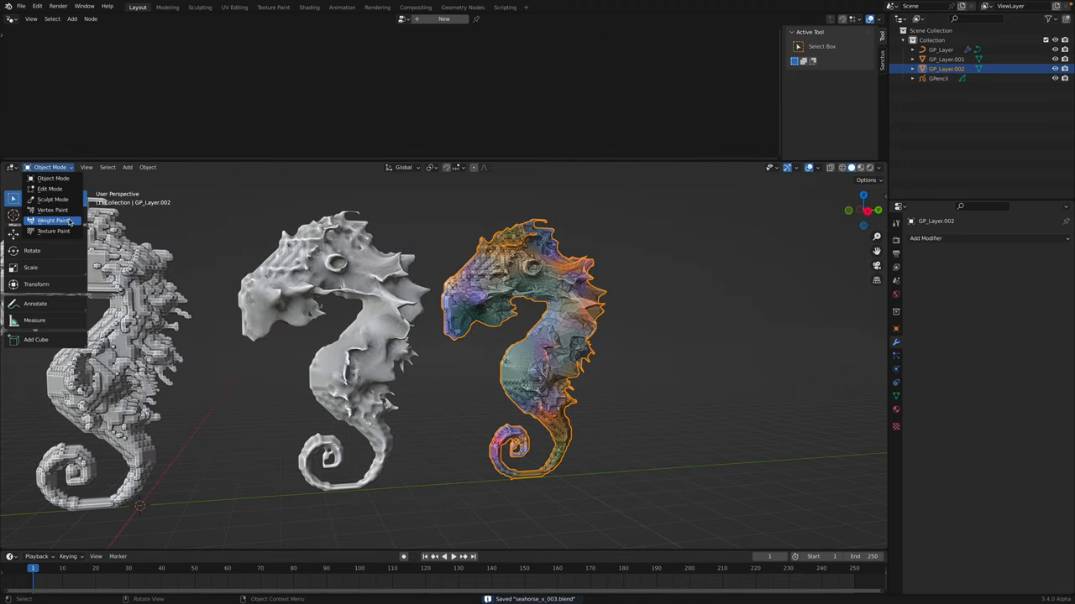
click(52, 199)
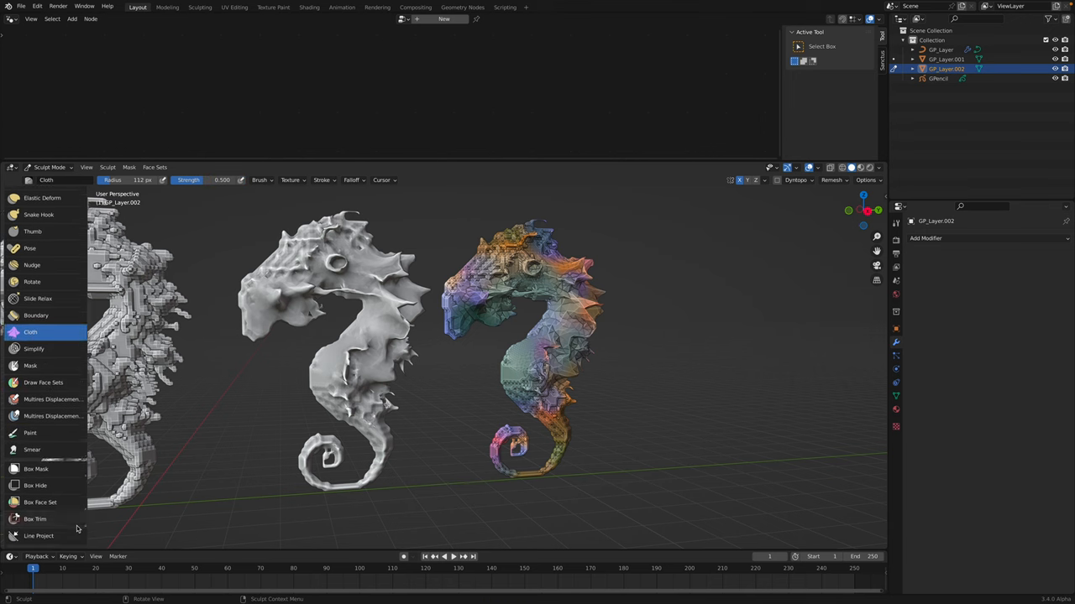
click(38, 495)
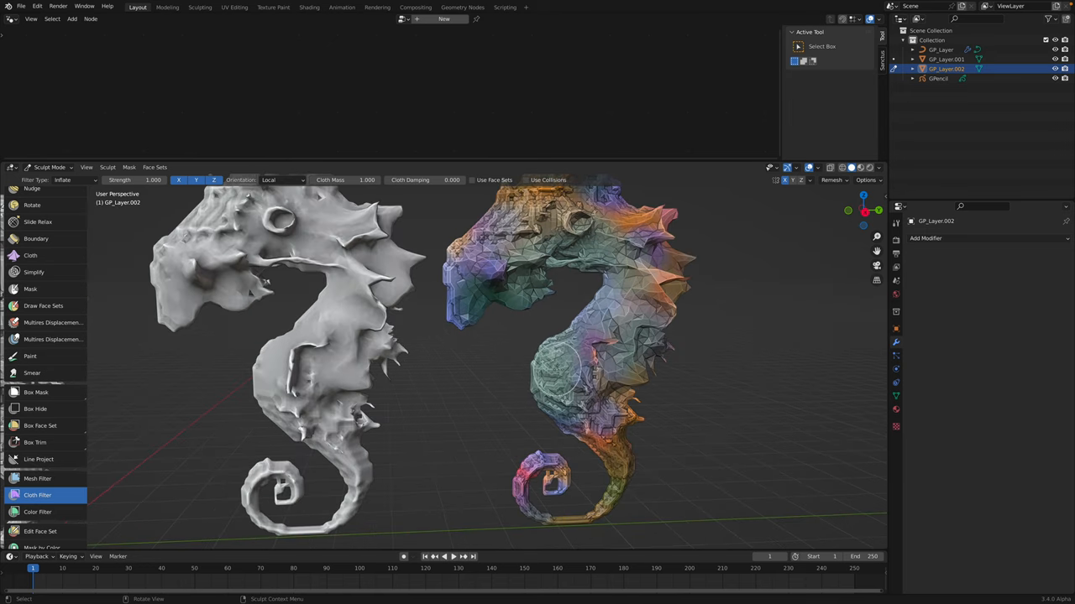
drag(504, 335, 630, 345)
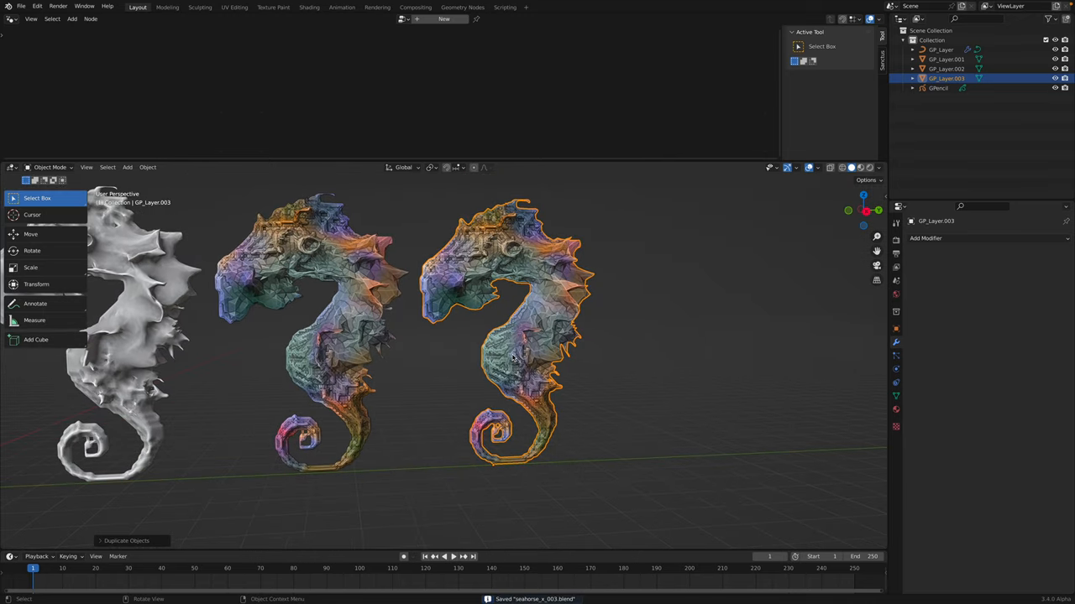
mouse_move(367, 329)
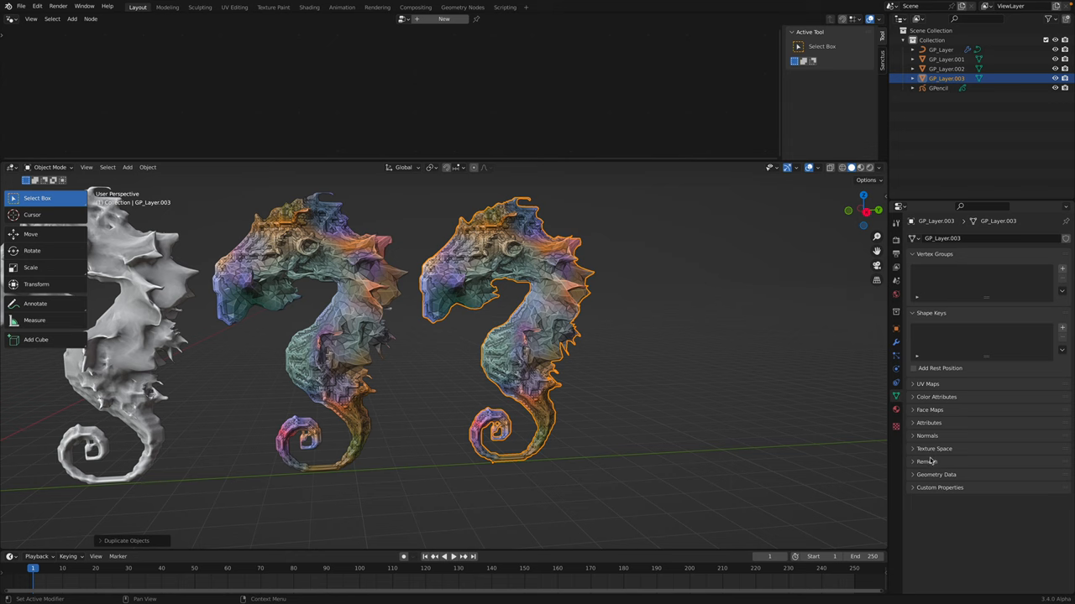
Step: Run QuadriFlow Remesh at 12000 faces on GP_Layer.003, which fails as non-manifold, then enter Edit Mode
click(927, 461)
text(12000)
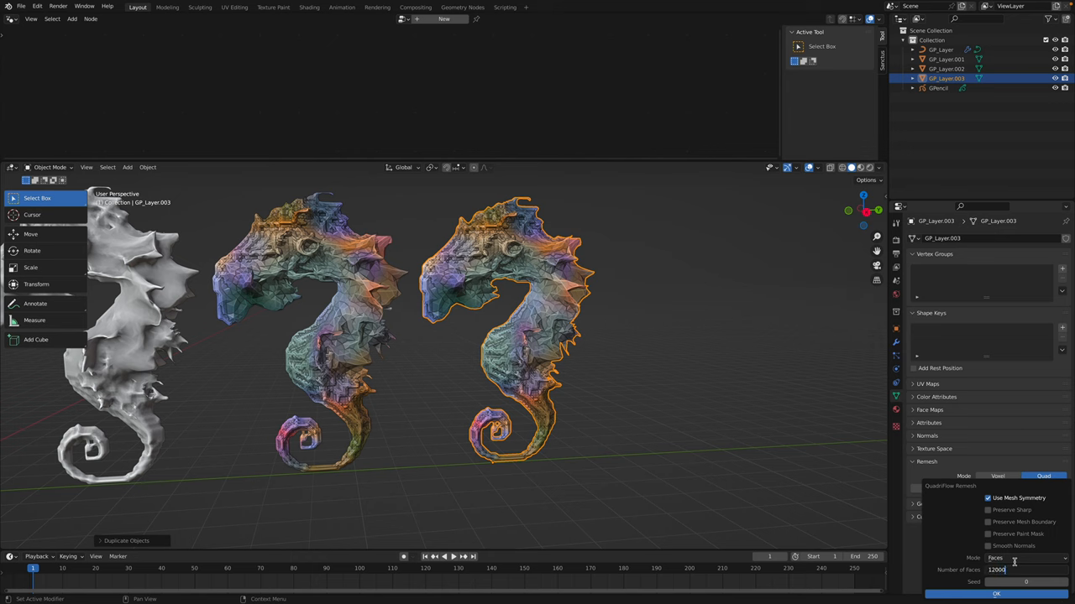
click(996, 593)
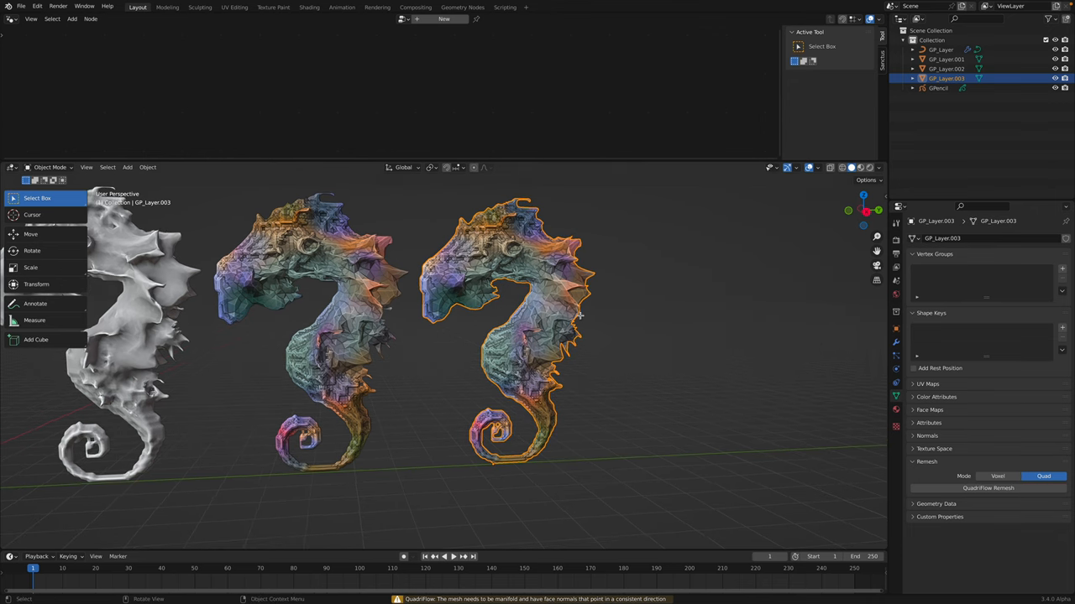
key(Tab)
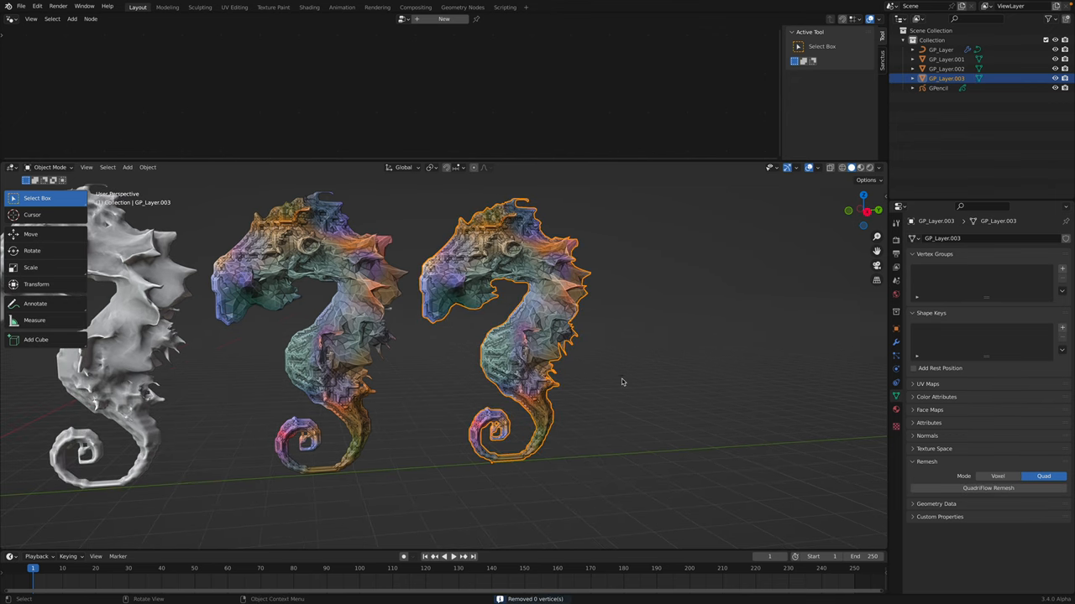
click(925, 238)
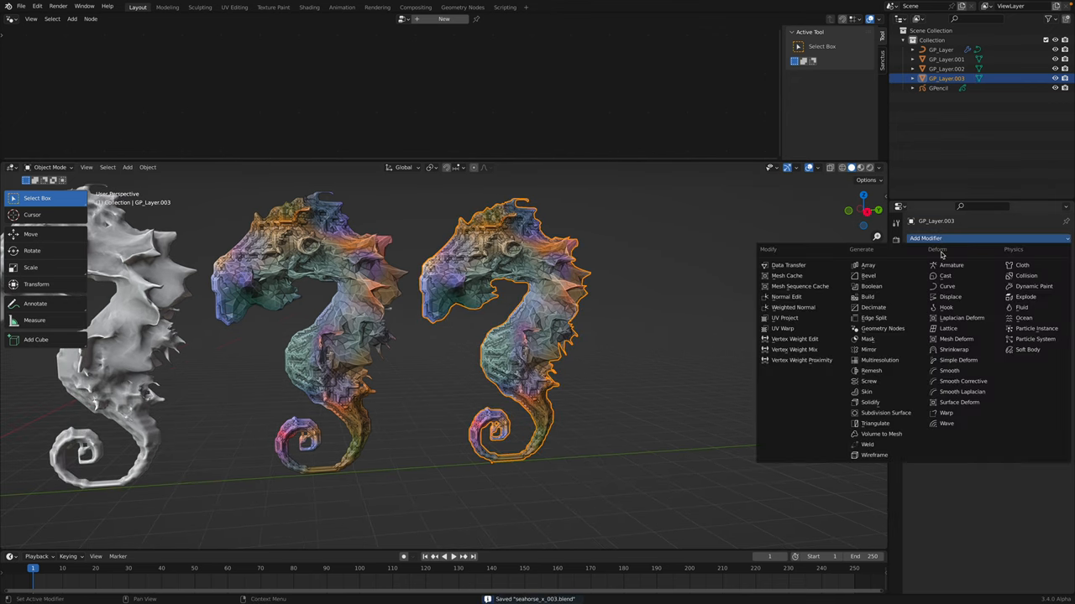
Step: Apply a Remesh modifier, merge vertices by distance, and retry the 12000-face QuadriFlow remesh
click(870, 370)
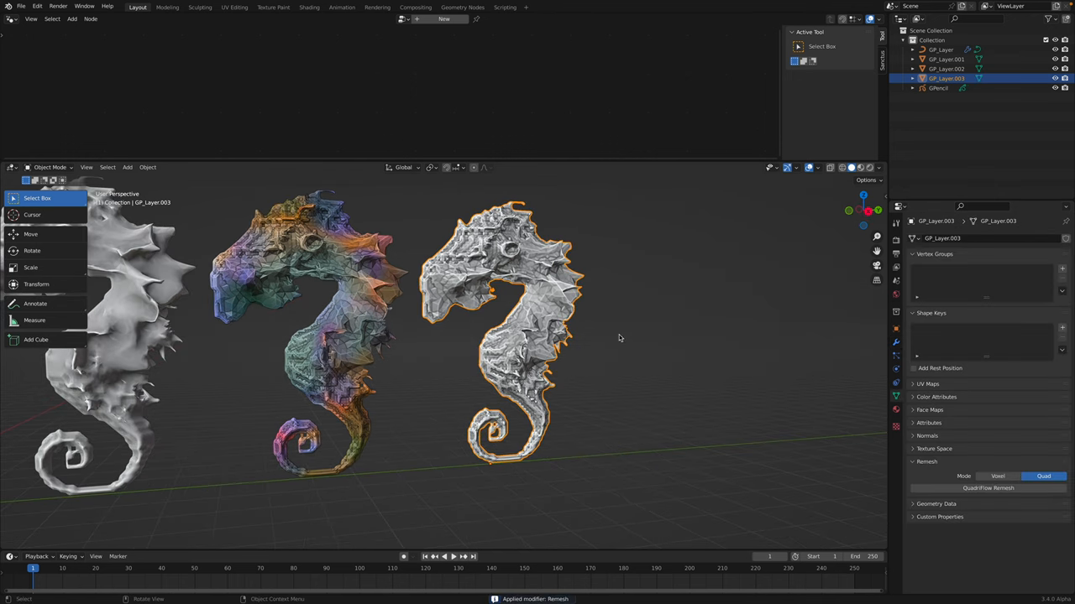
key(Tab)
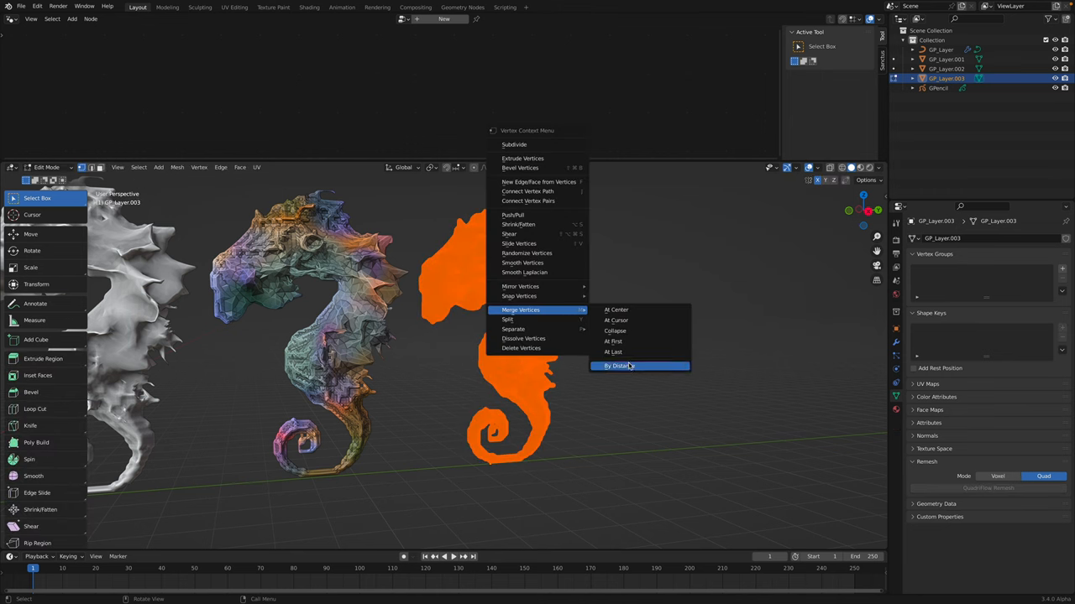
click(618, 365)
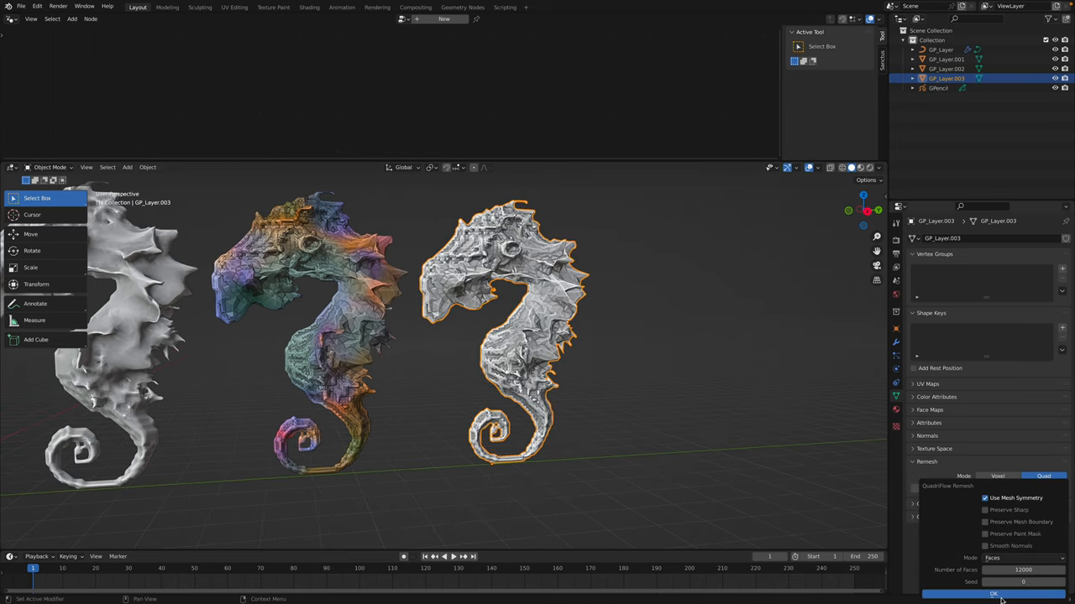
click(993, 594)
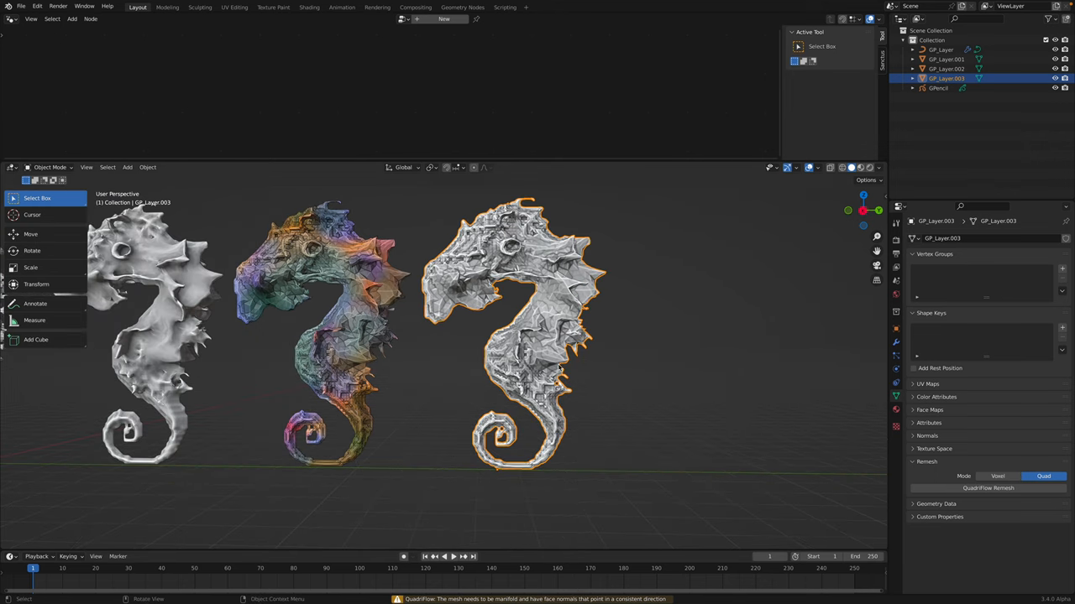
key(Tab)
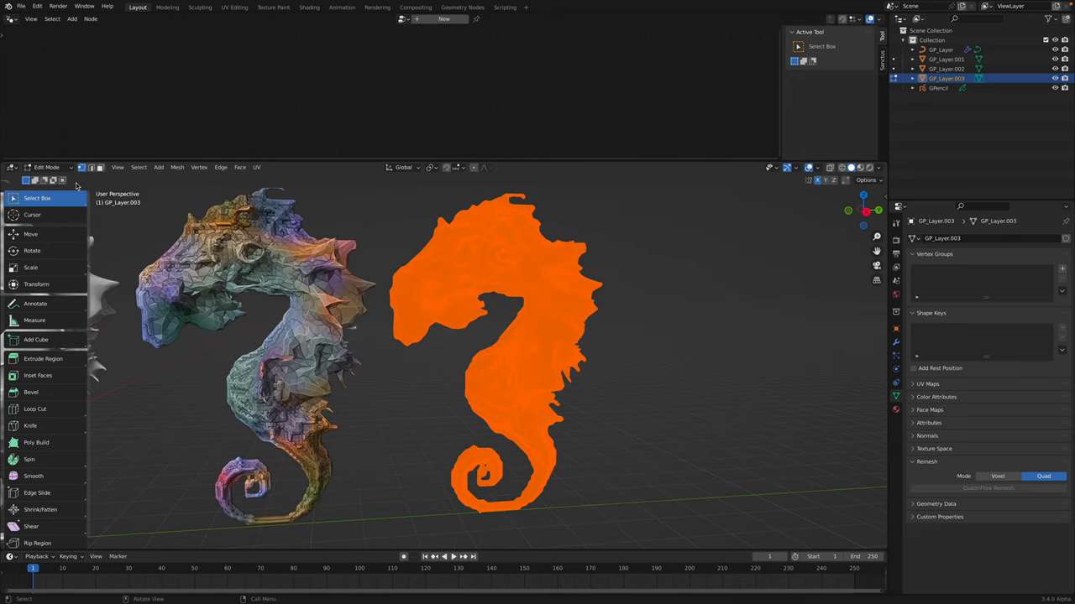
Step: Voxel remesh GP_Layer.003 at 0.05 m with Fix Poles enabled
click(47, 167)
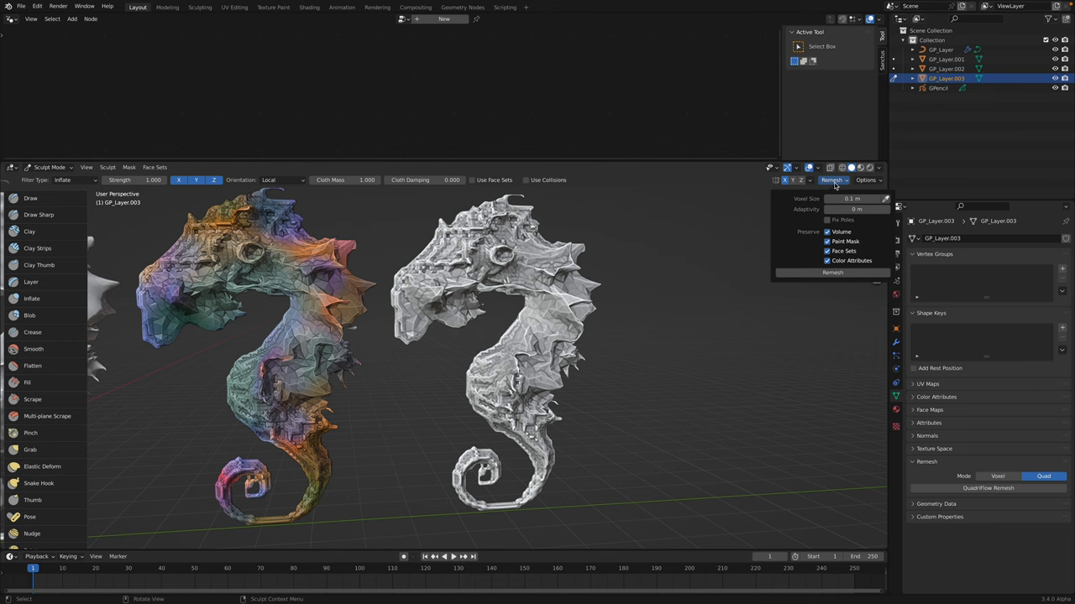
mouse_move(839, 263)
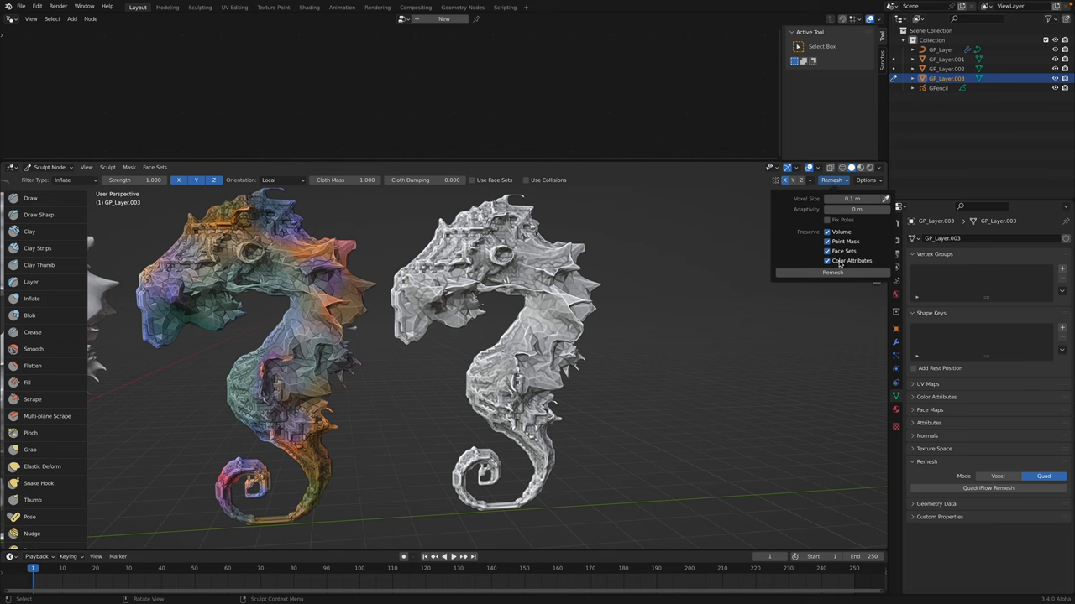
click(851, 198)
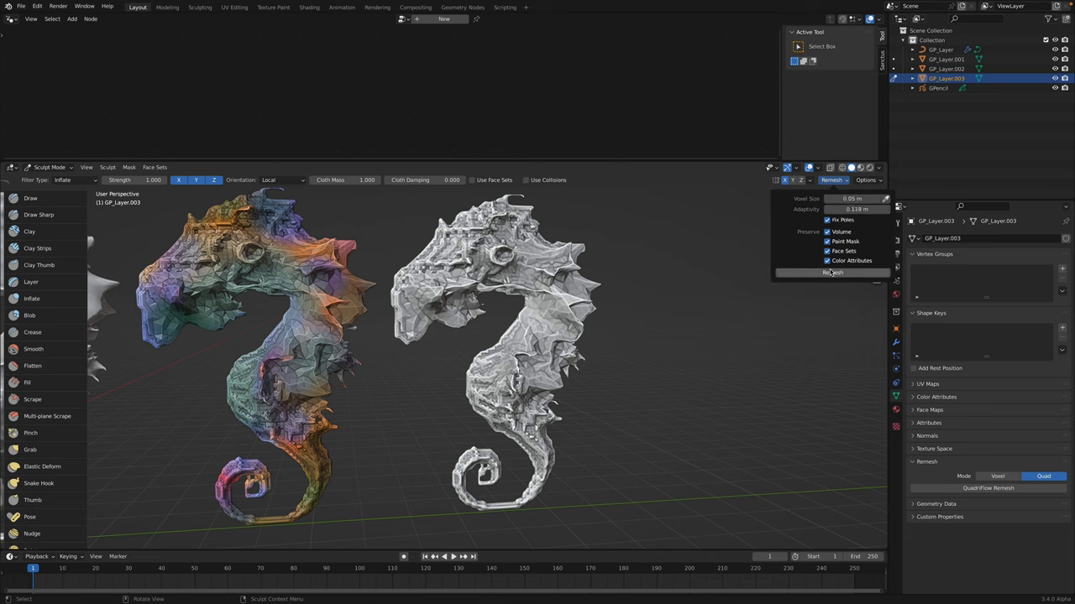
click(831, 272)
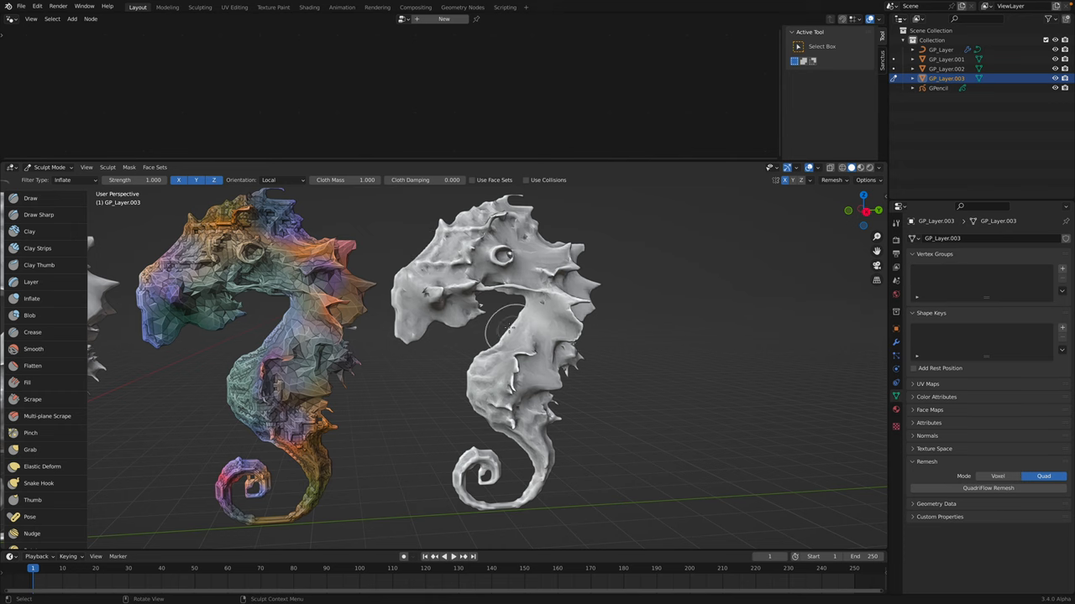
click(50, 167)
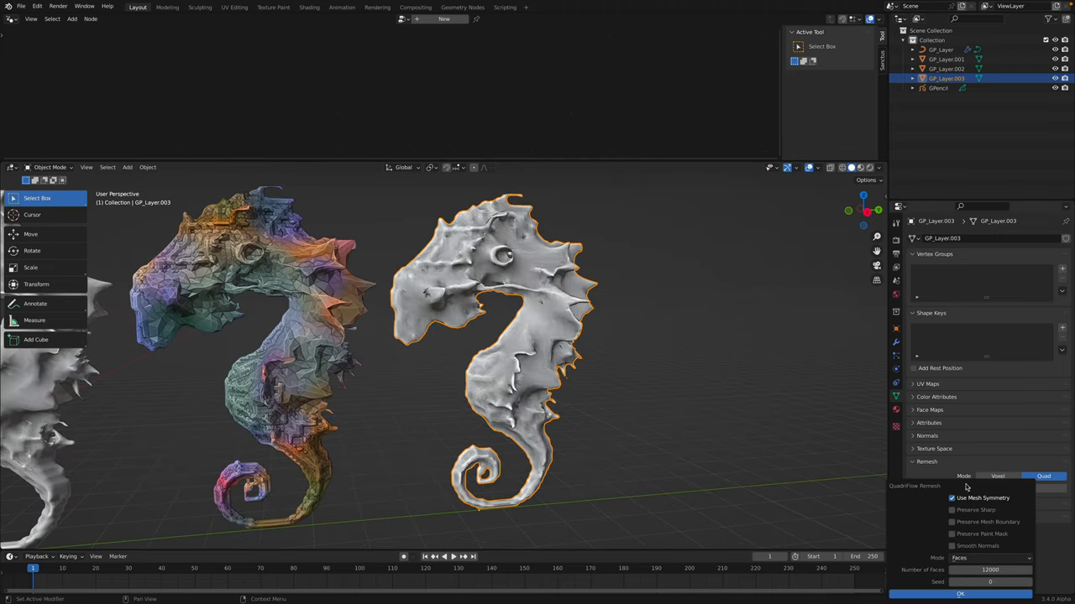
Step: Retry QuadriFlow, merge 3 stray vertices by distance, and run QuadriFlow once more
click(960, 594)
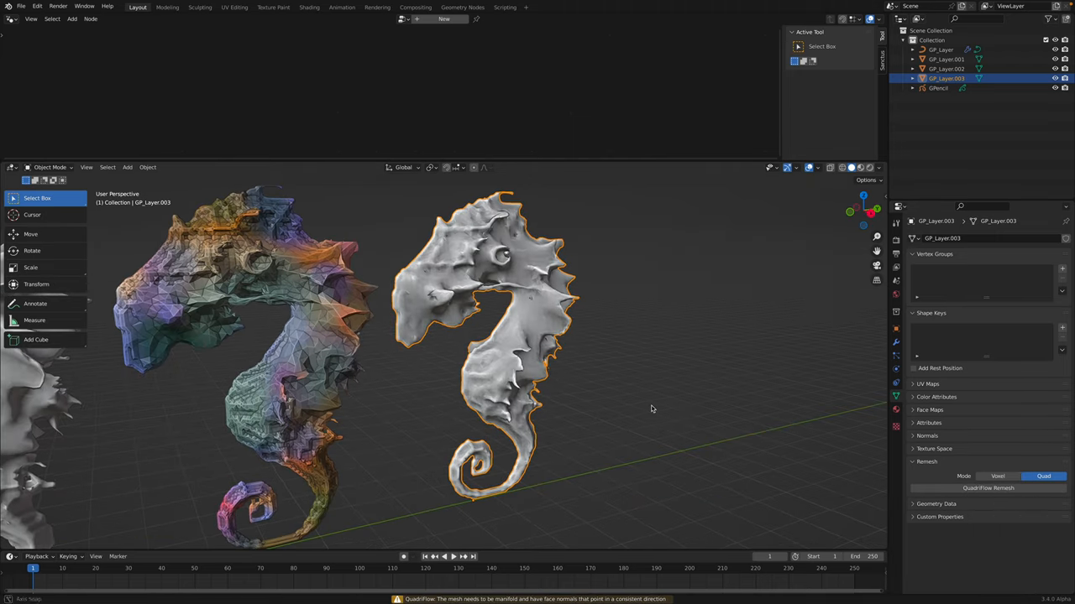
key(Tab)
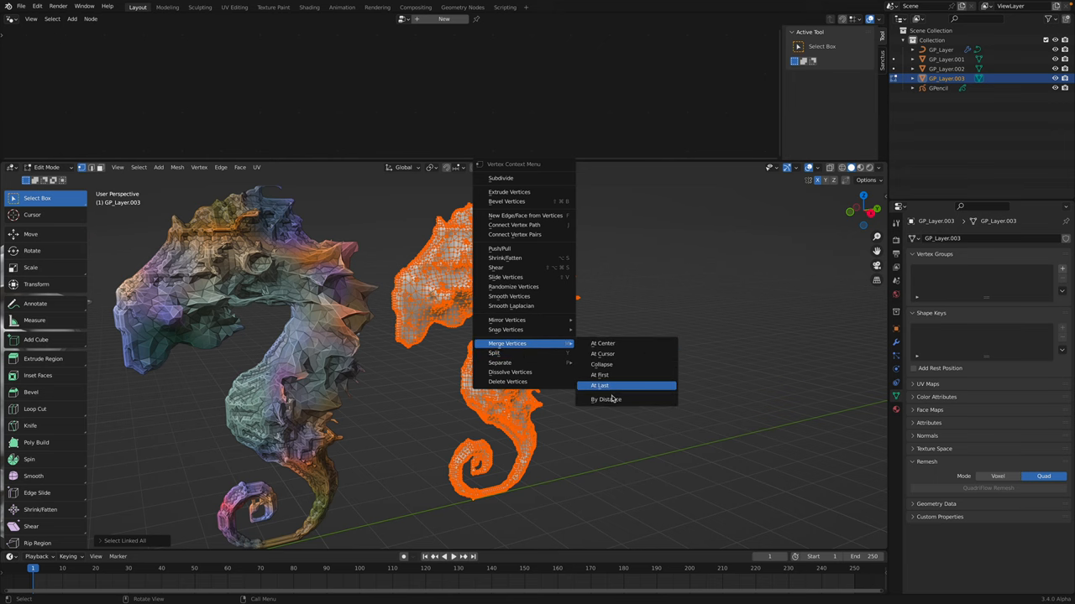
click(605, 400)
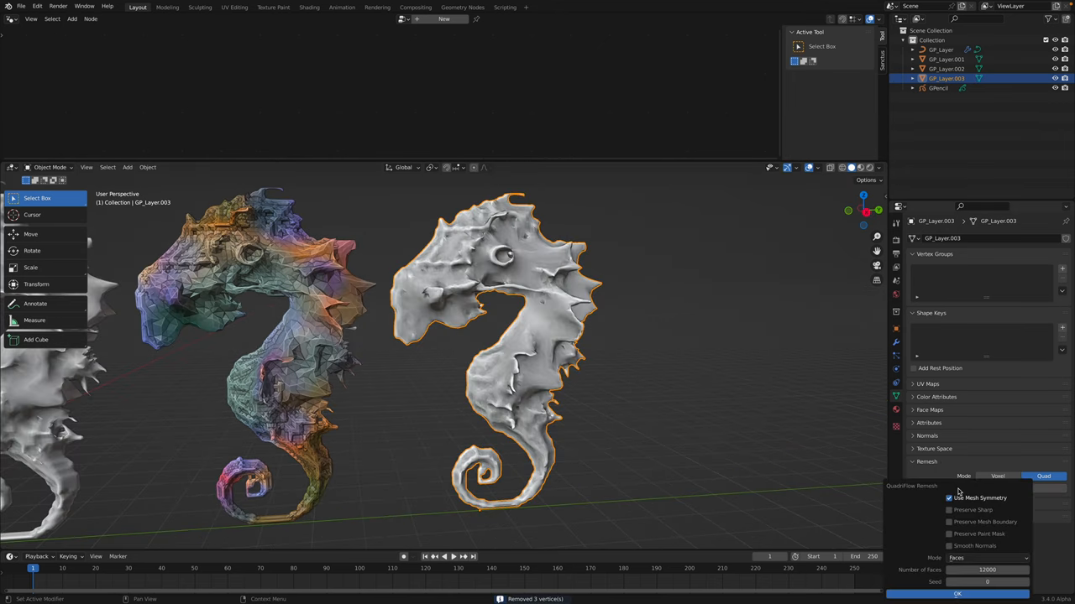
click(957, 593)
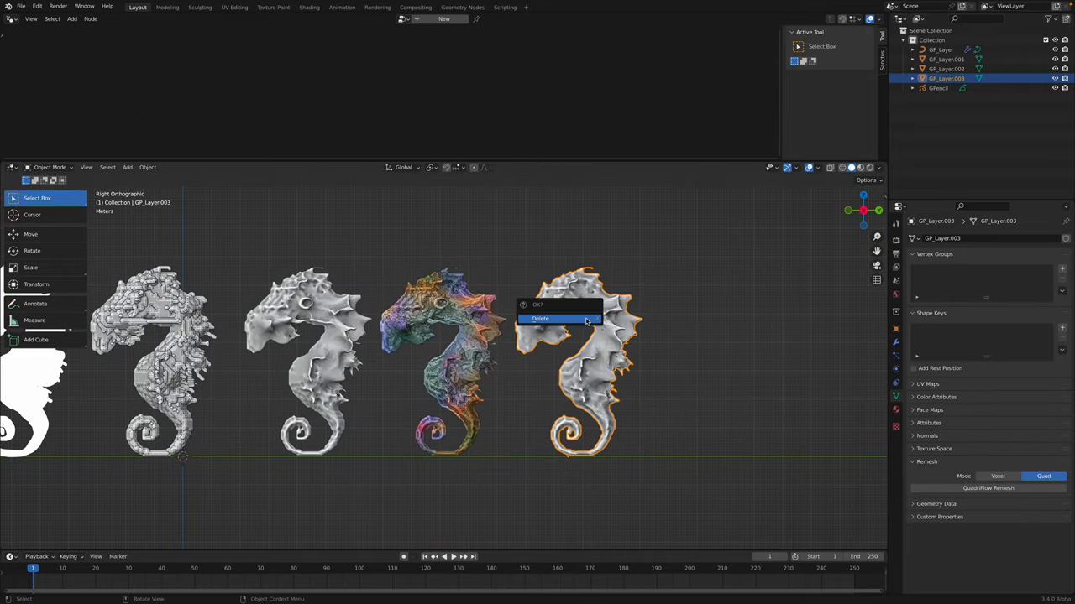
Step: Delete the remeshed copy and set viewport shading colour to Attribute to show painted colours
click(540, 319)
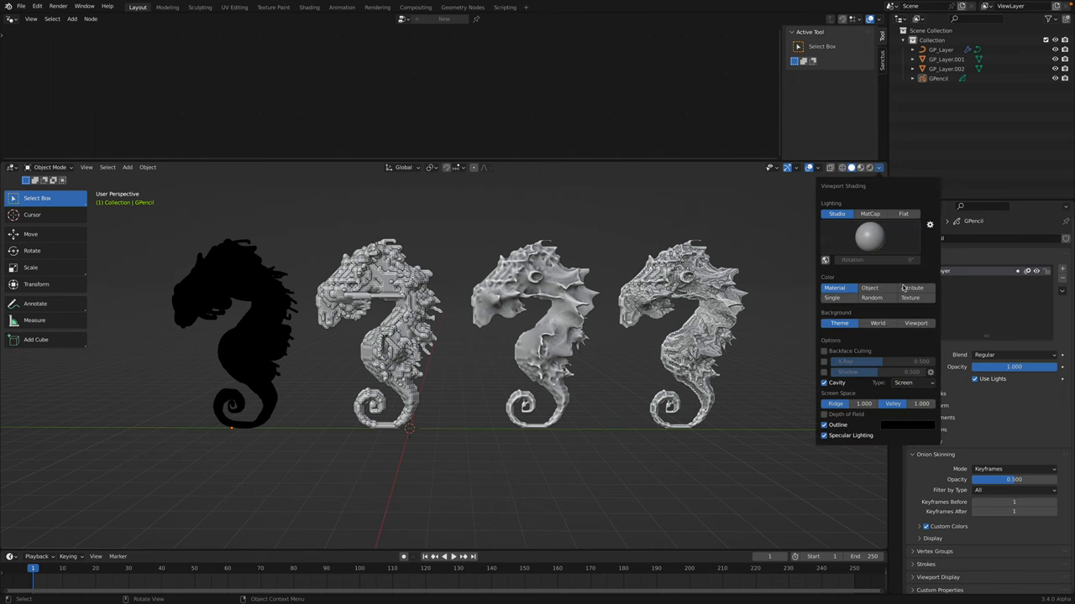
click(911, 288)
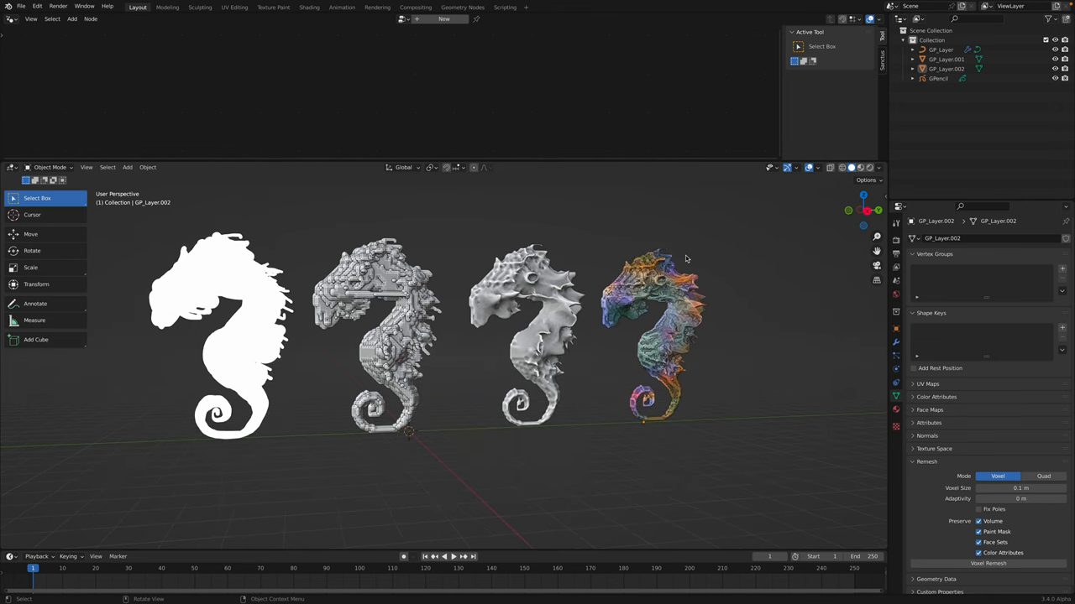
mouse_move(720, 313)
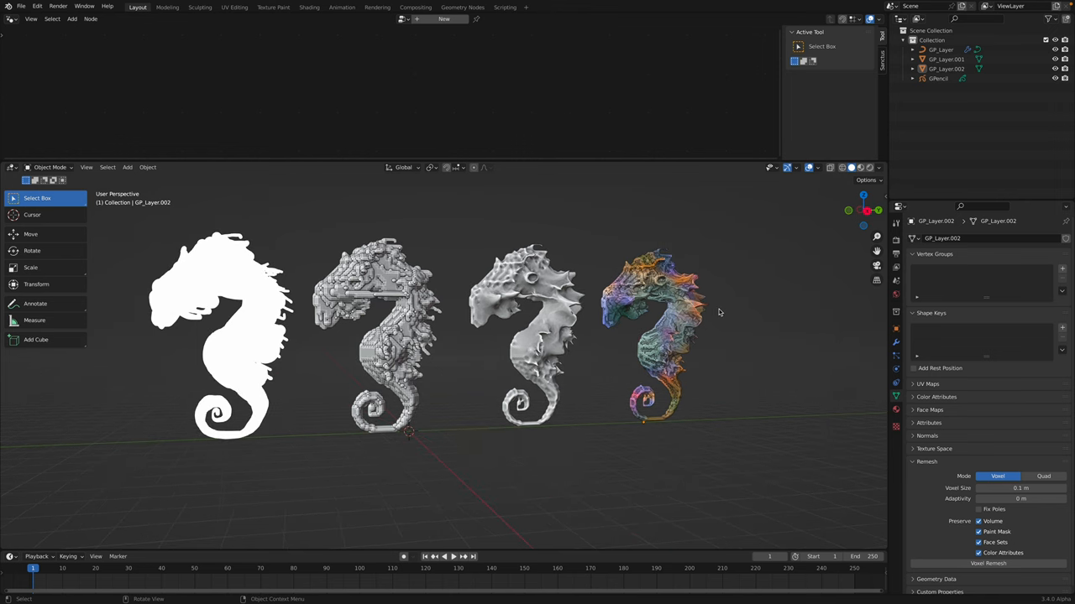